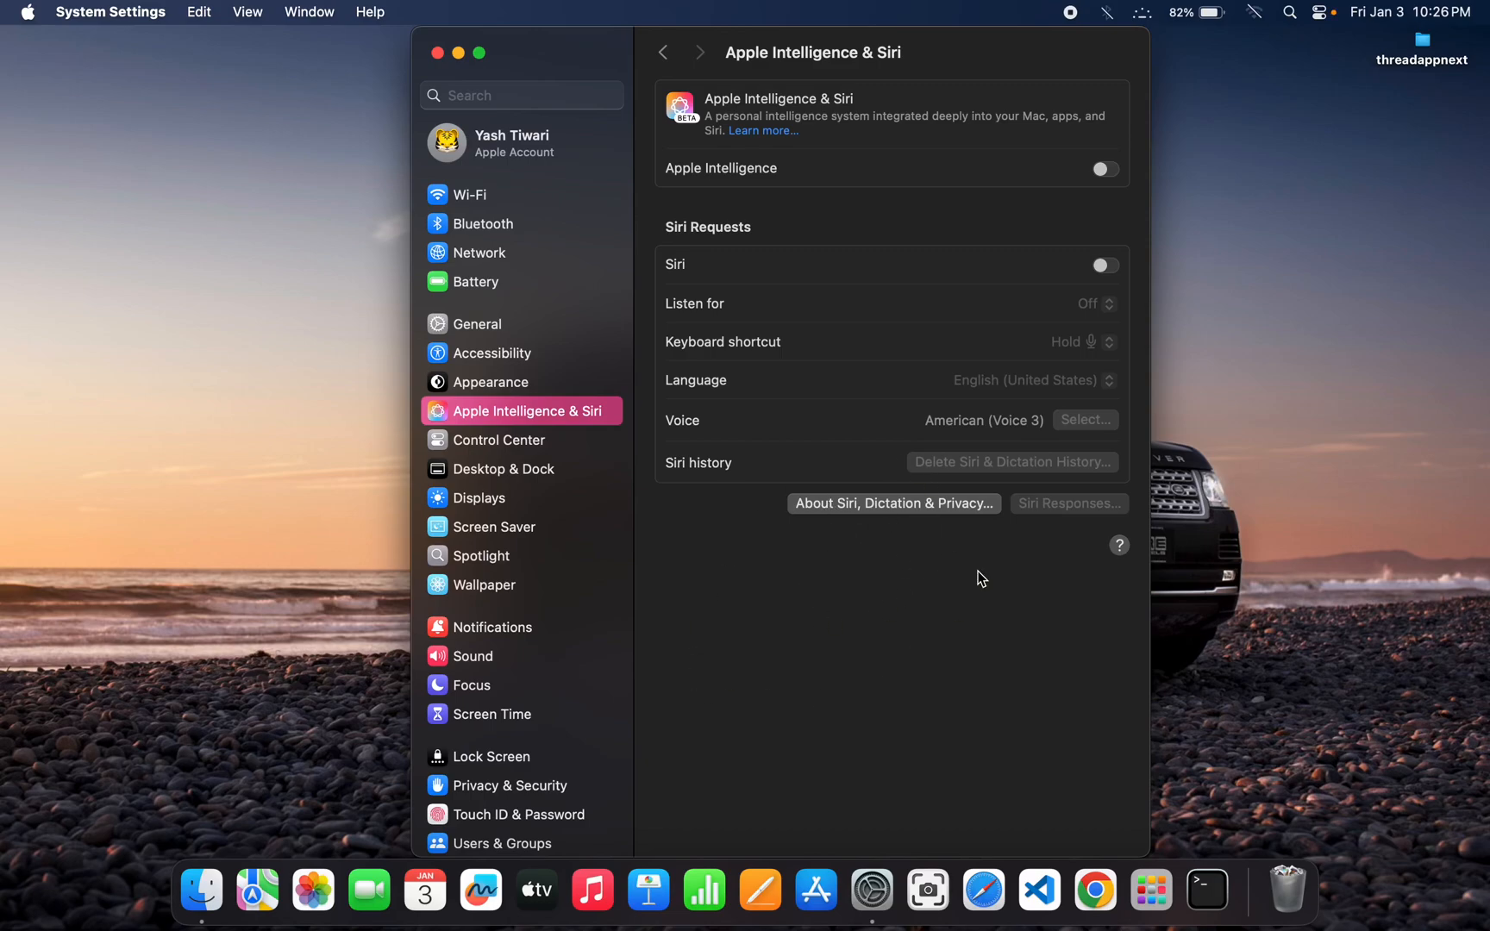
{"action": "mouse_move", "coordinate": [791, 133]}
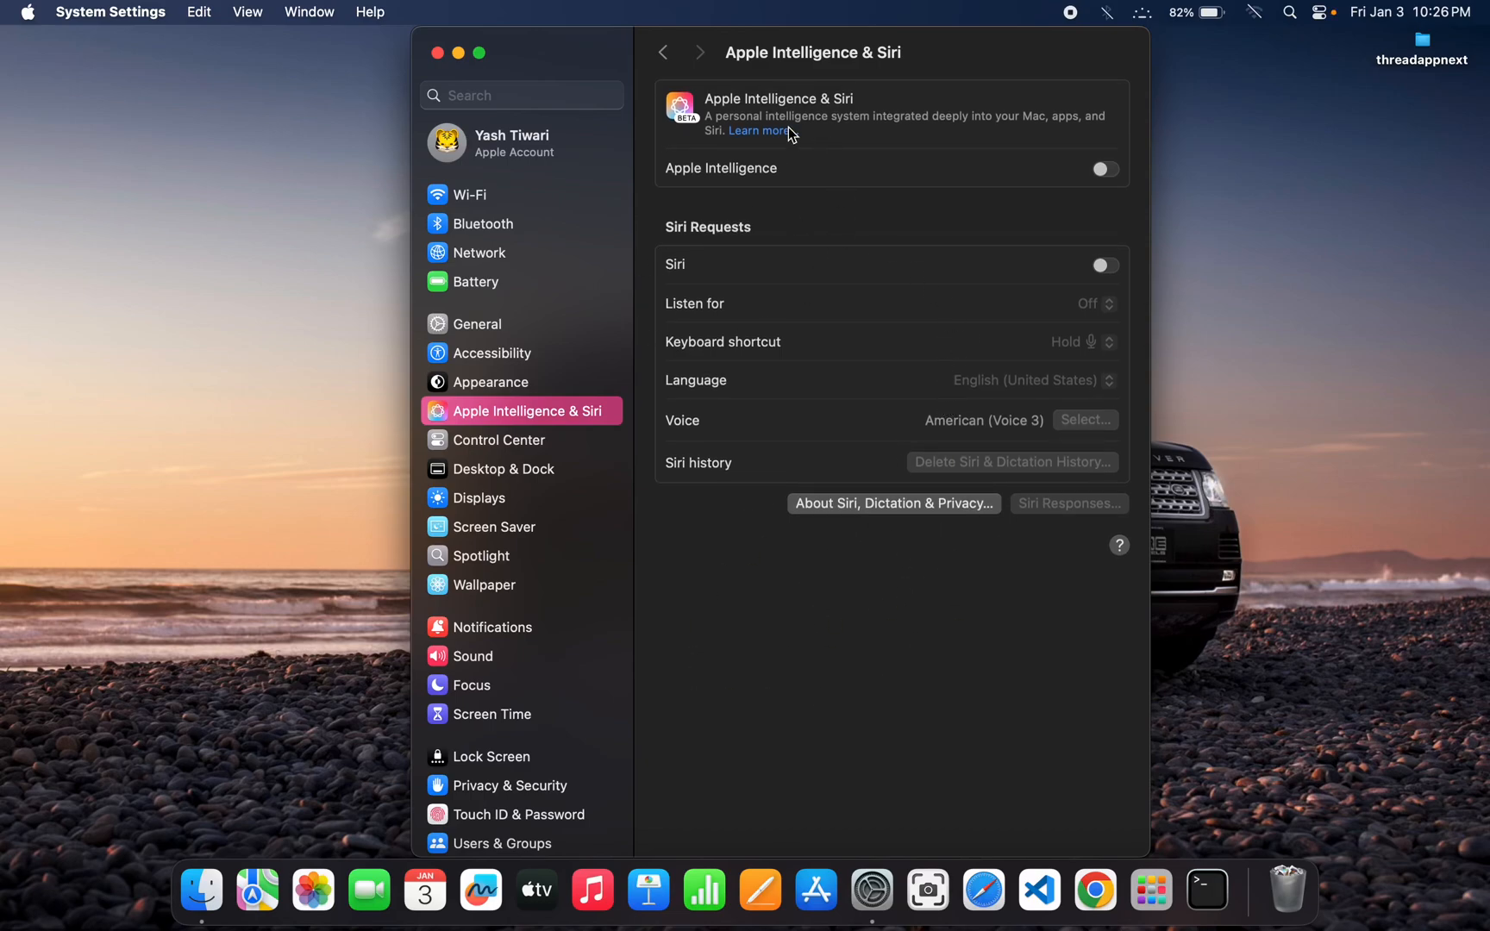
{"action": "mouse_move", "coordinate": [931, 225]}
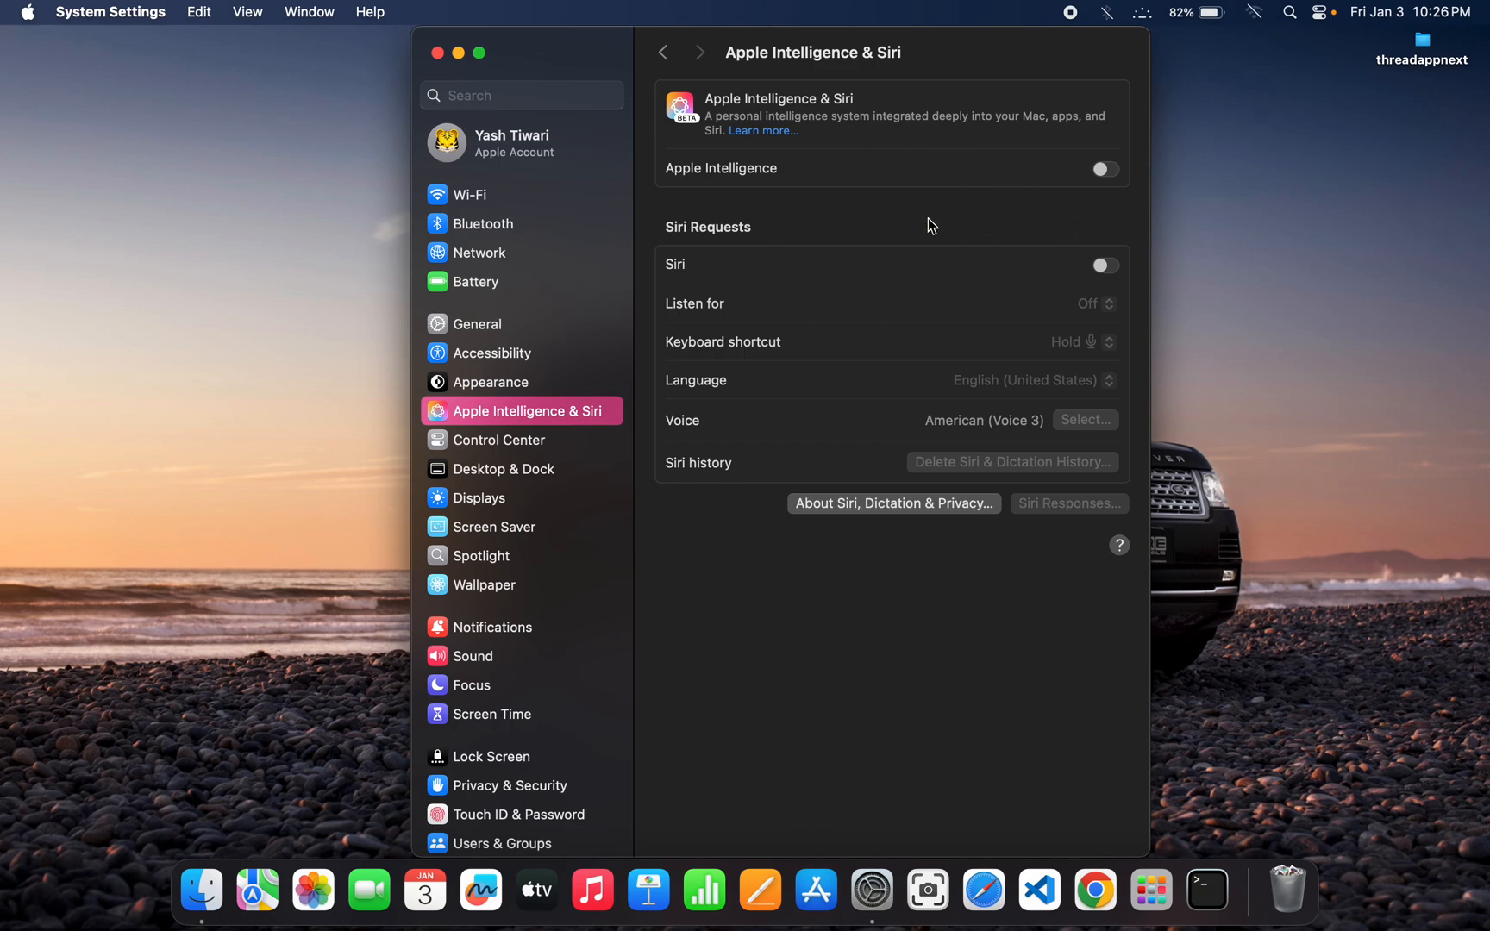
{"action": "mouse_move", "coordinate": [735, 388]}
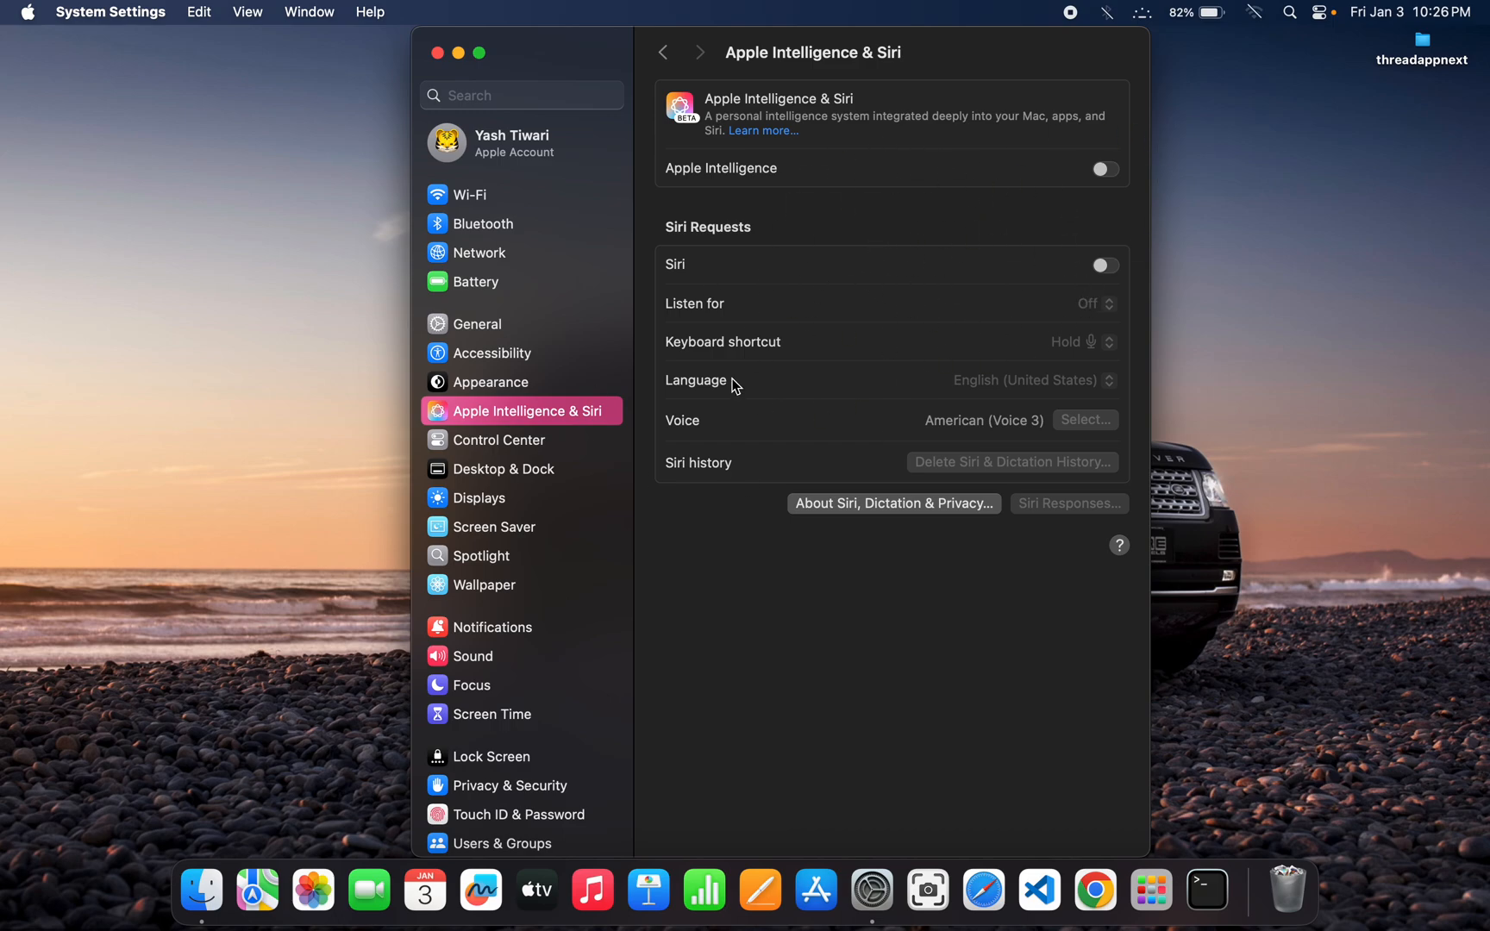
{"action": "mouse_move", "coordinate": [701, 213]}
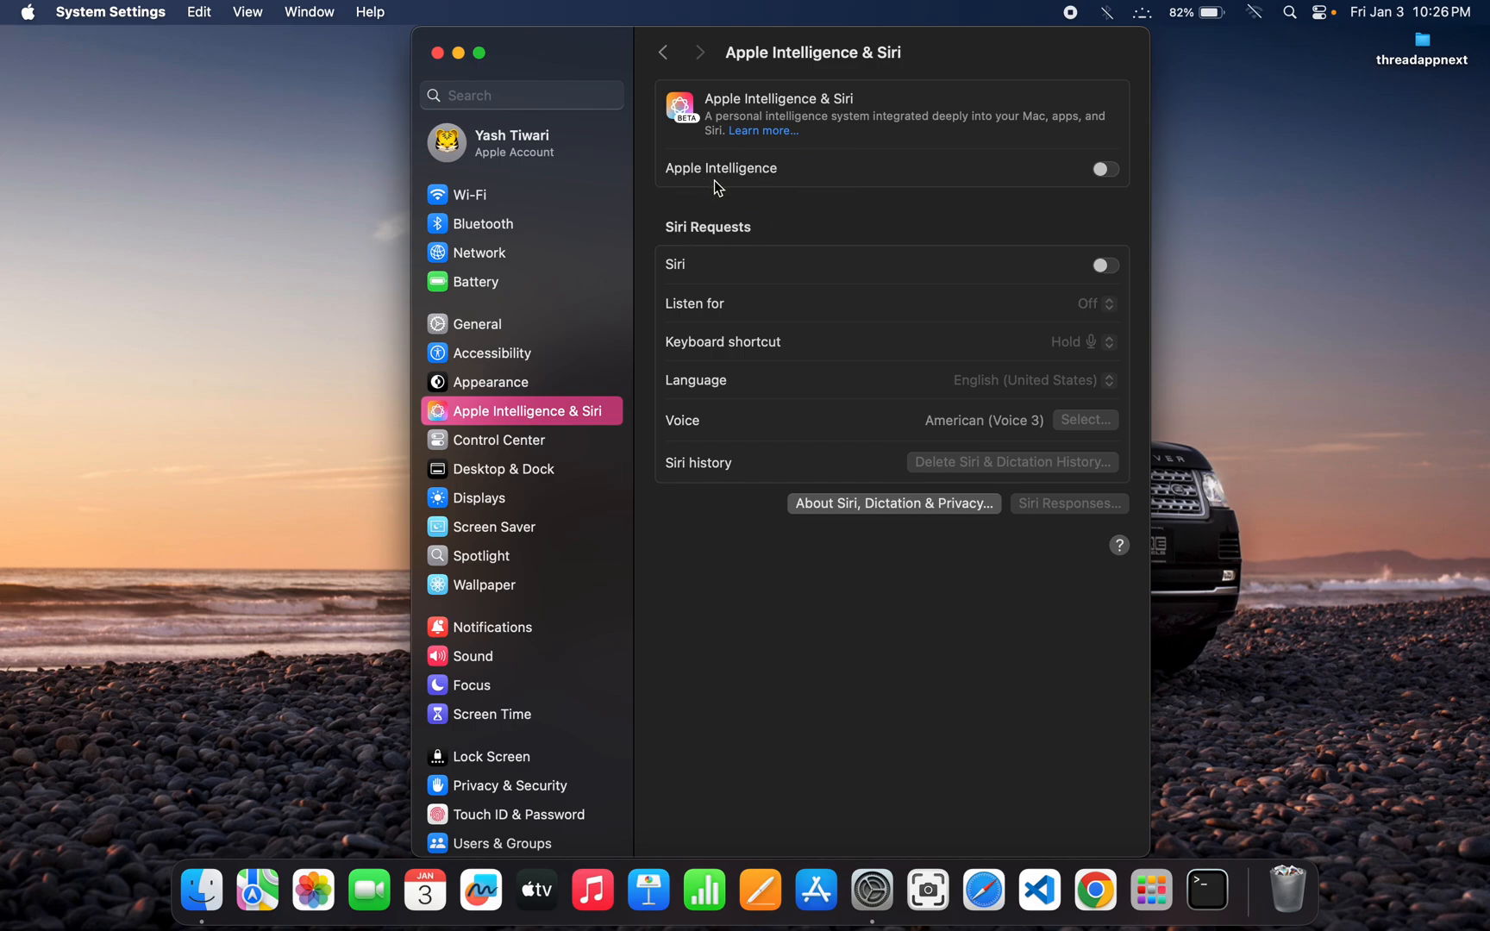
{"action": "mouse_move", "coordinate": [846, 177]}
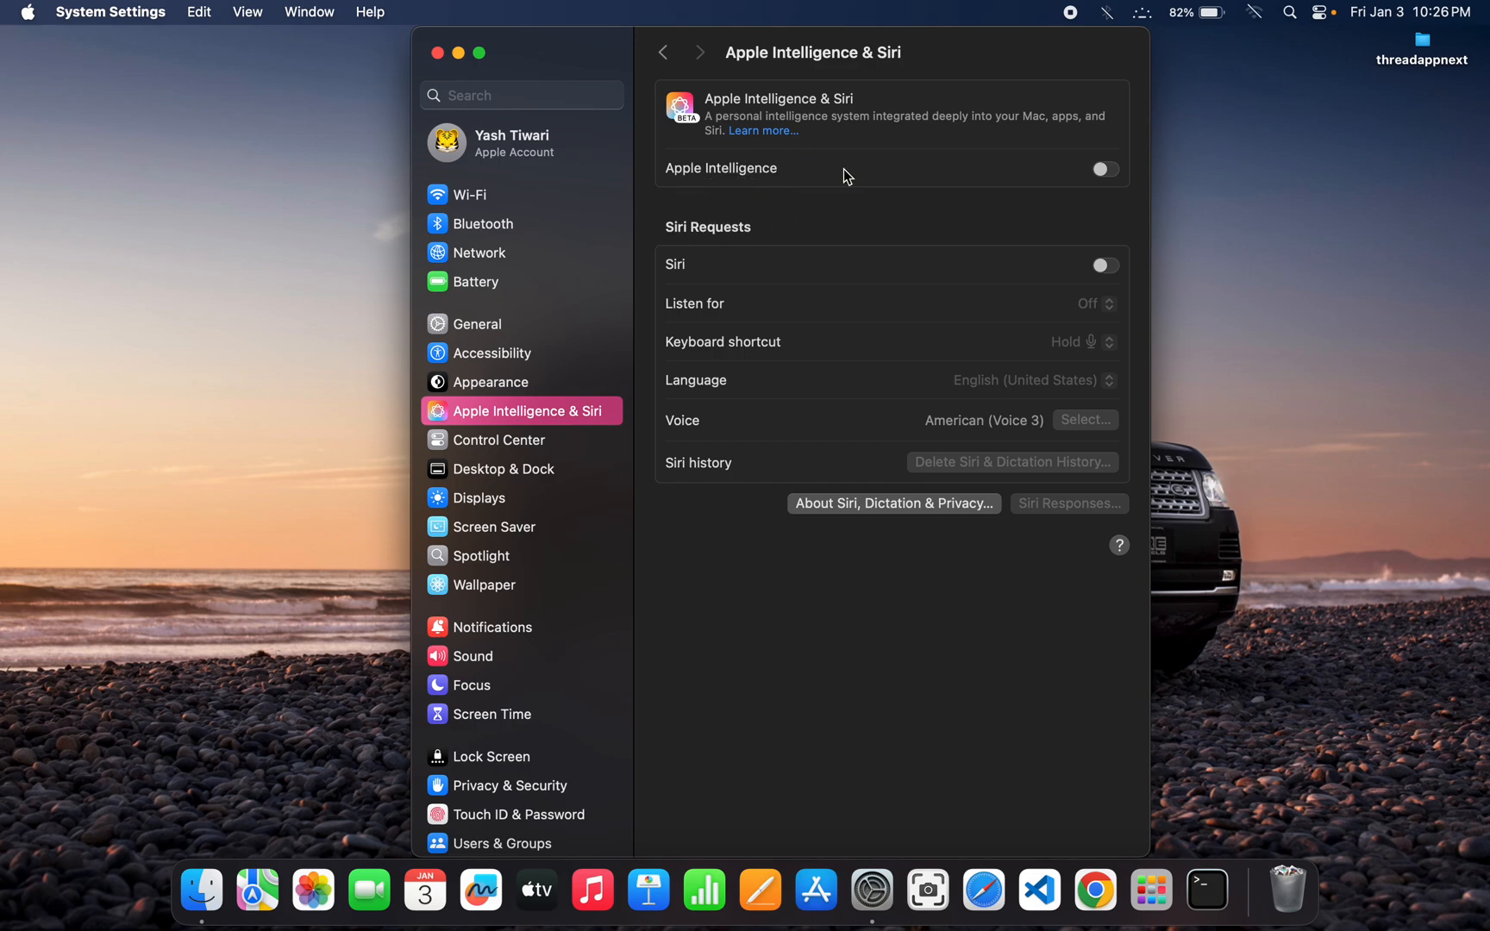
{"action": "mouse_move", "coordinate": [947, 264]}
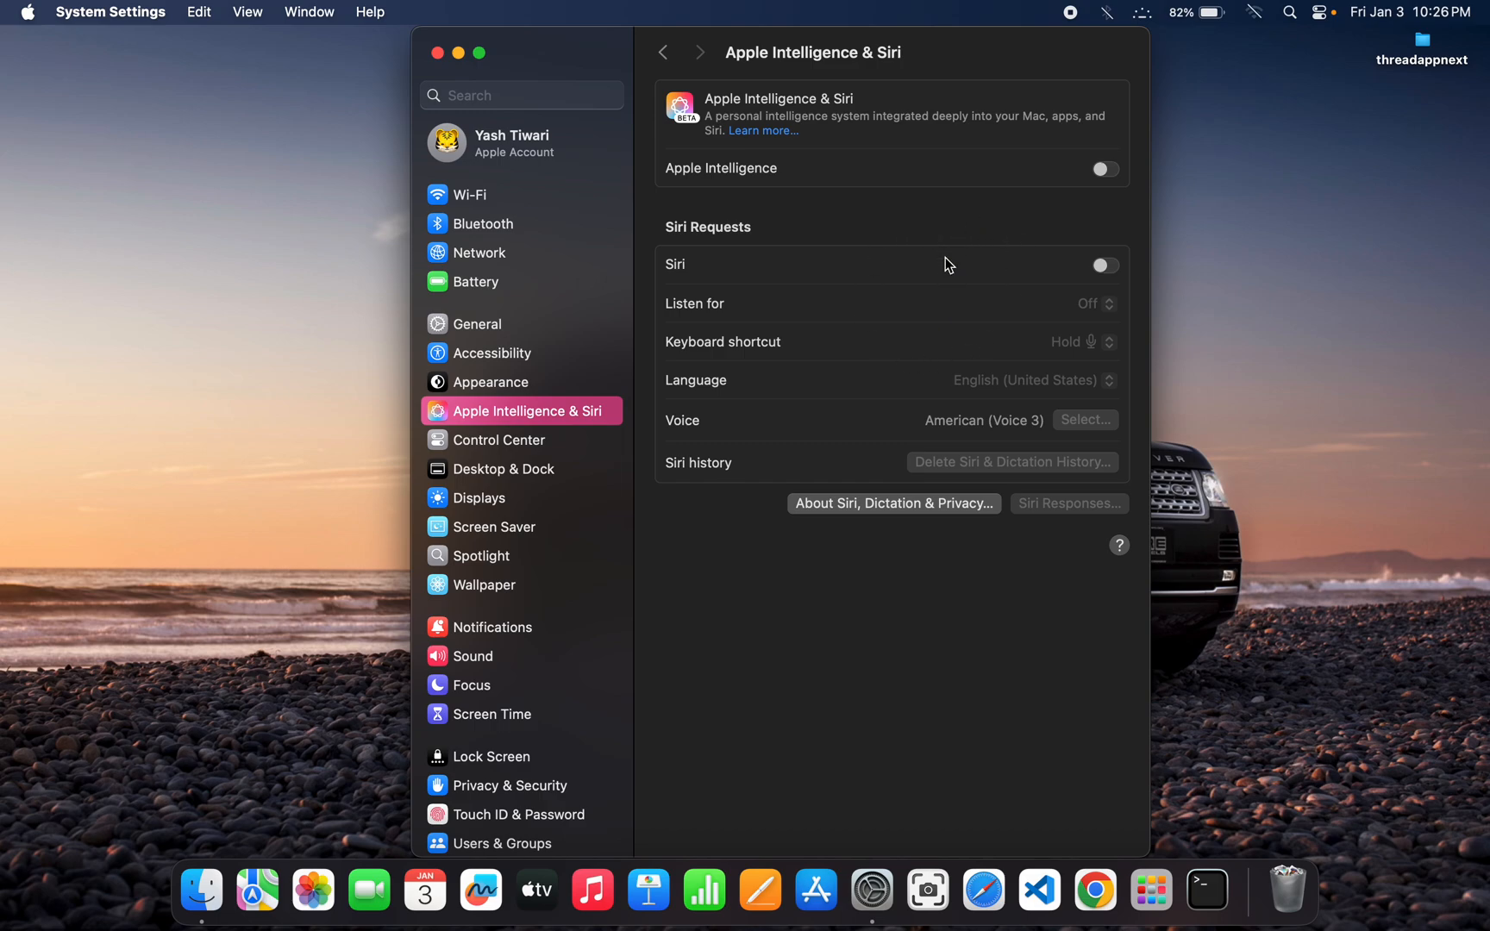
{"action": "mouse_move", "coordinate": [1144, 187]}
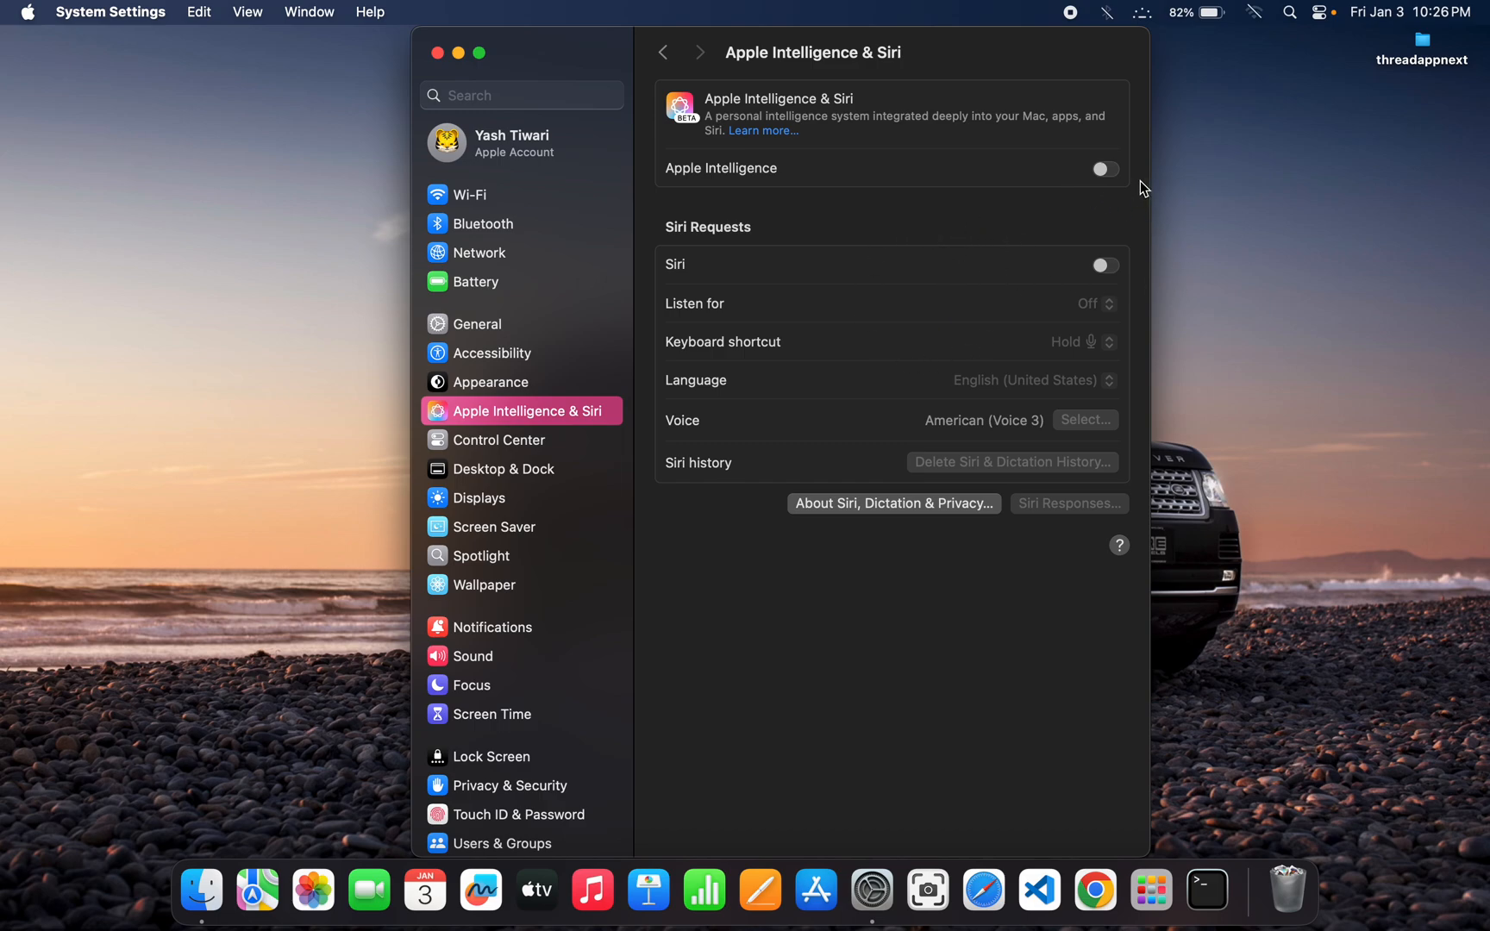
{"action": "mouse_move", "coordinate": [904, 184]}
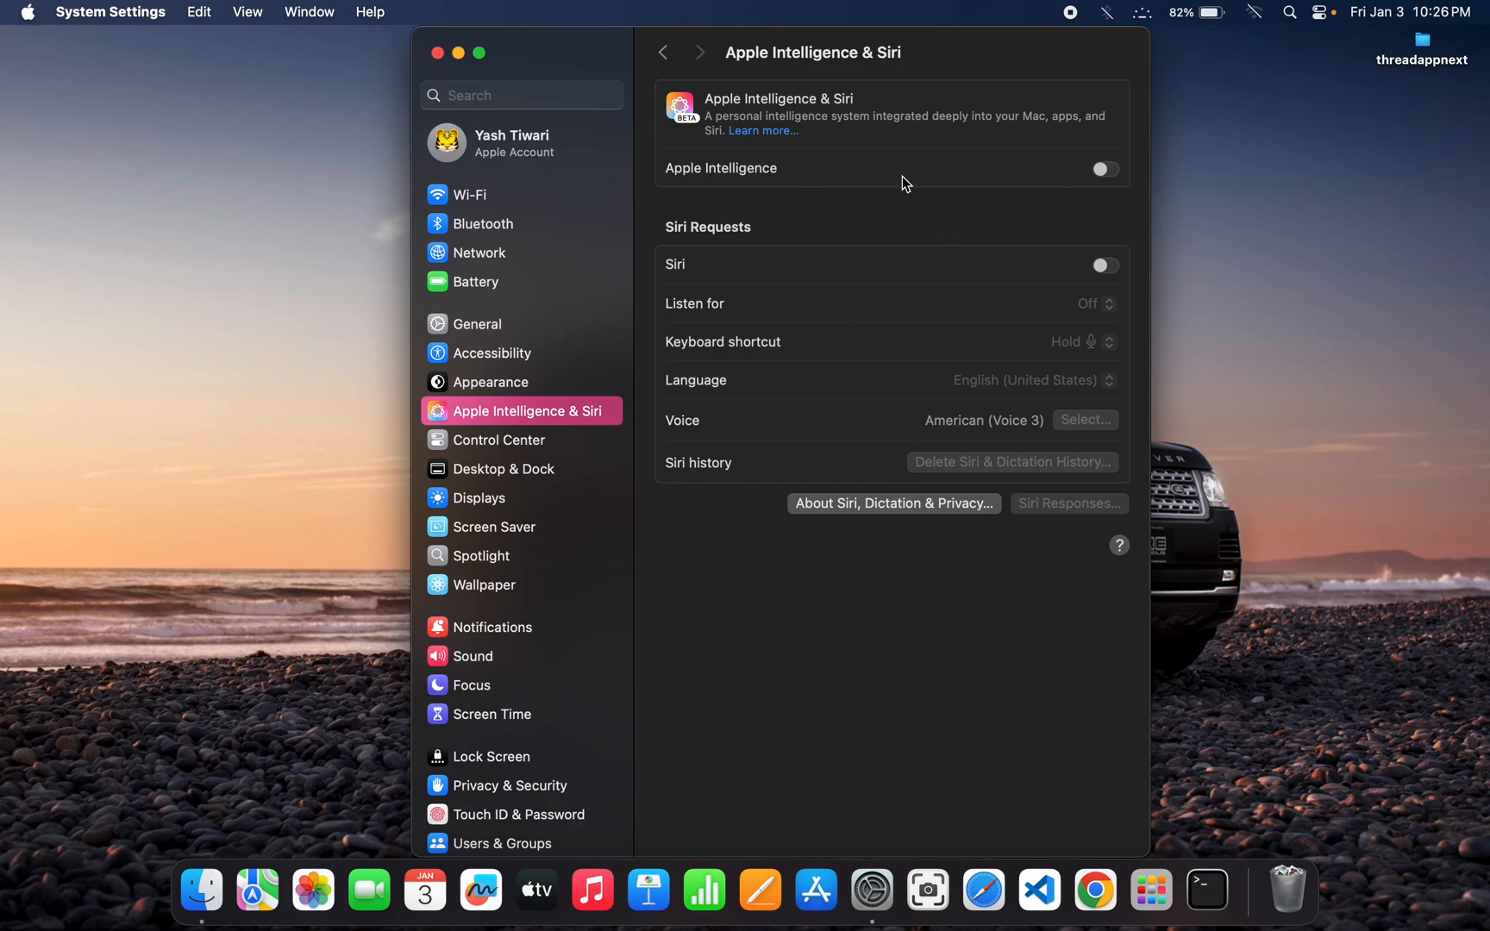
{"action": "mouse_move", "coordinate": [1090, 362]}
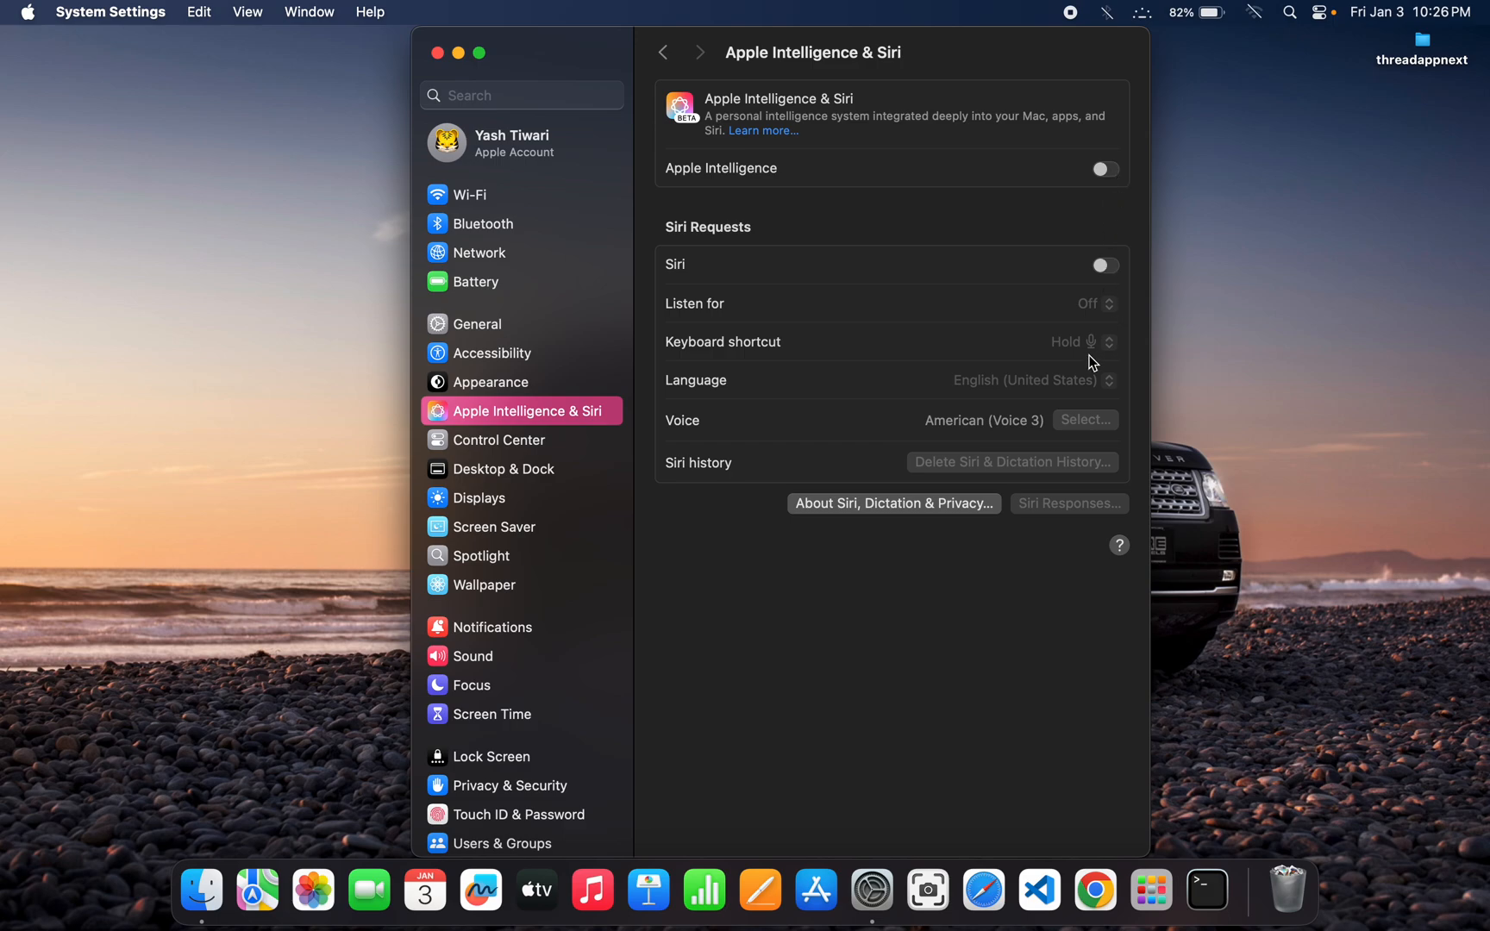
{"action": "mouse_move", "coordinate": [1082, 353]}
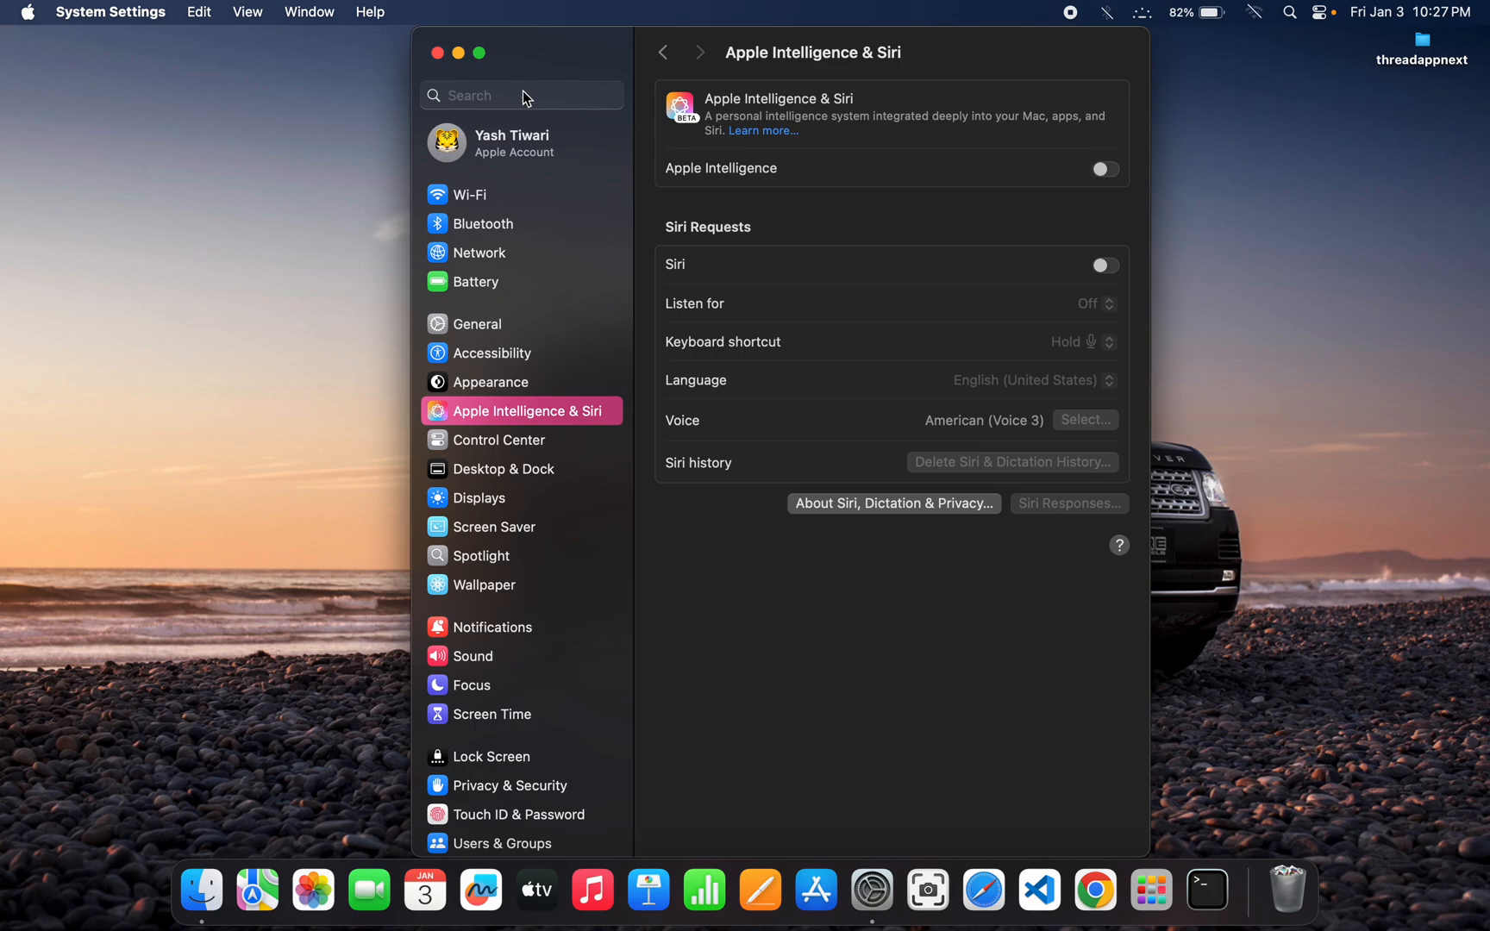
Keep English (India) as primary language without restarting, then clear the 'lan' settings search.
{"action": "type", "text": "langua"}
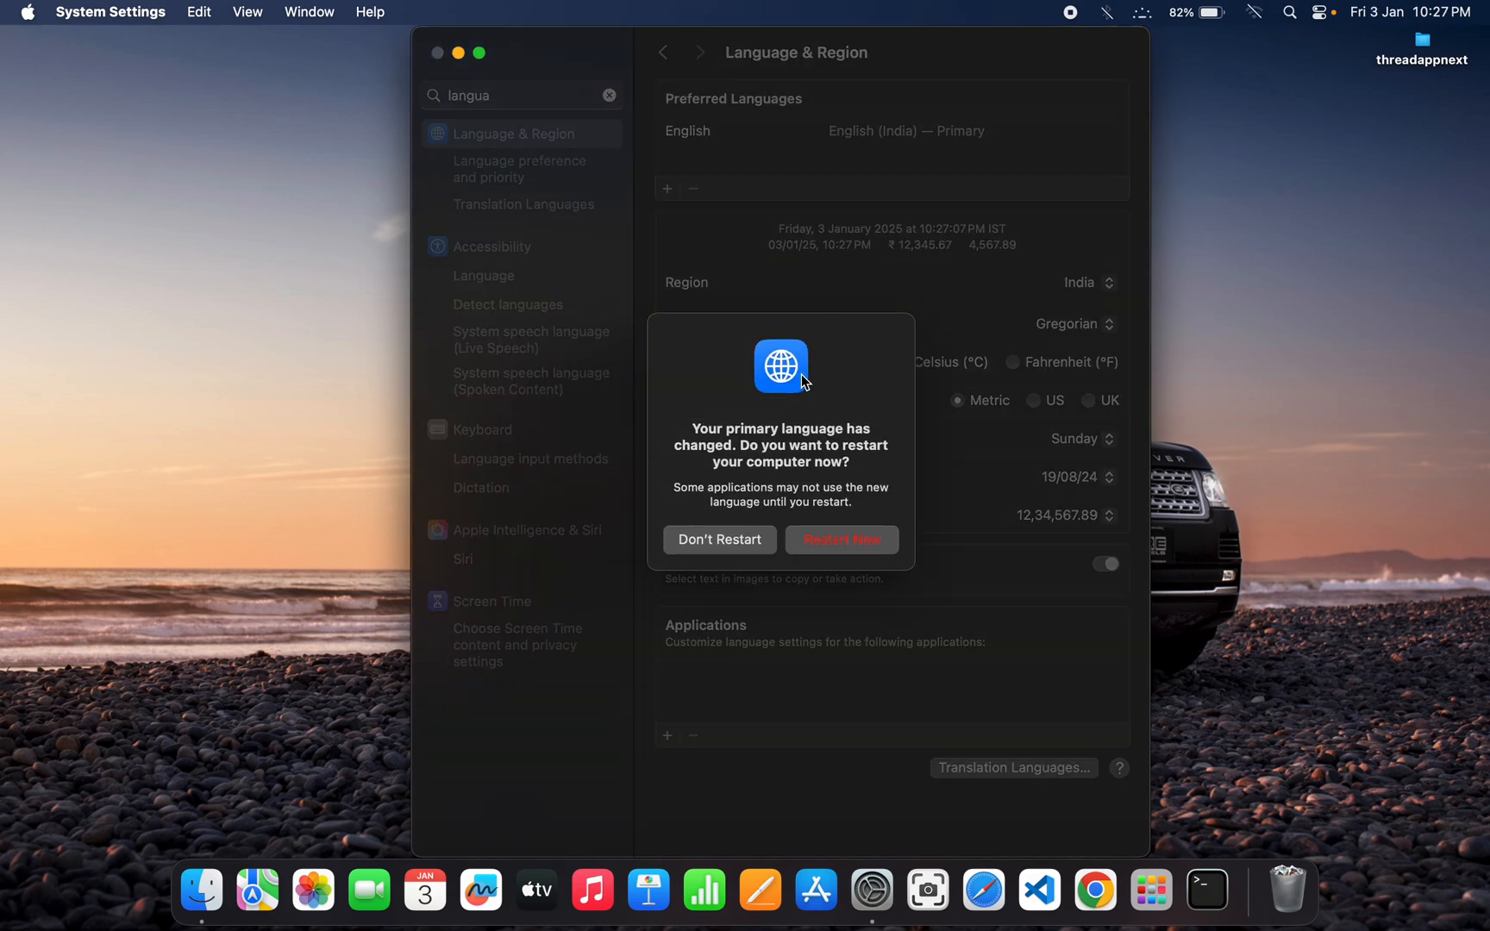
{"action": "left_click", "coordinate": [719, 540]}
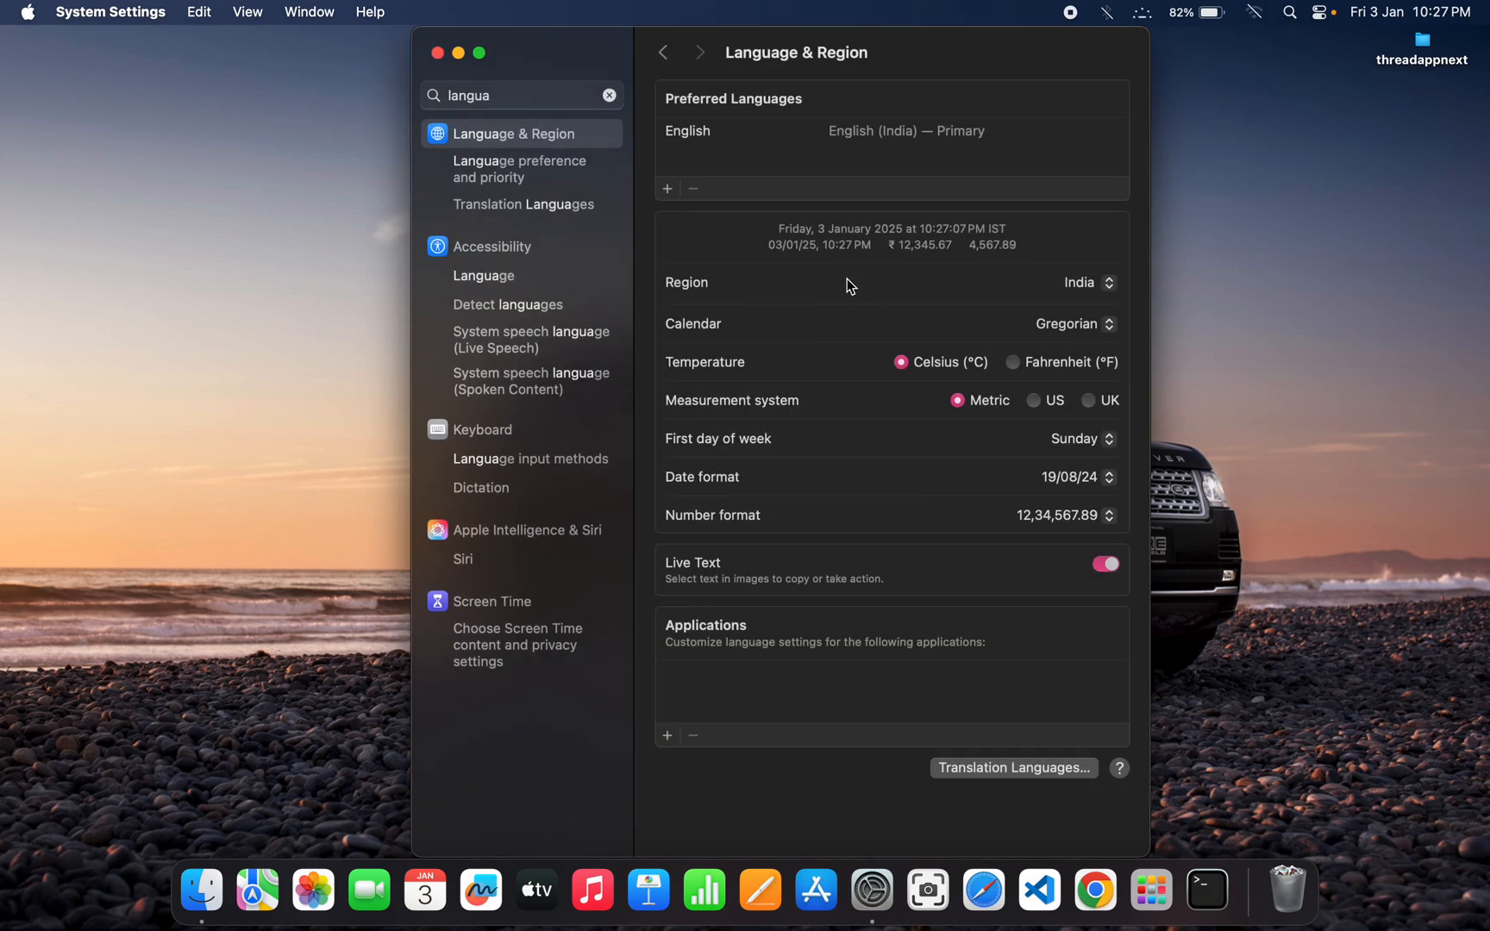
{"action": "left_click", "coordinate": [610, 95]}
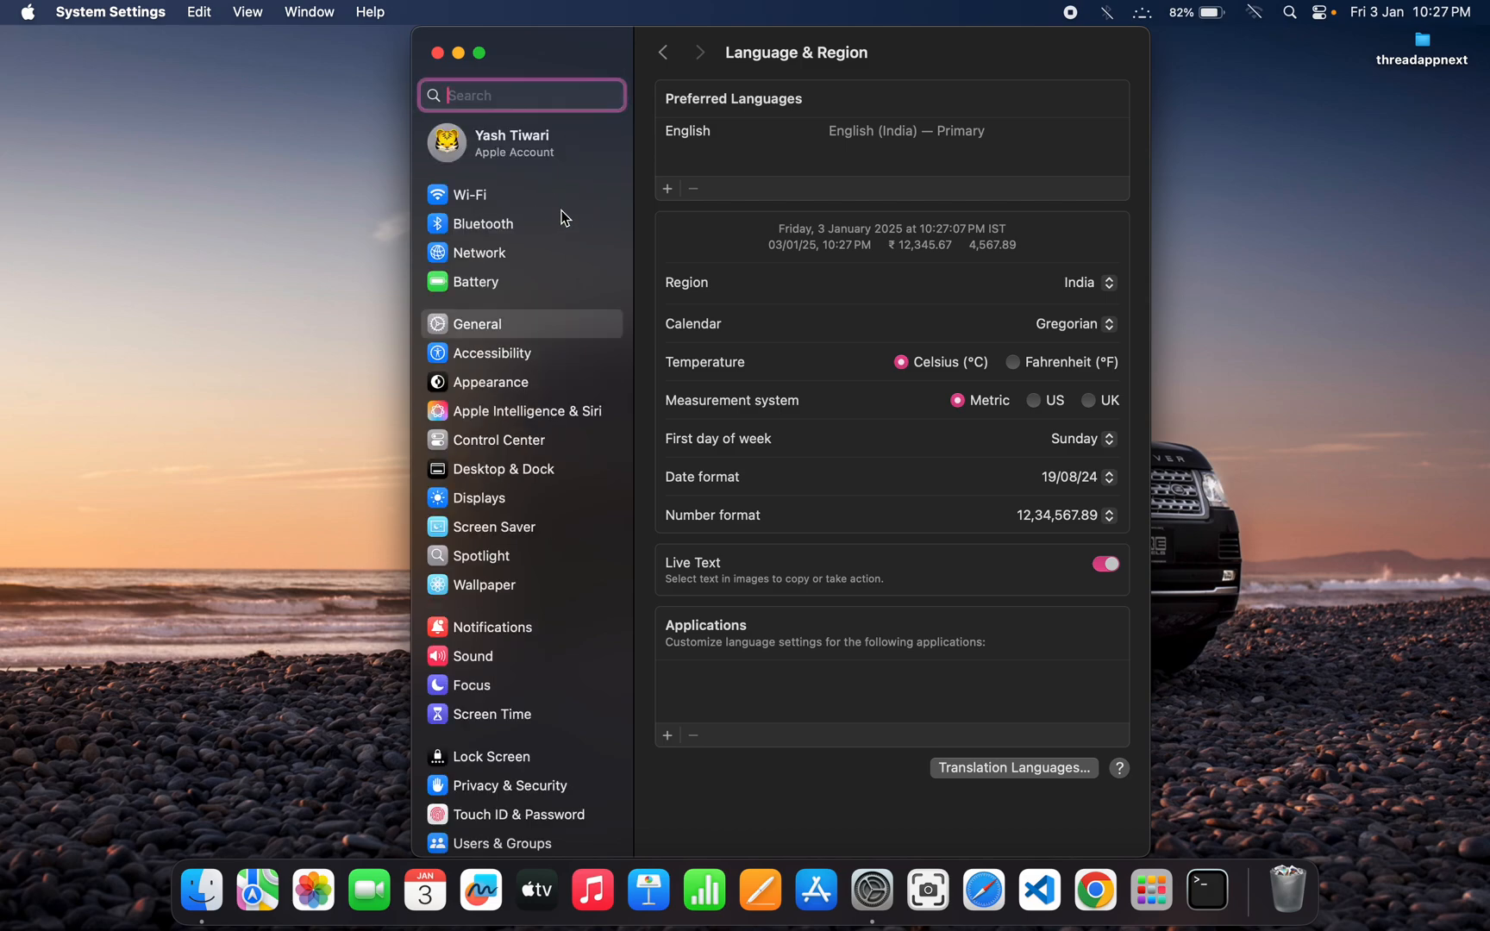
{"action": "scroll", "scroll_direction": "down", "scroll_amount": 3}
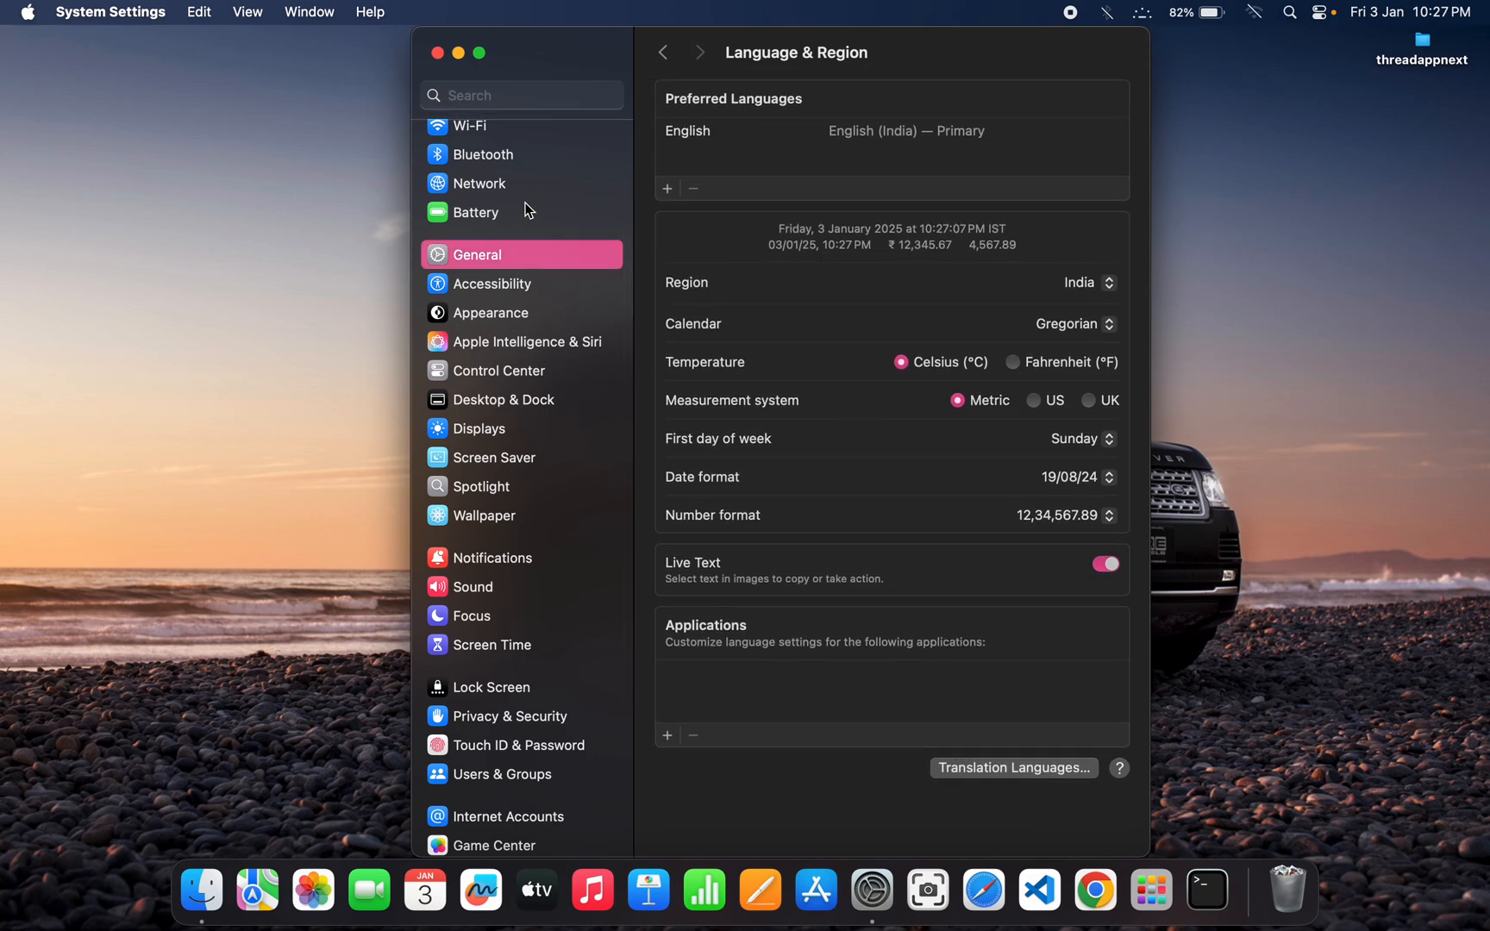
In General > Storage, view the macOS breakdown showing Apple Intelligence at 690.1 MB, then close it.
{"action": "left_click", "coordinate": [525, 341]}
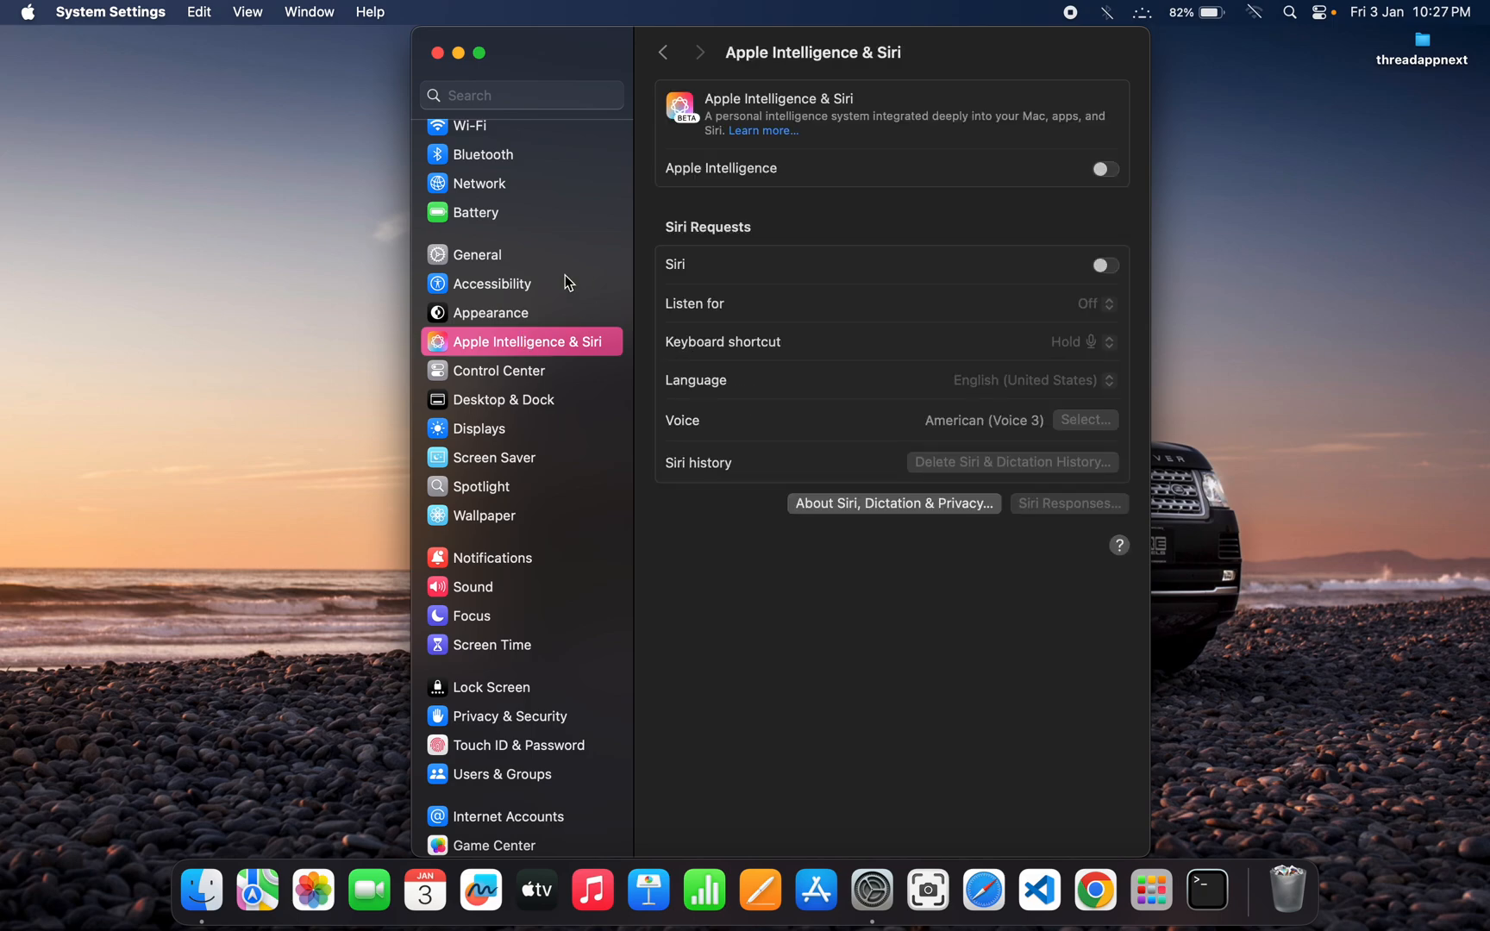
{"action": "left_click", "coordinate": [478, 255]}
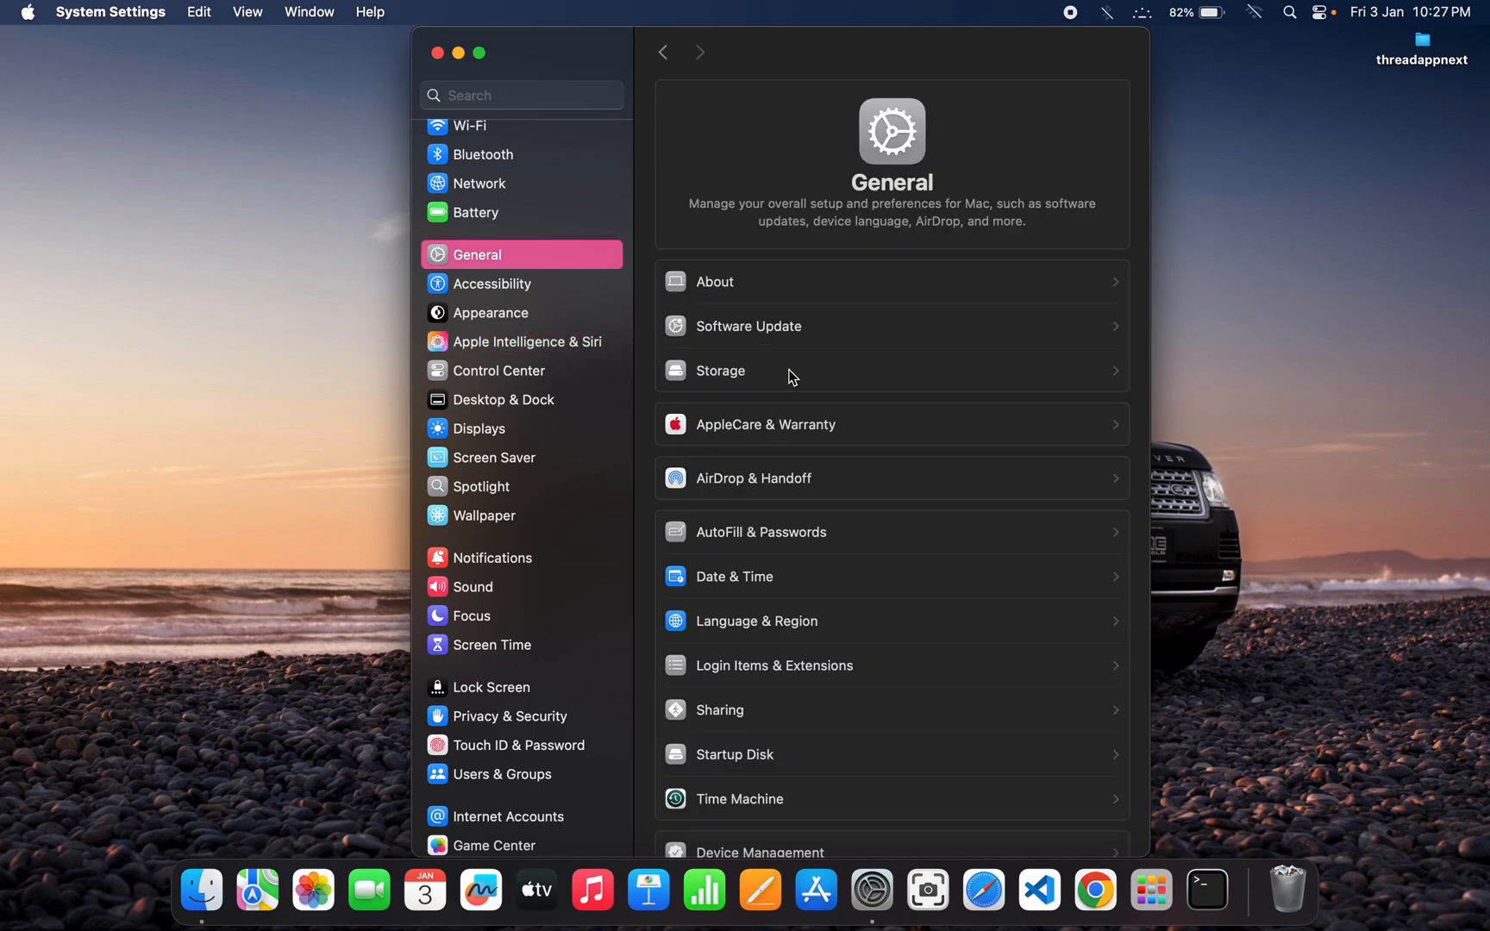
{"action": "left_click", "coordinate": [720, 371]}
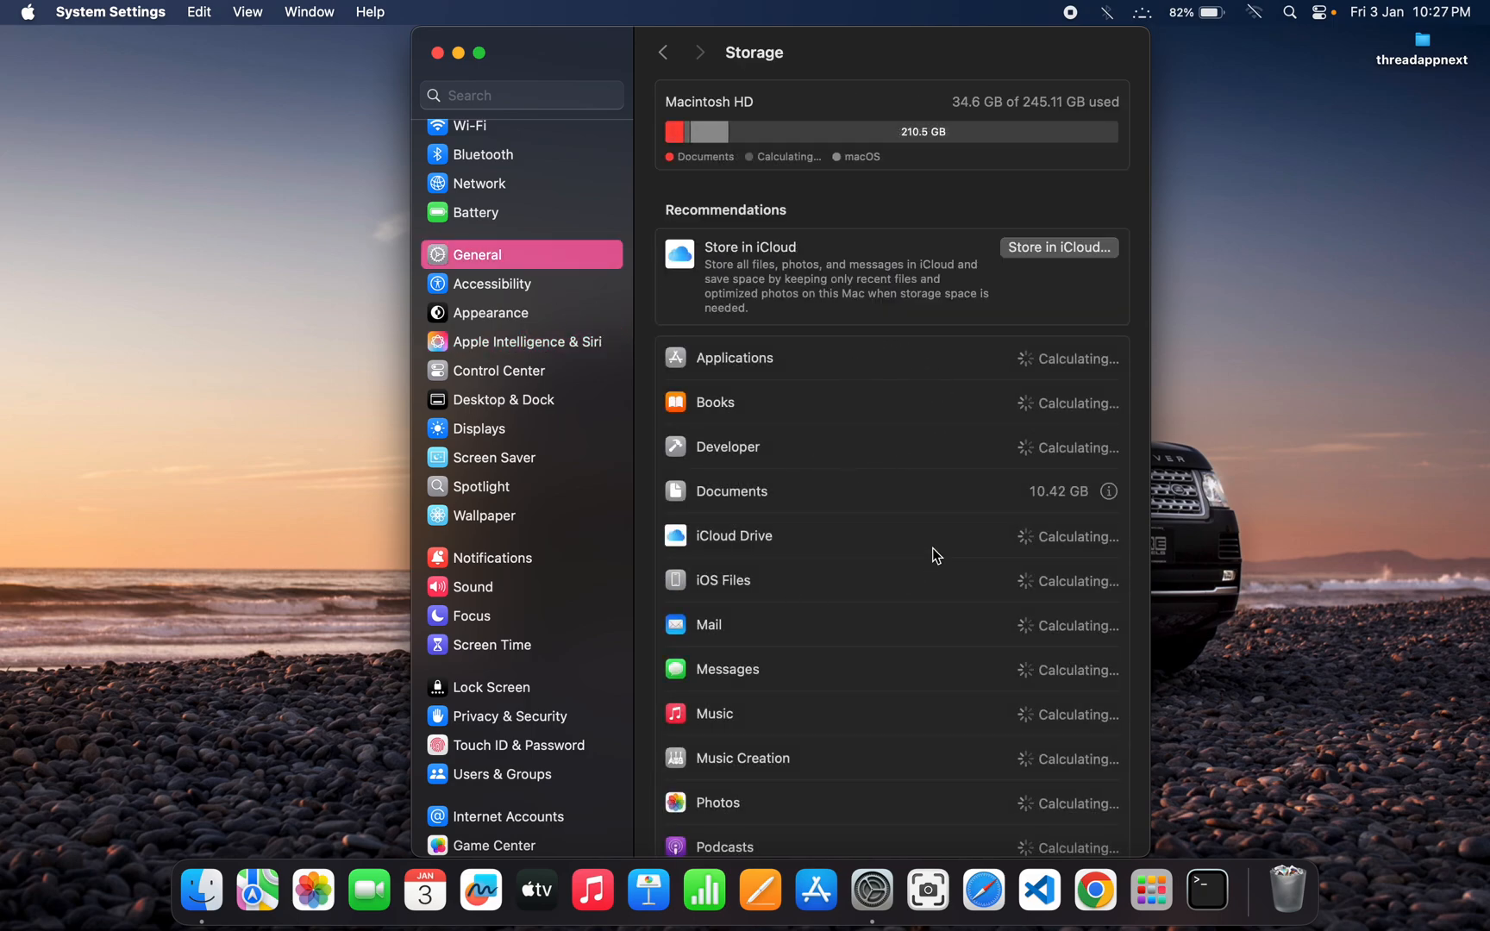
{"action": "scroll", "scroll_direction": "down", "scroll_amount": 3}
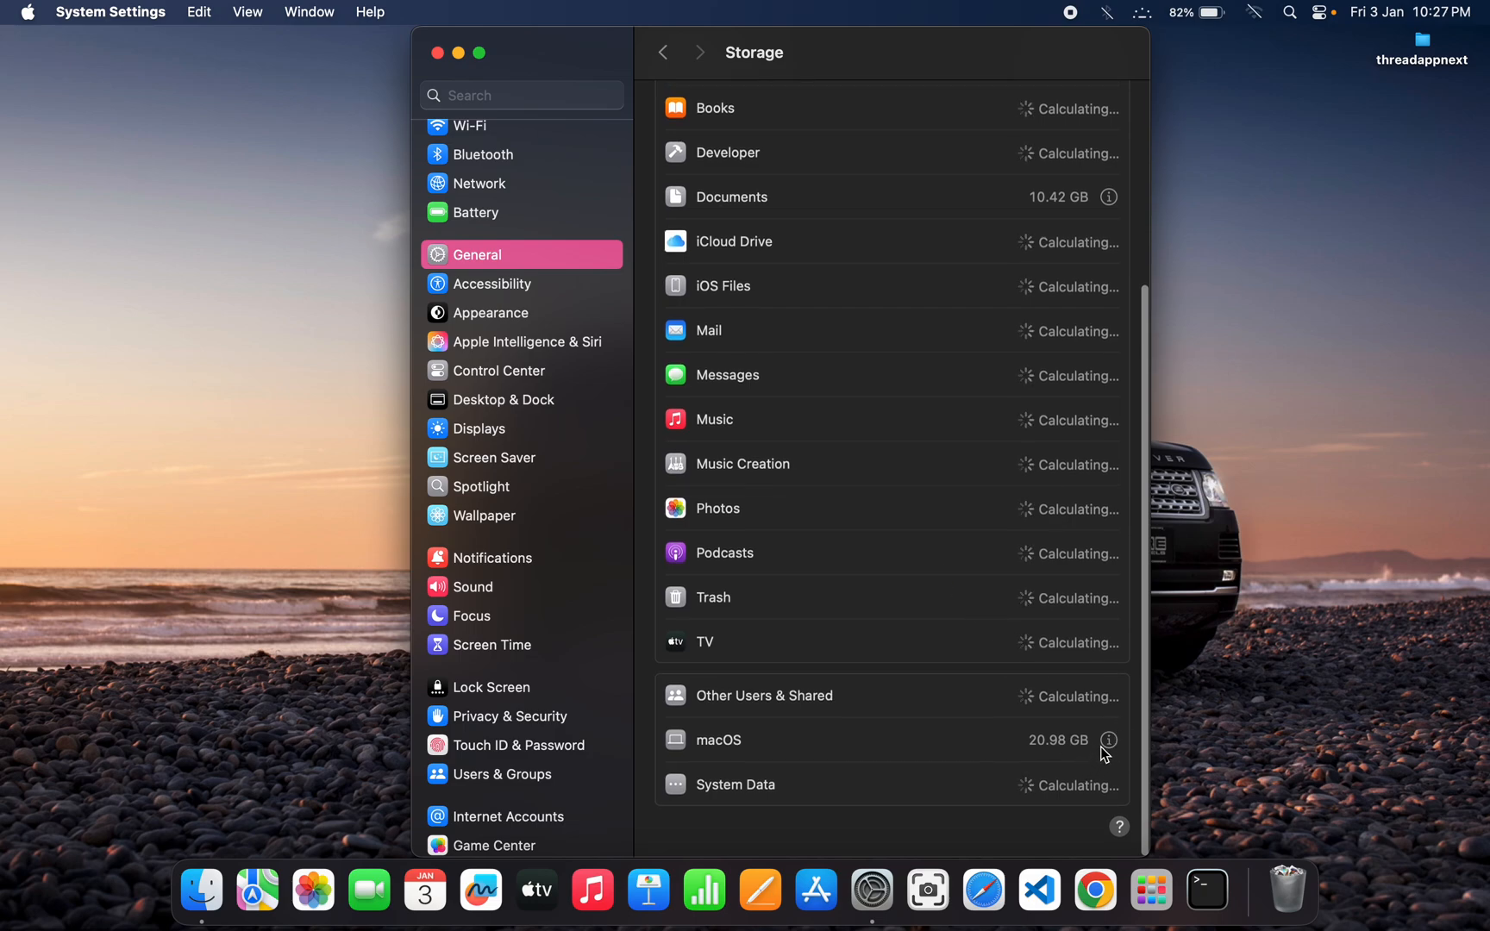
{"action": "left_click", "coordinate": [1108, 739]}
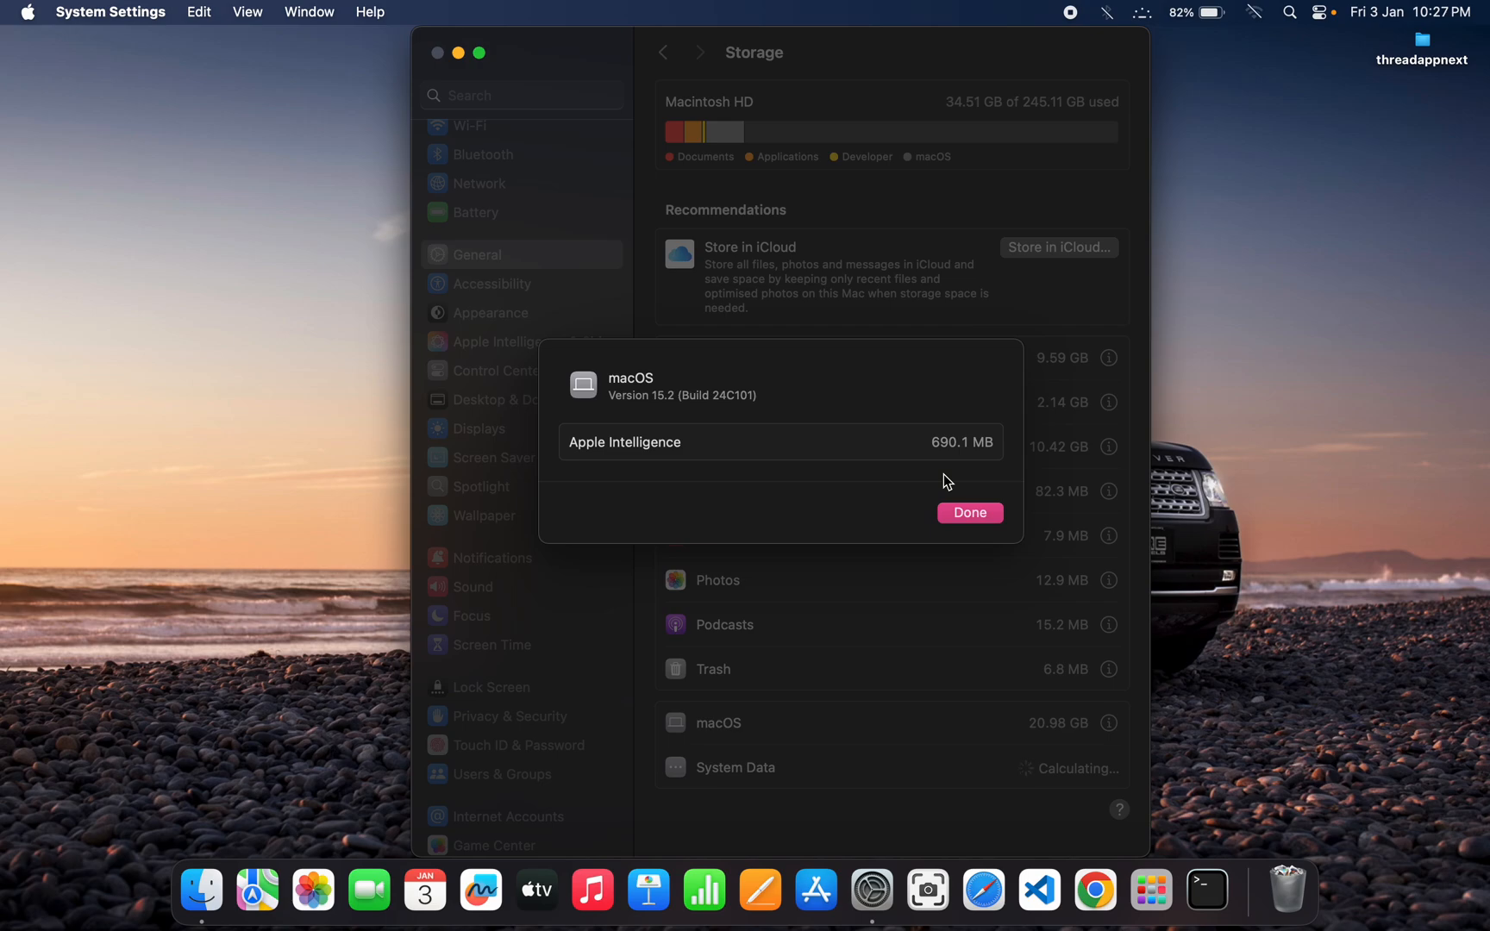
{"action": "mouse_move", "coordinate": [979, 480]}
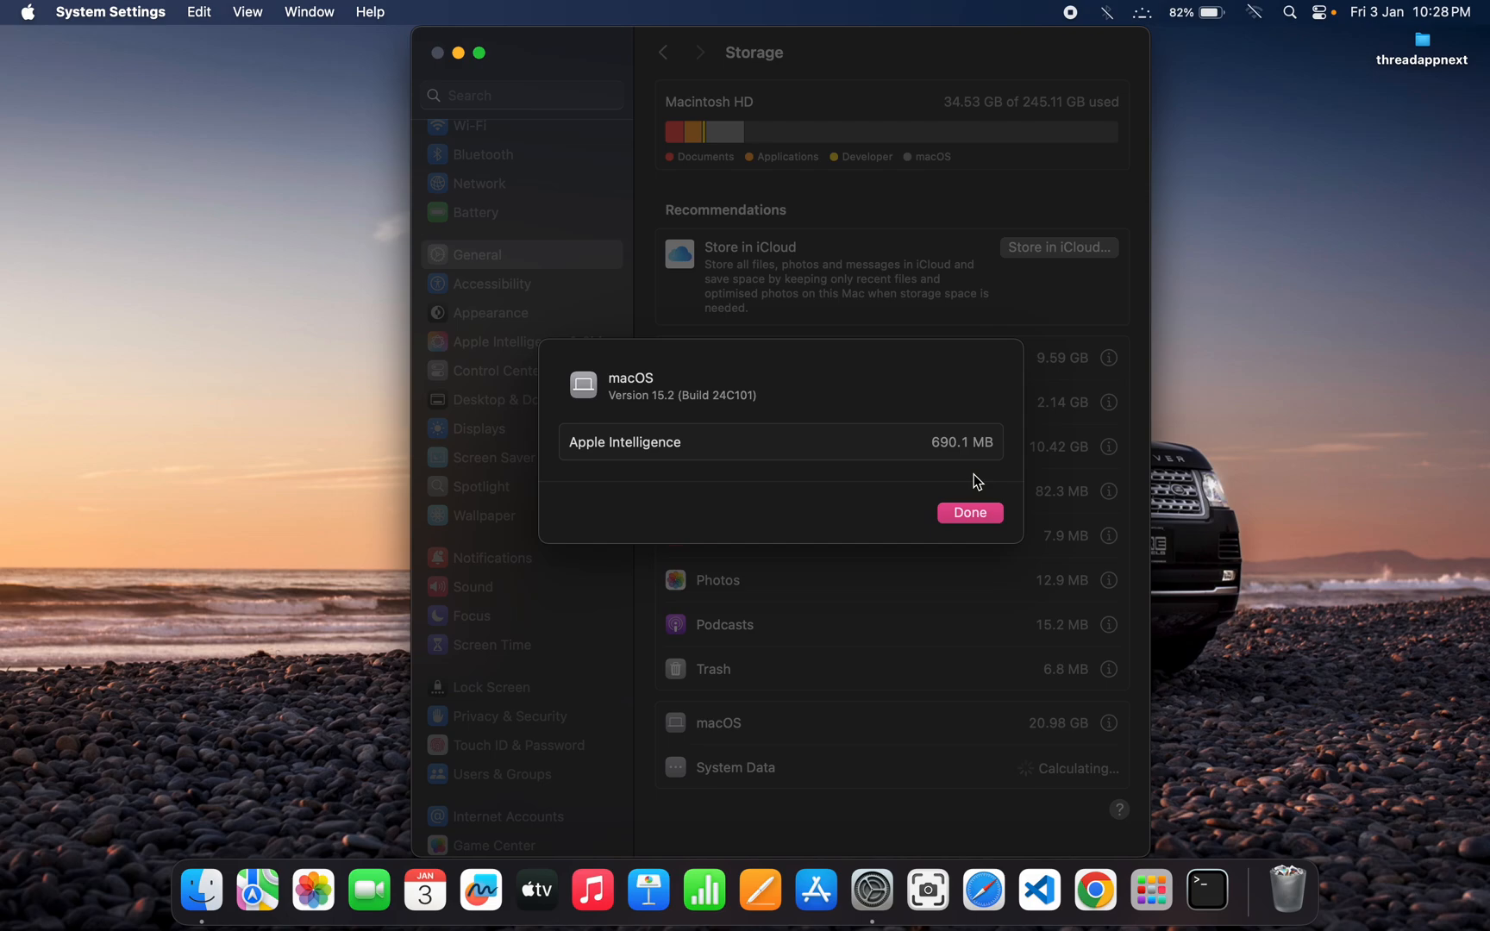
{"action": "mouse_move", "coordinate": [992, 467]}
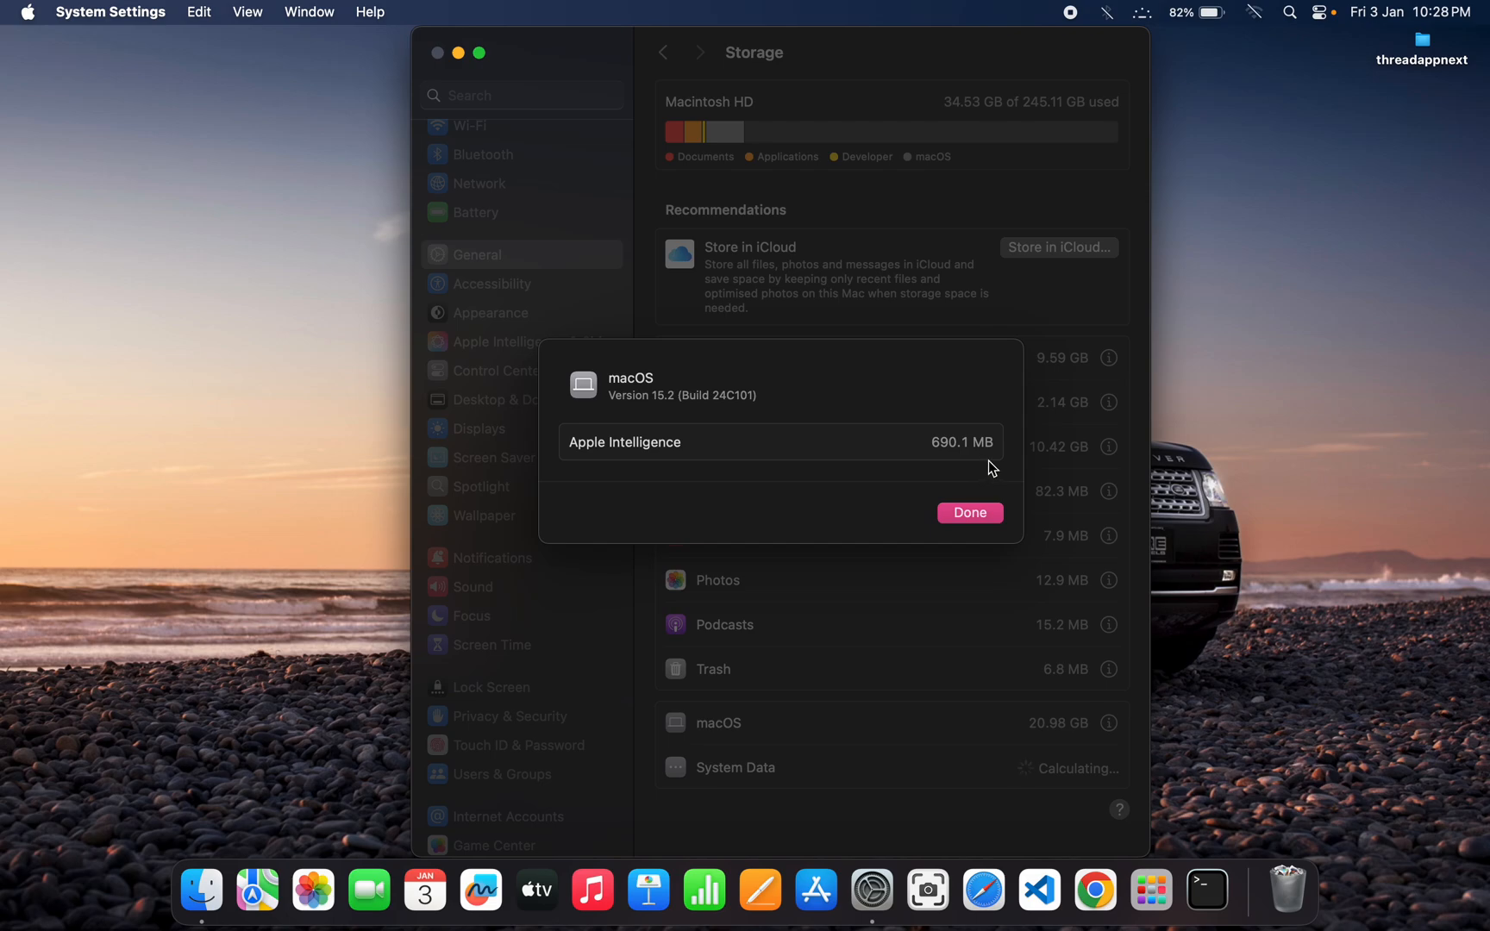
{"action": "mouse_move", "coordinate": [966, 465]}
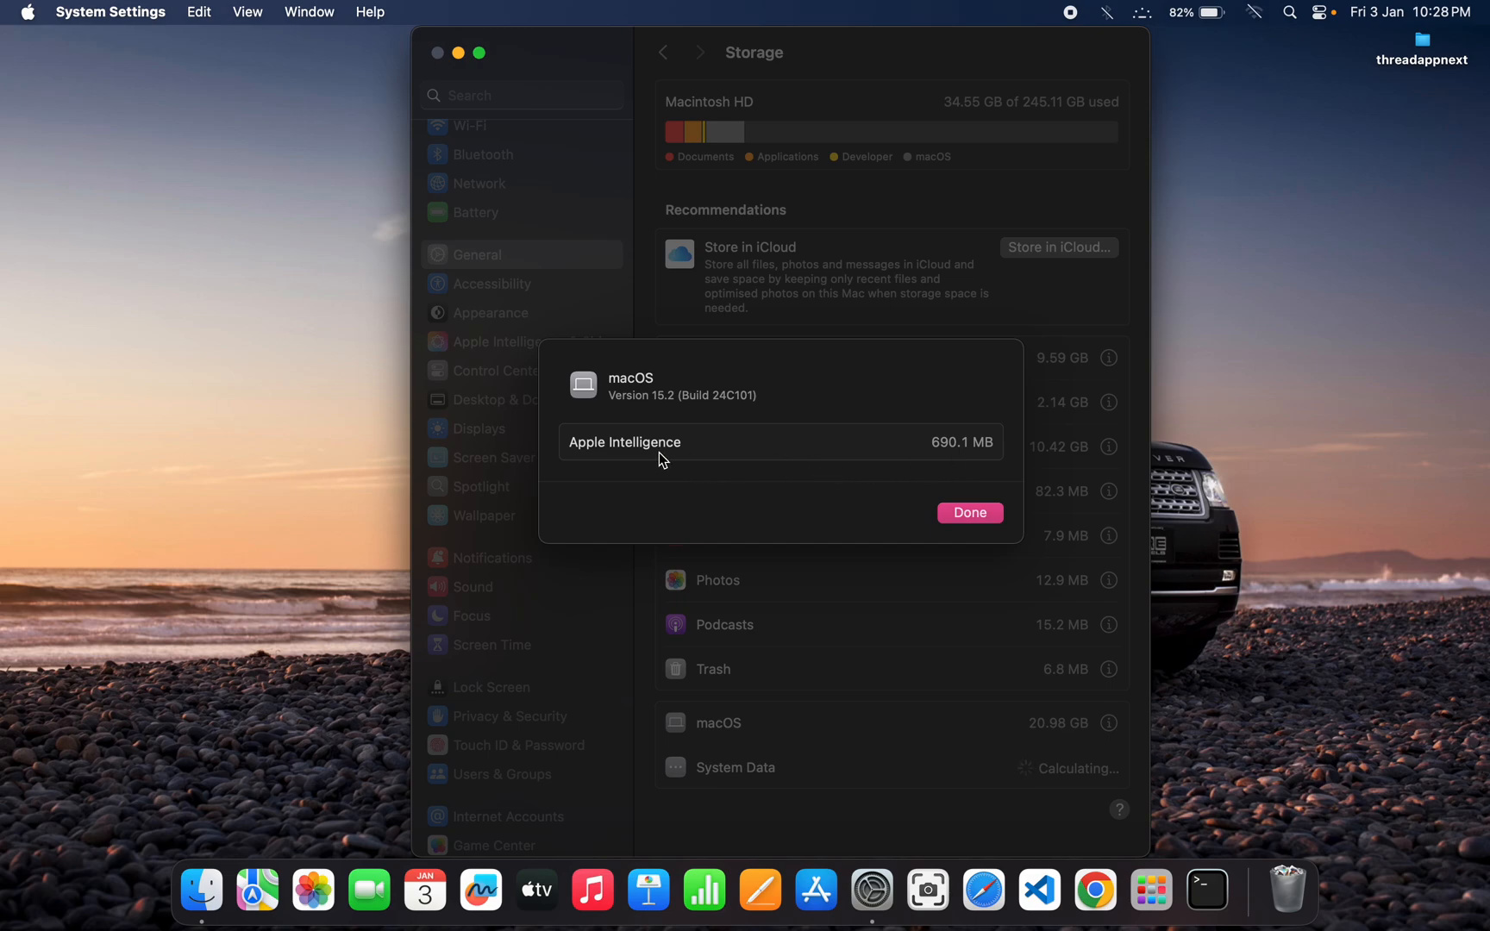
{"action": "mouse_move", "coordinate": [1020, 508]}
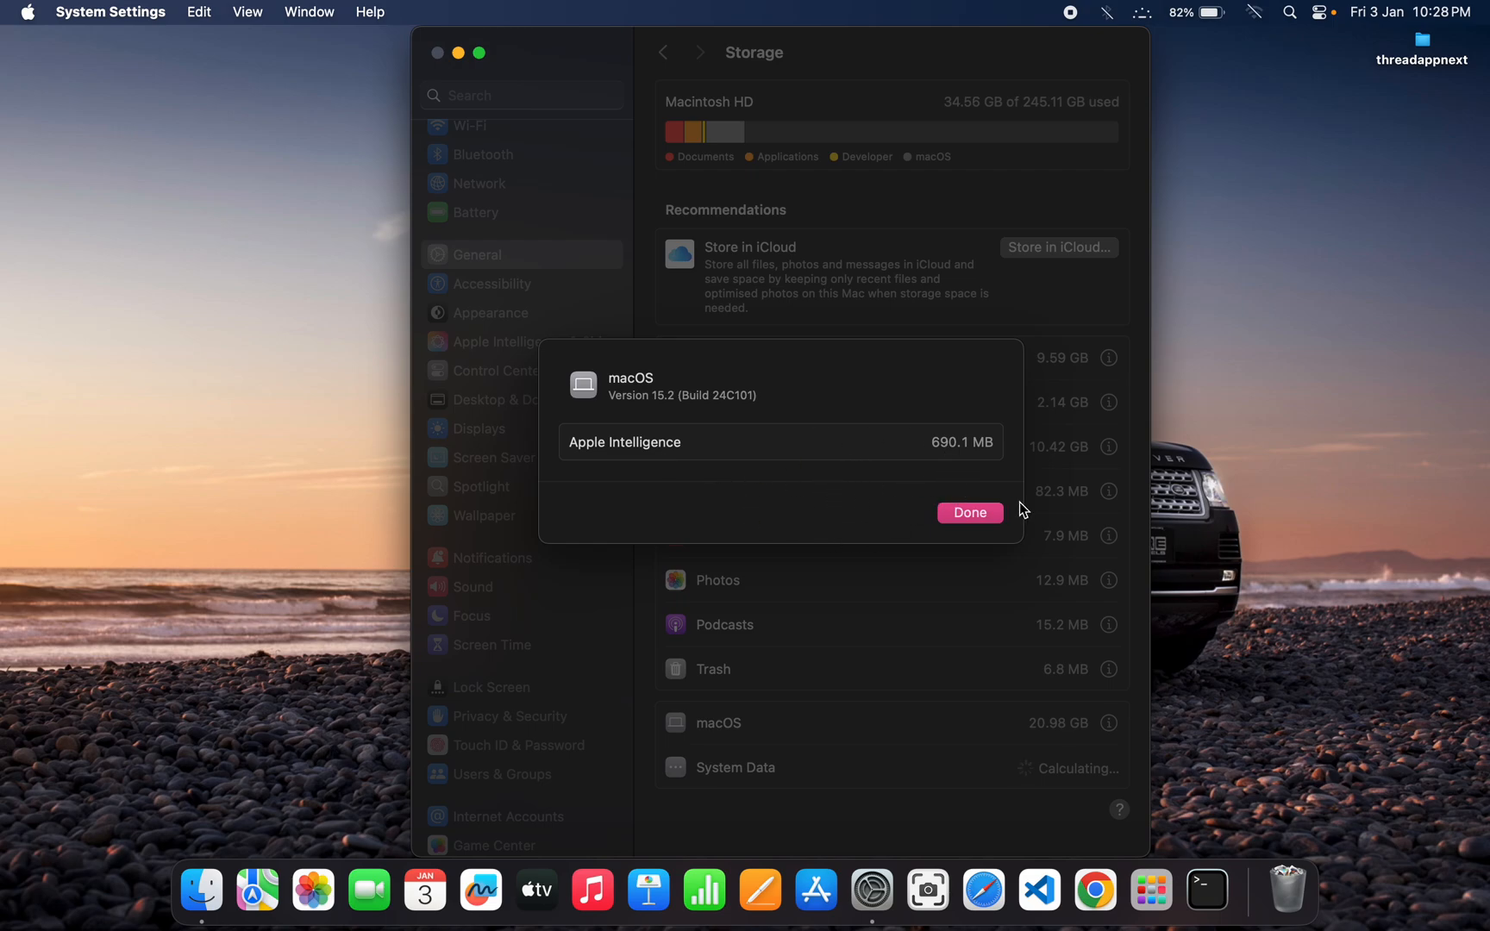
{"action": "left_click", "coordinate": [969, 512]}
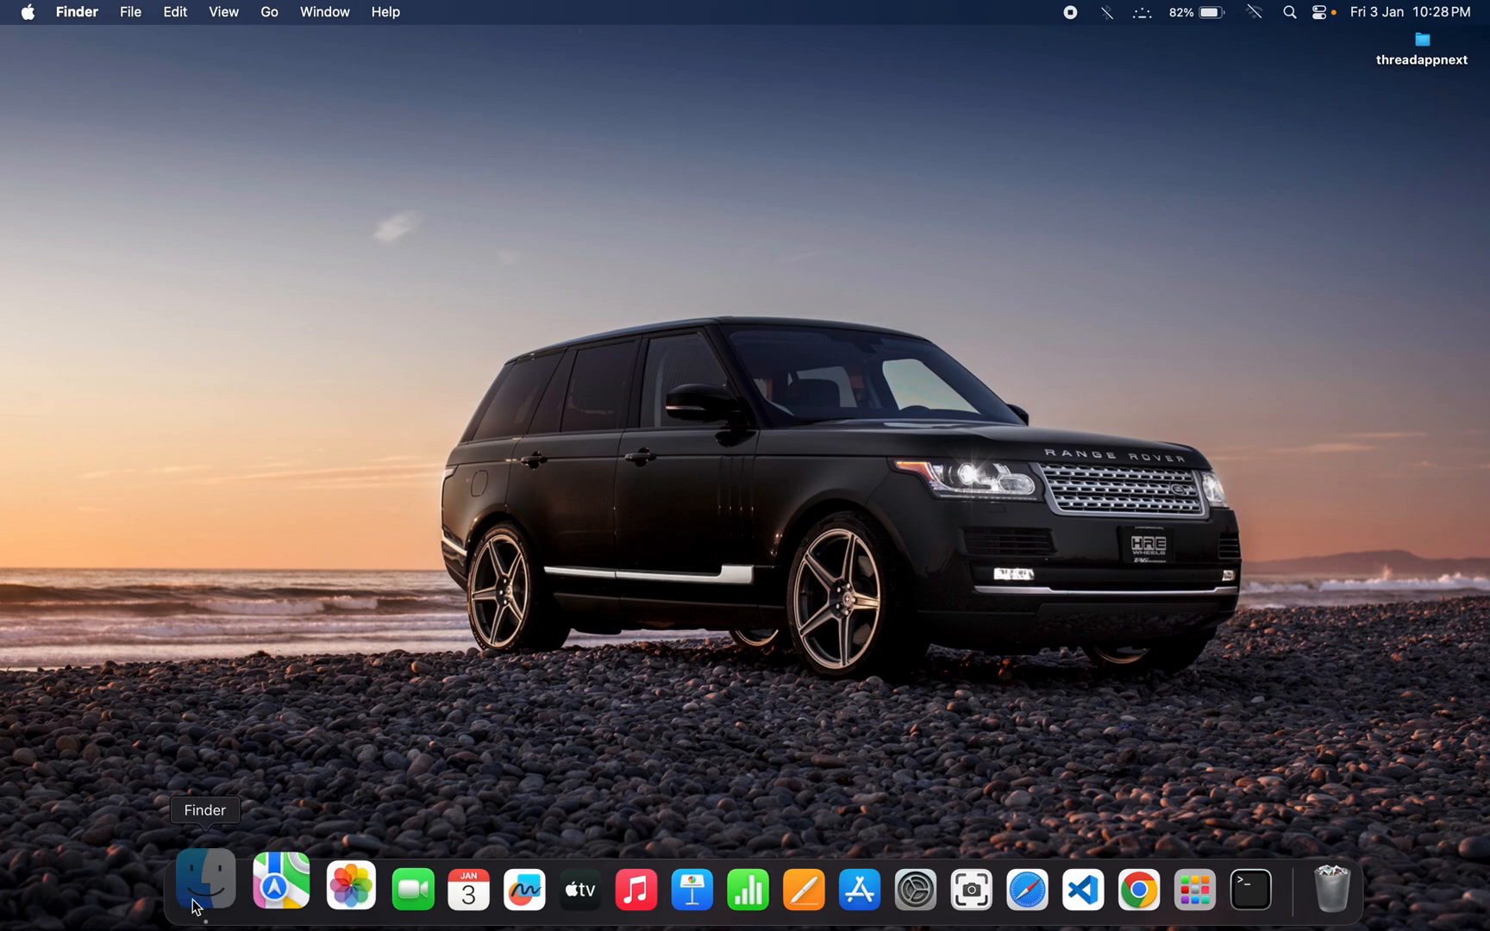
Open a new Finder window and navigate to Macintosh HD > System > Library.
{"action": "left_click", "coordinate": [204, 888]}
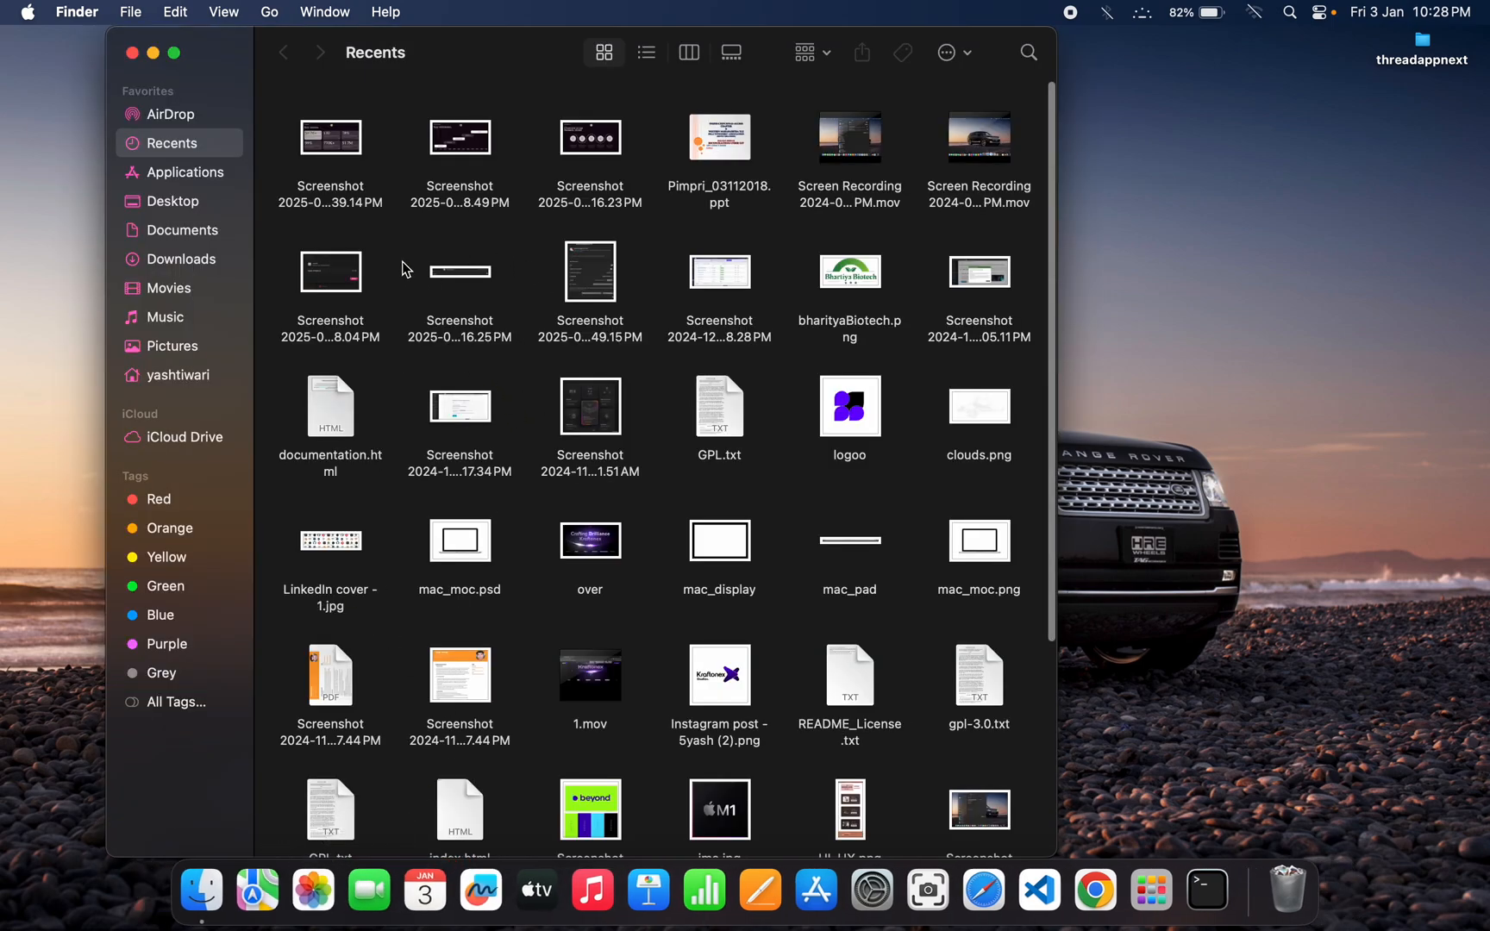
{"action": "mouse_move", "coordinate": [677, 444]}
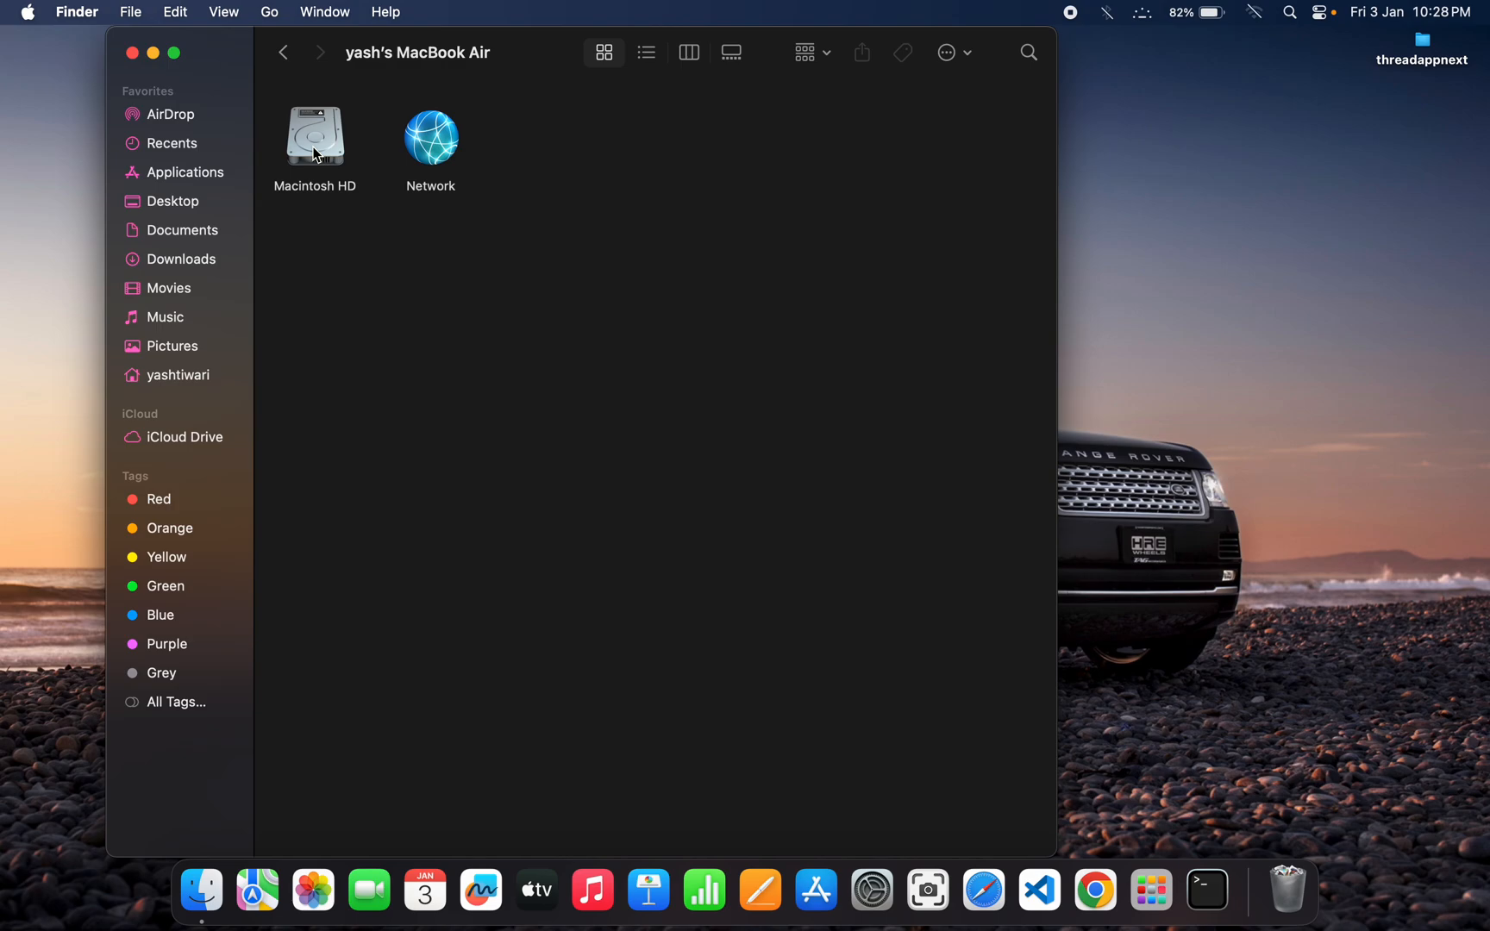
{"action": "mouse_move", "coordinate": [465, 160]}
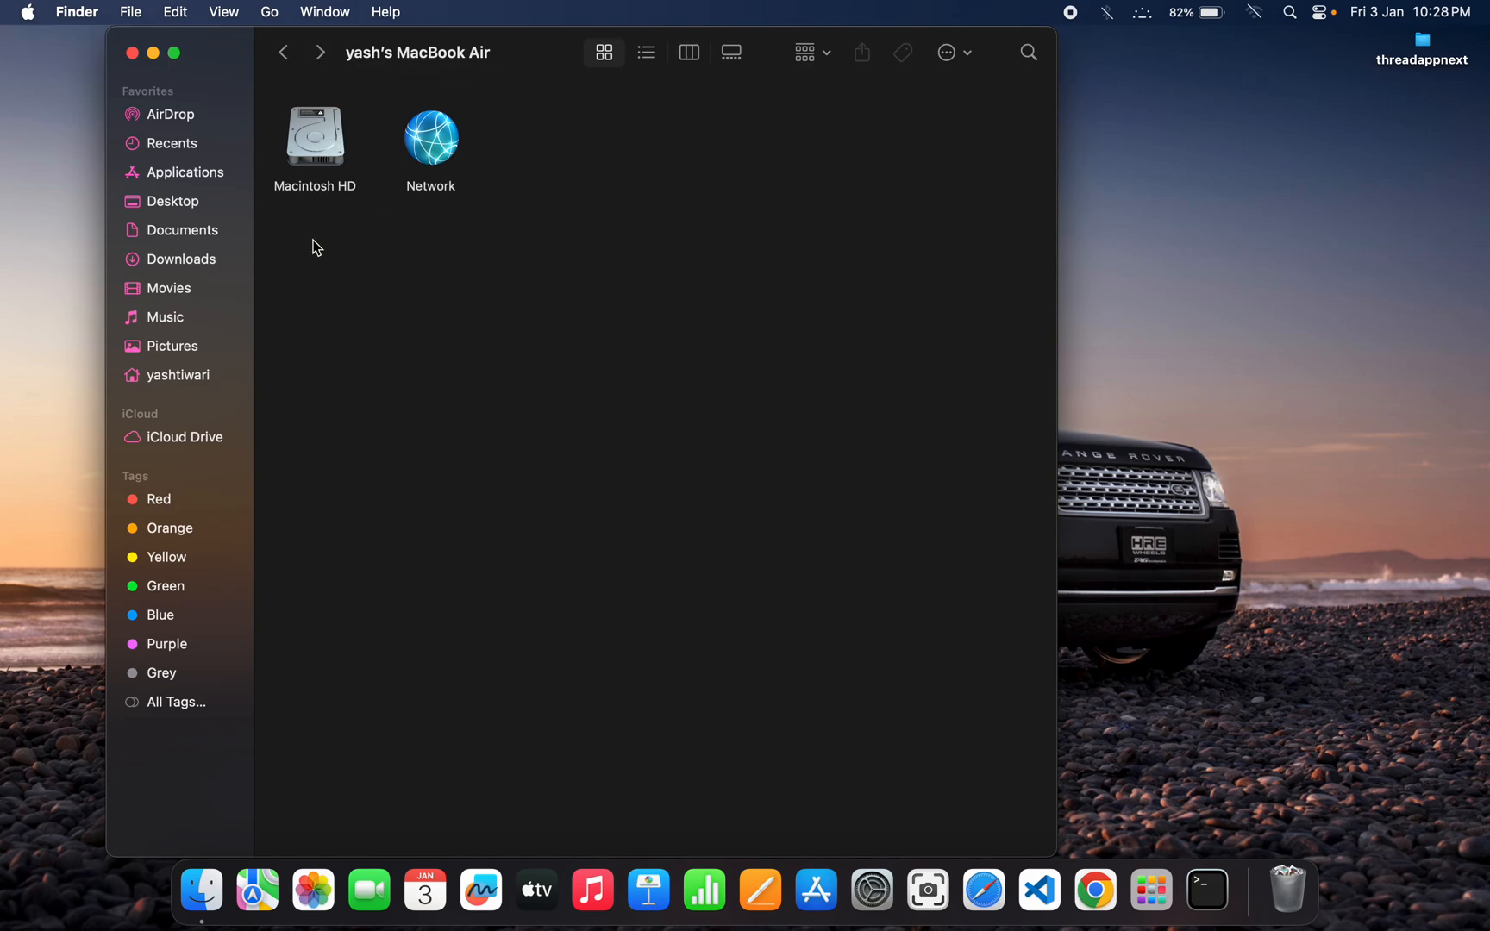
{"action": "double_click", "coordinate": [314, 132]}
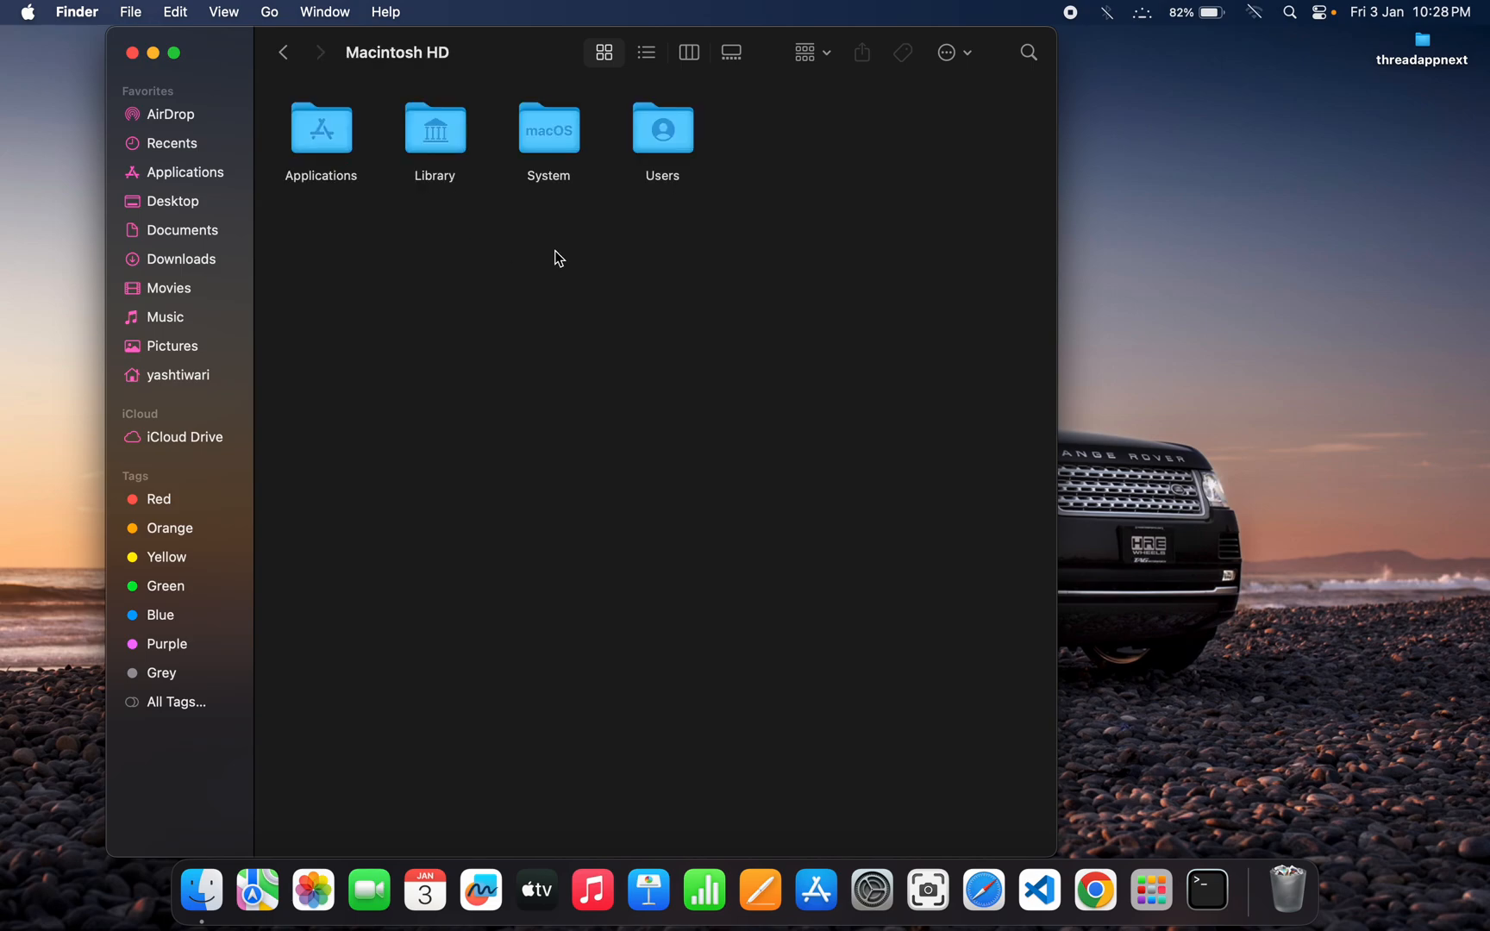
{"action": "mouse_move", "coordinate": [561, 149]}
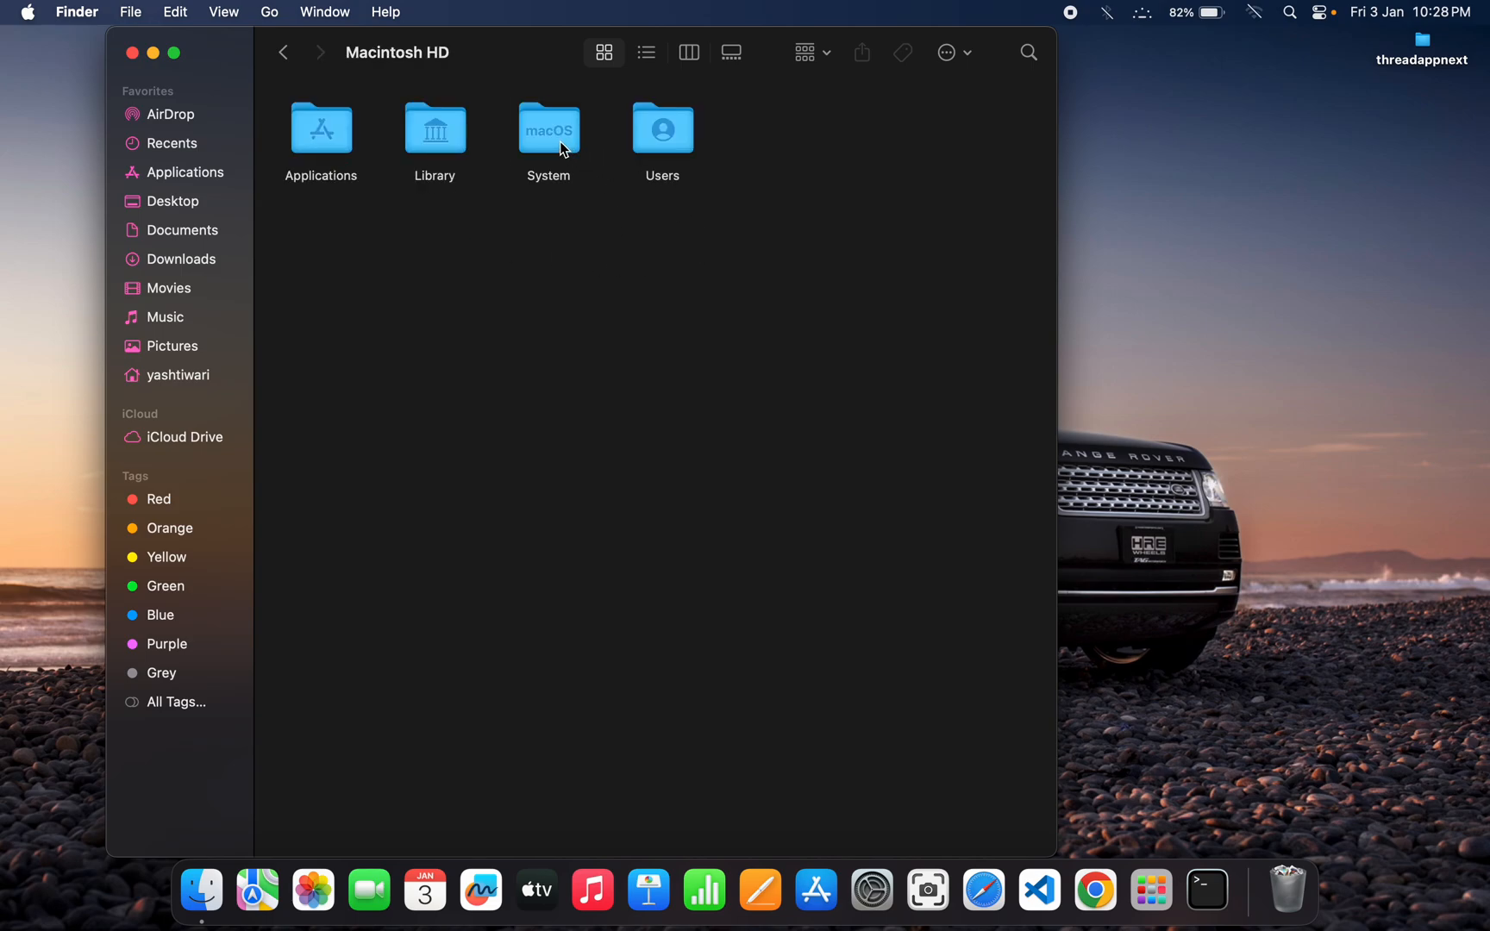
{"action": "double_click", "coordinate": [548, 130]}
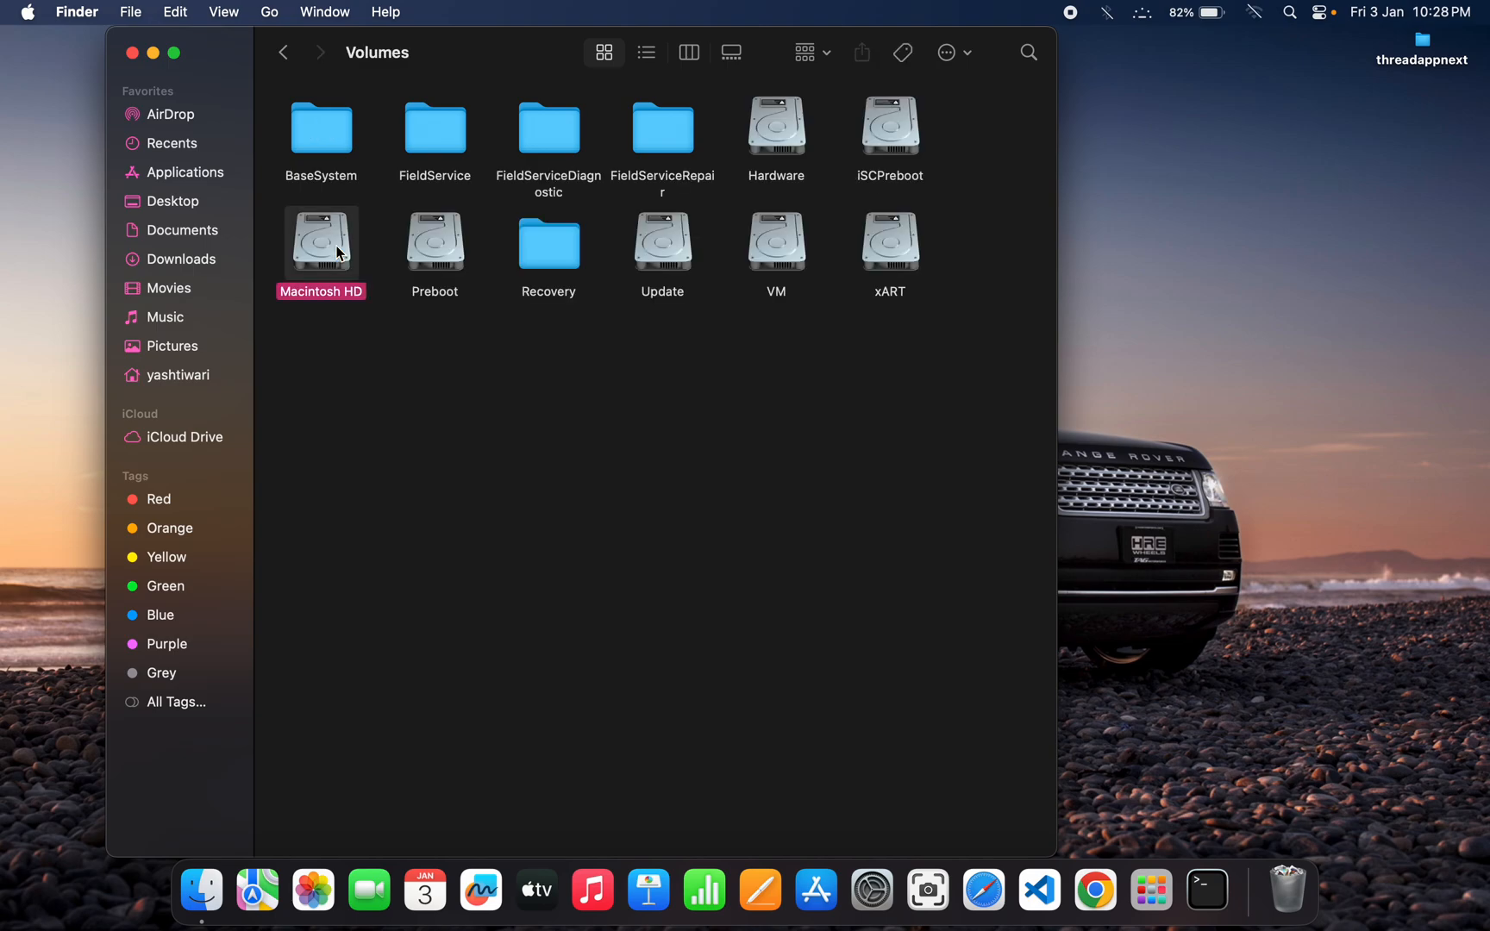
{"action": "mouse_move", "coordinate": [327, 249]}
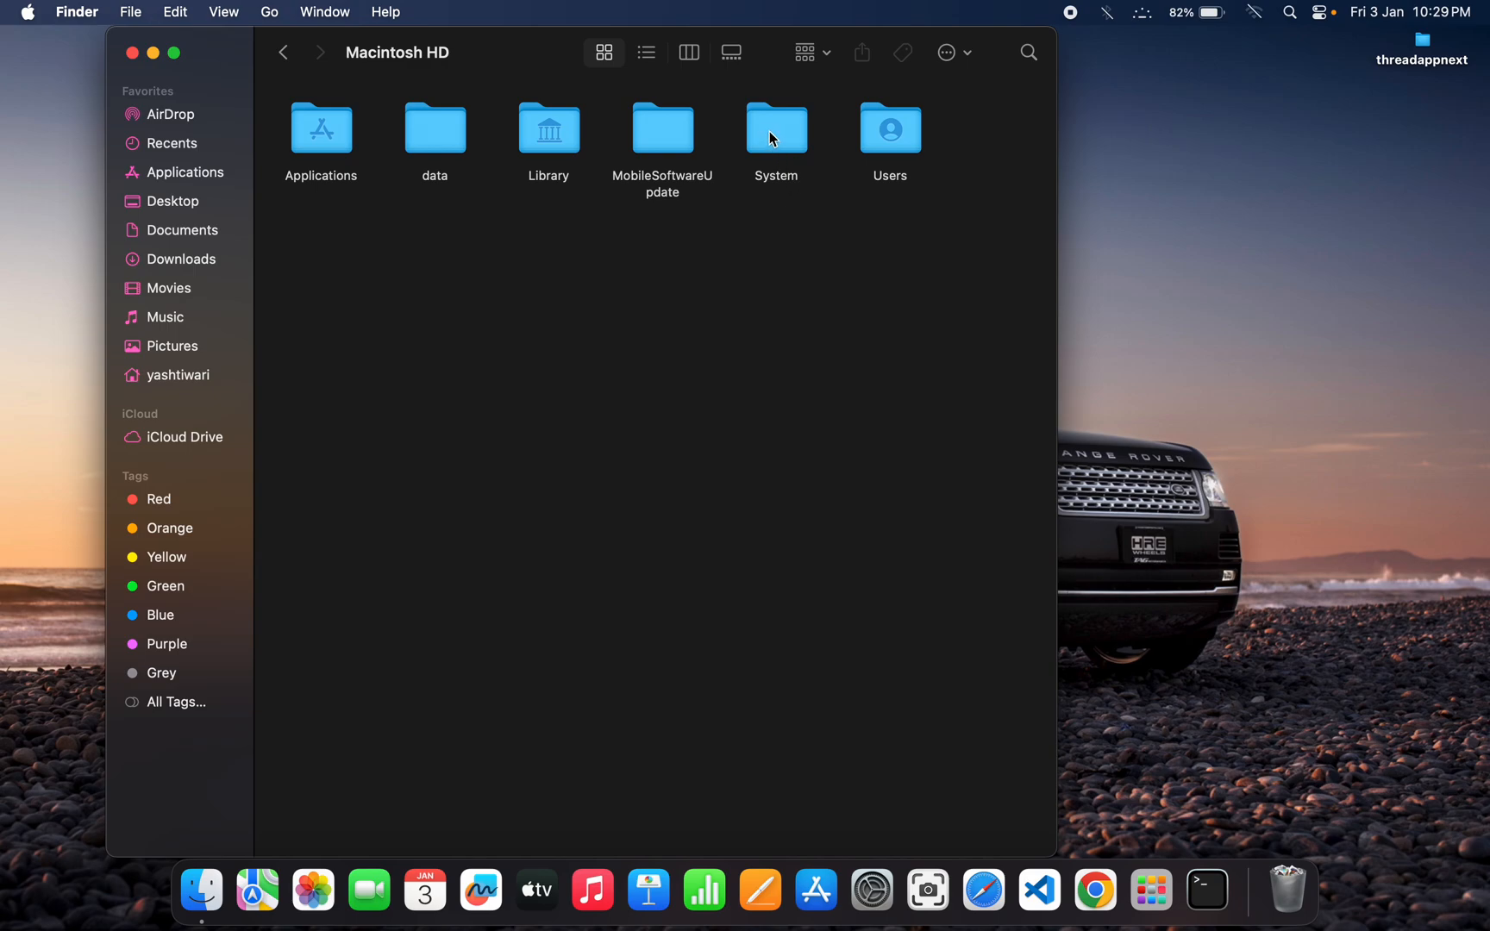
{"action": "double_click", "coordinate": [775, 129]}
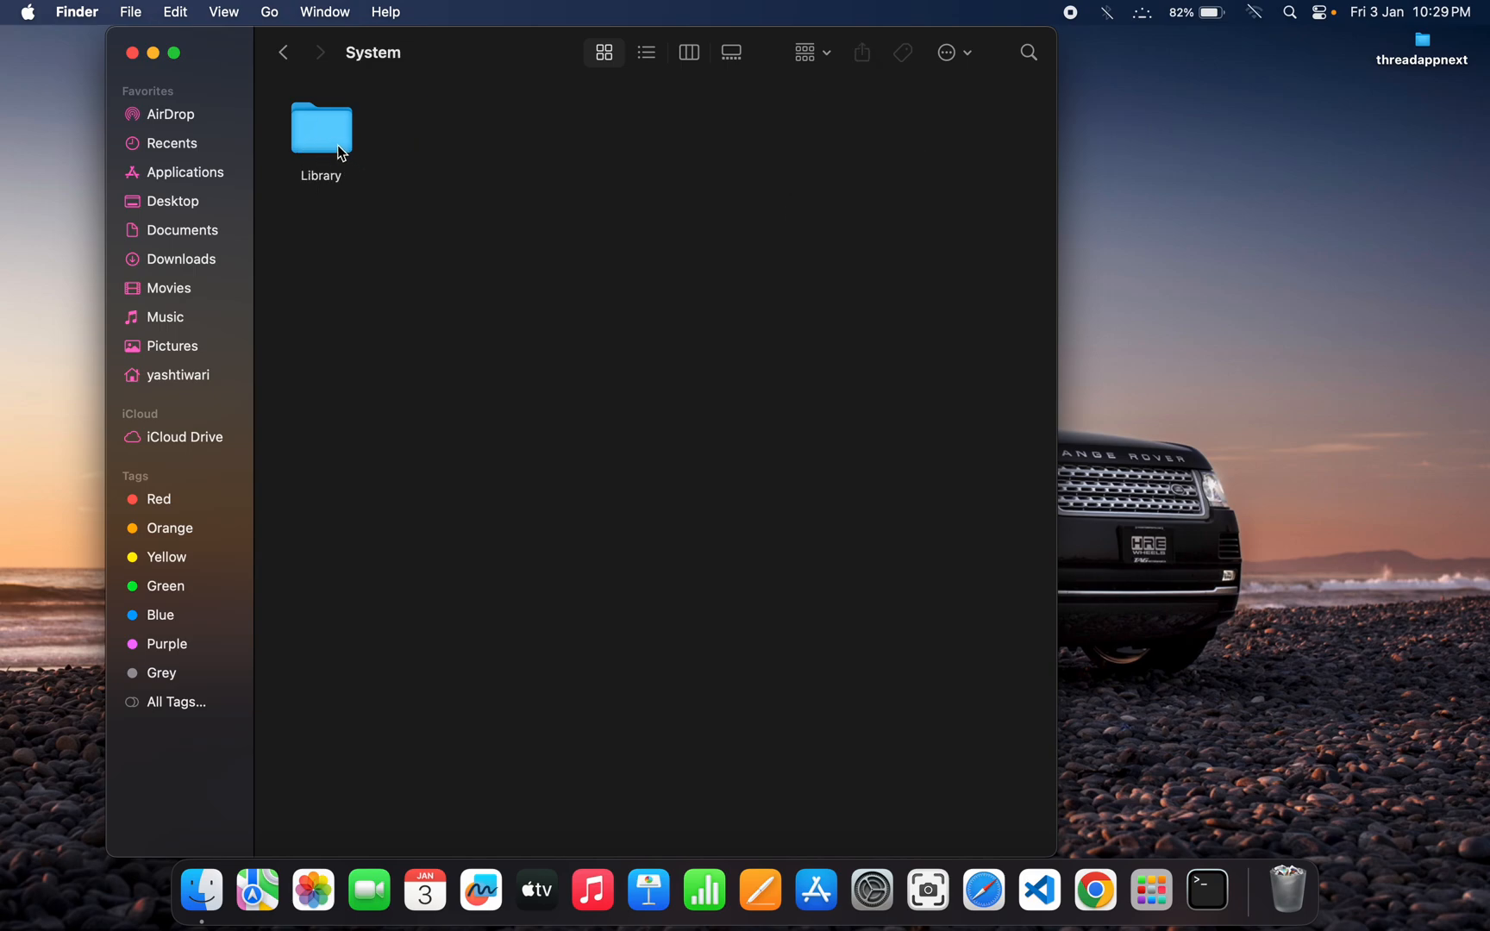
{"action": "double_click", "coordinate": [321, 133]}
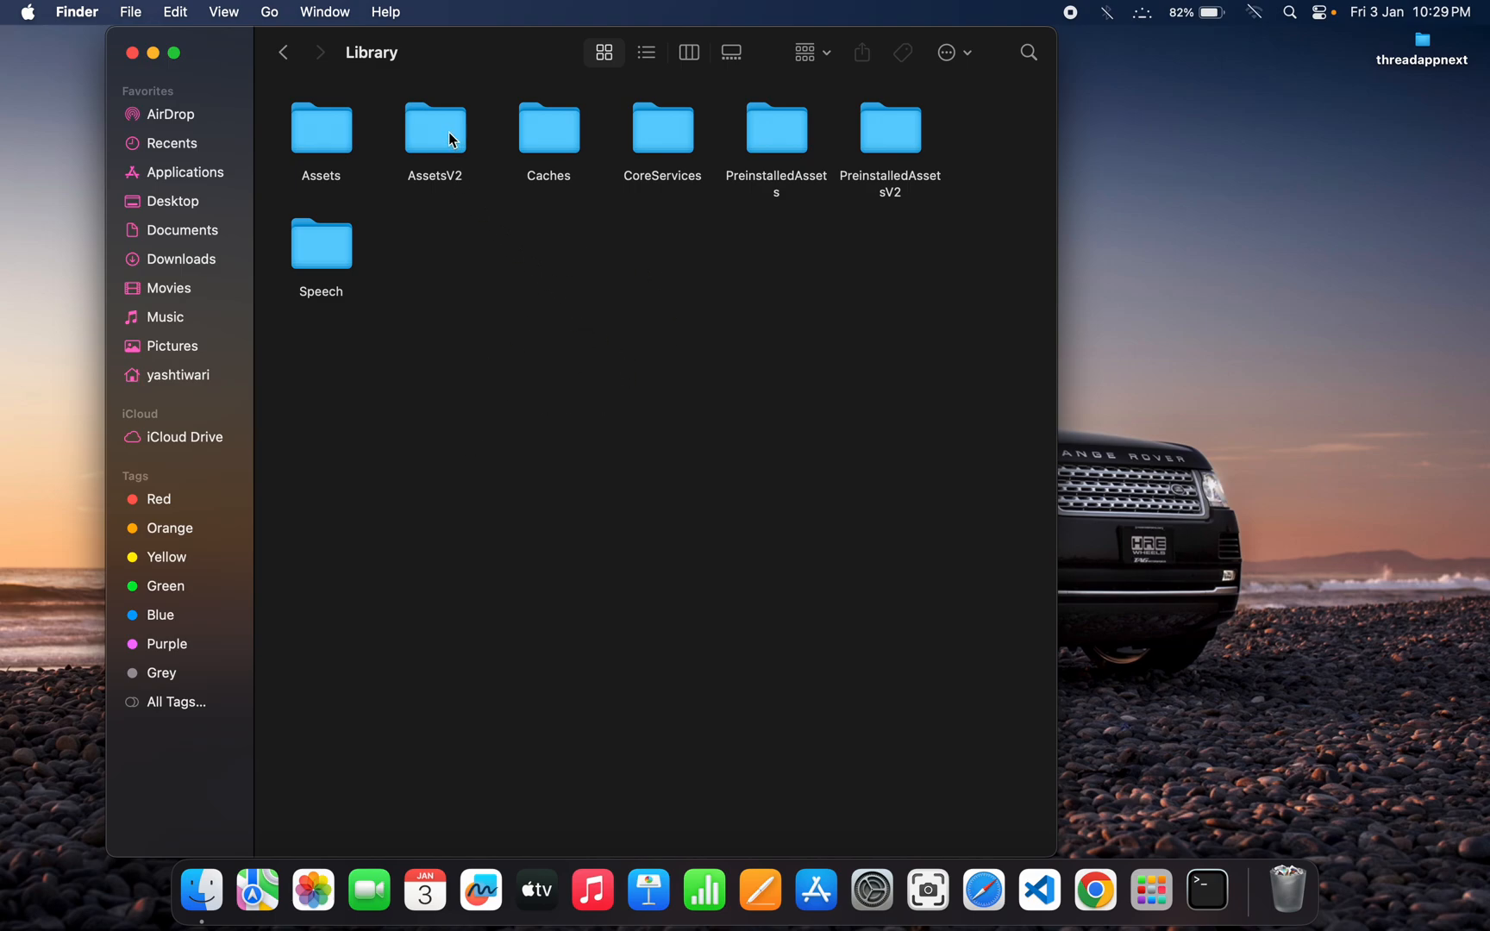
Open AssetsV2 and get info on the com_apple_MobileAsset_UAF_FM_GenerativeModels folder.
{"action": "double_click", "coordinate": [435, 128]}
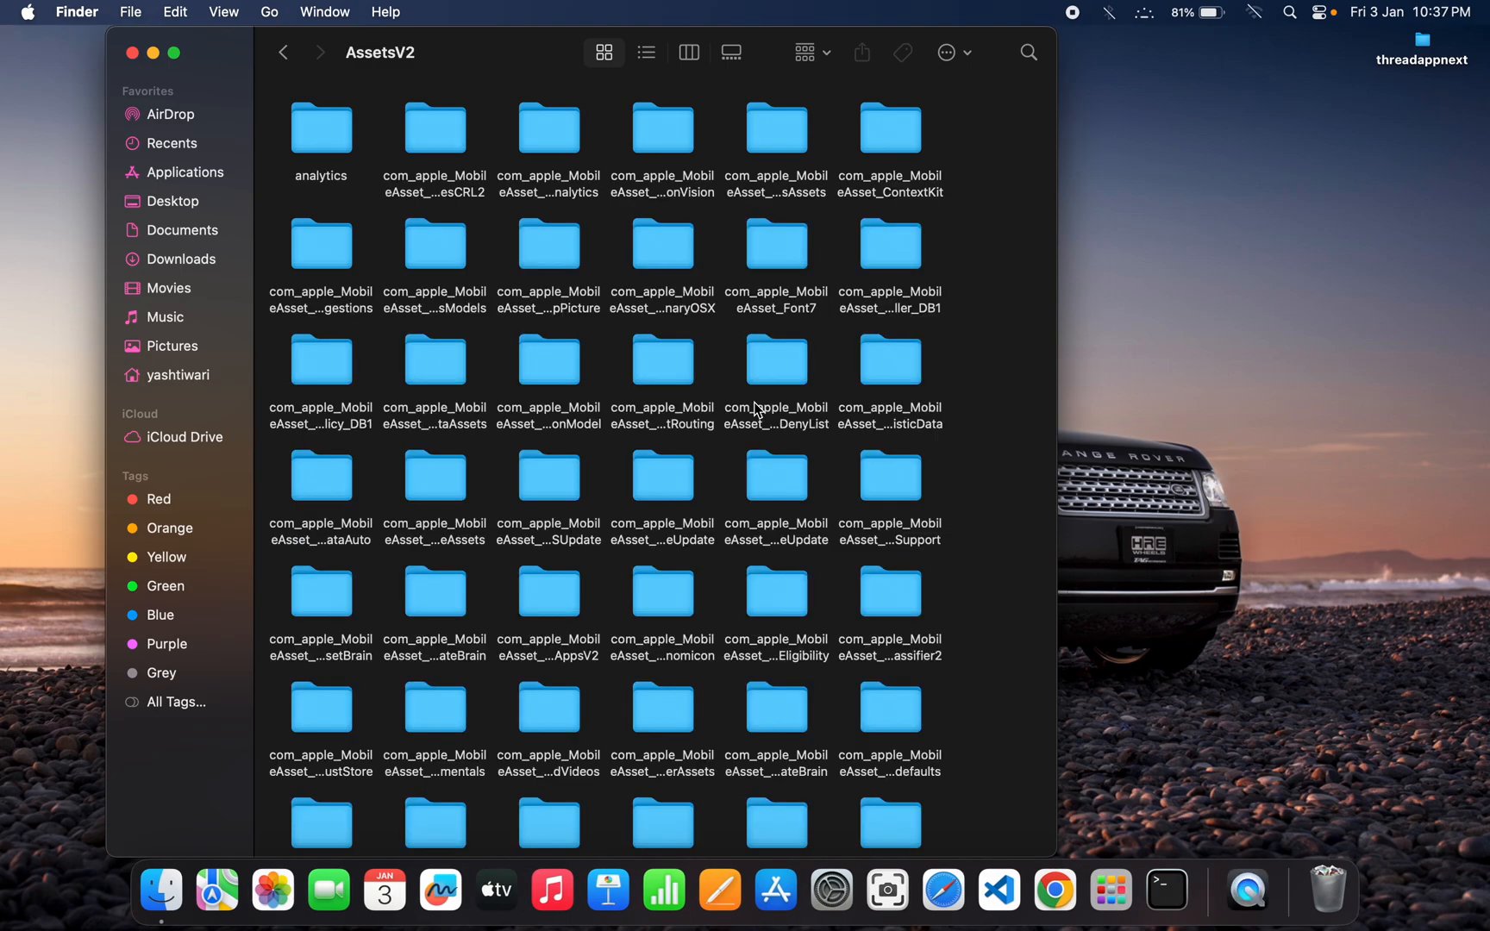
{"action": "scroll", "scroll_direction": "down", "scroll_amount": 3}
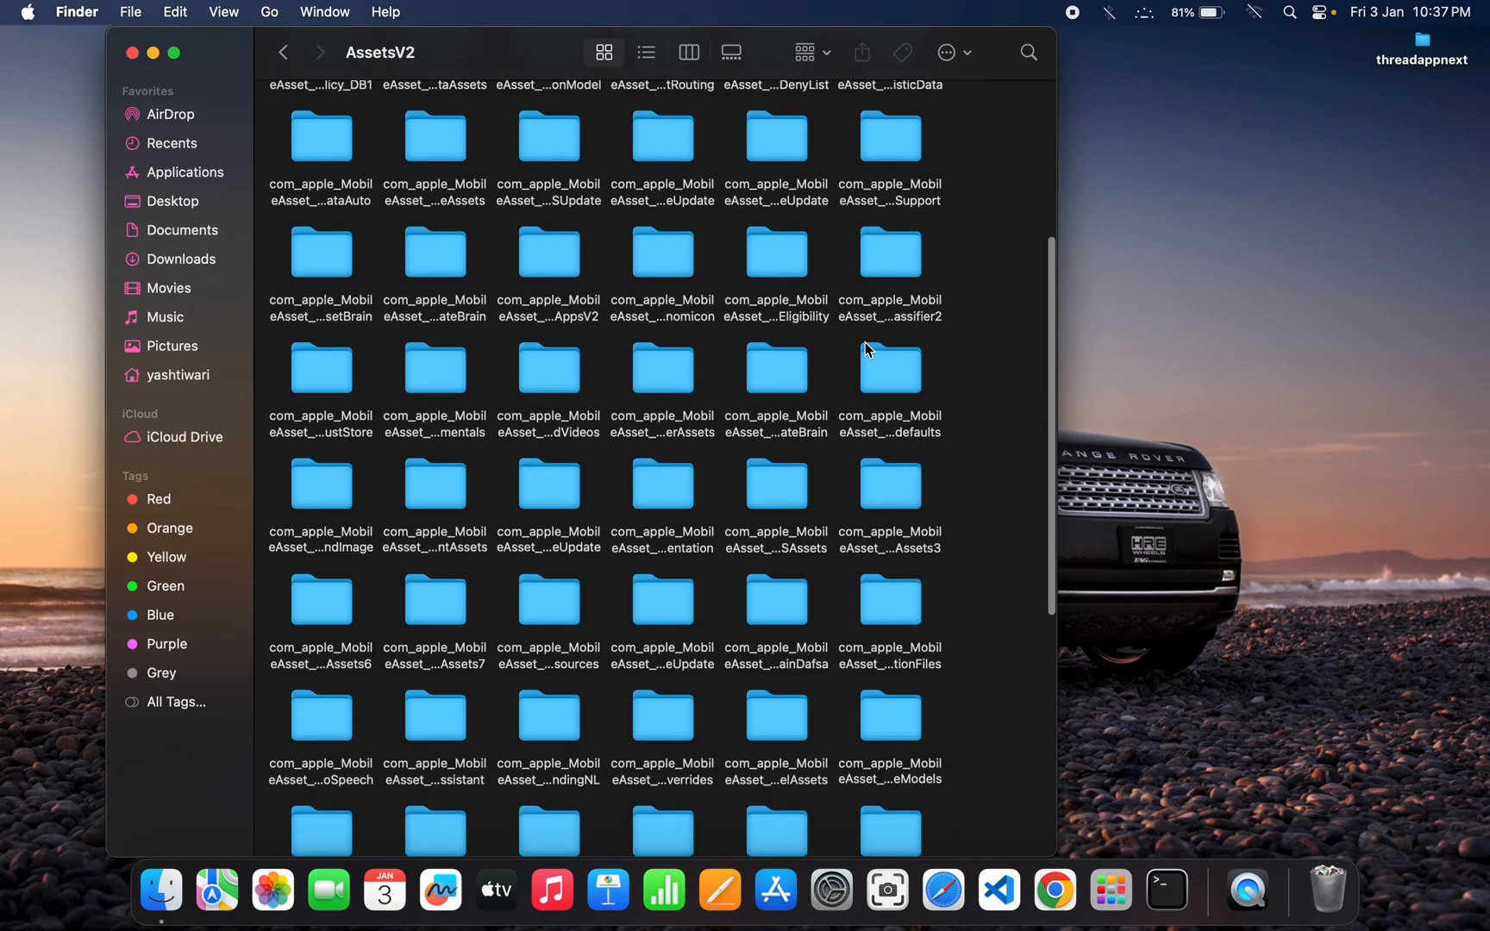
{"action": "scroll", "scroll_direction": "down", "scroll_amount": 3}
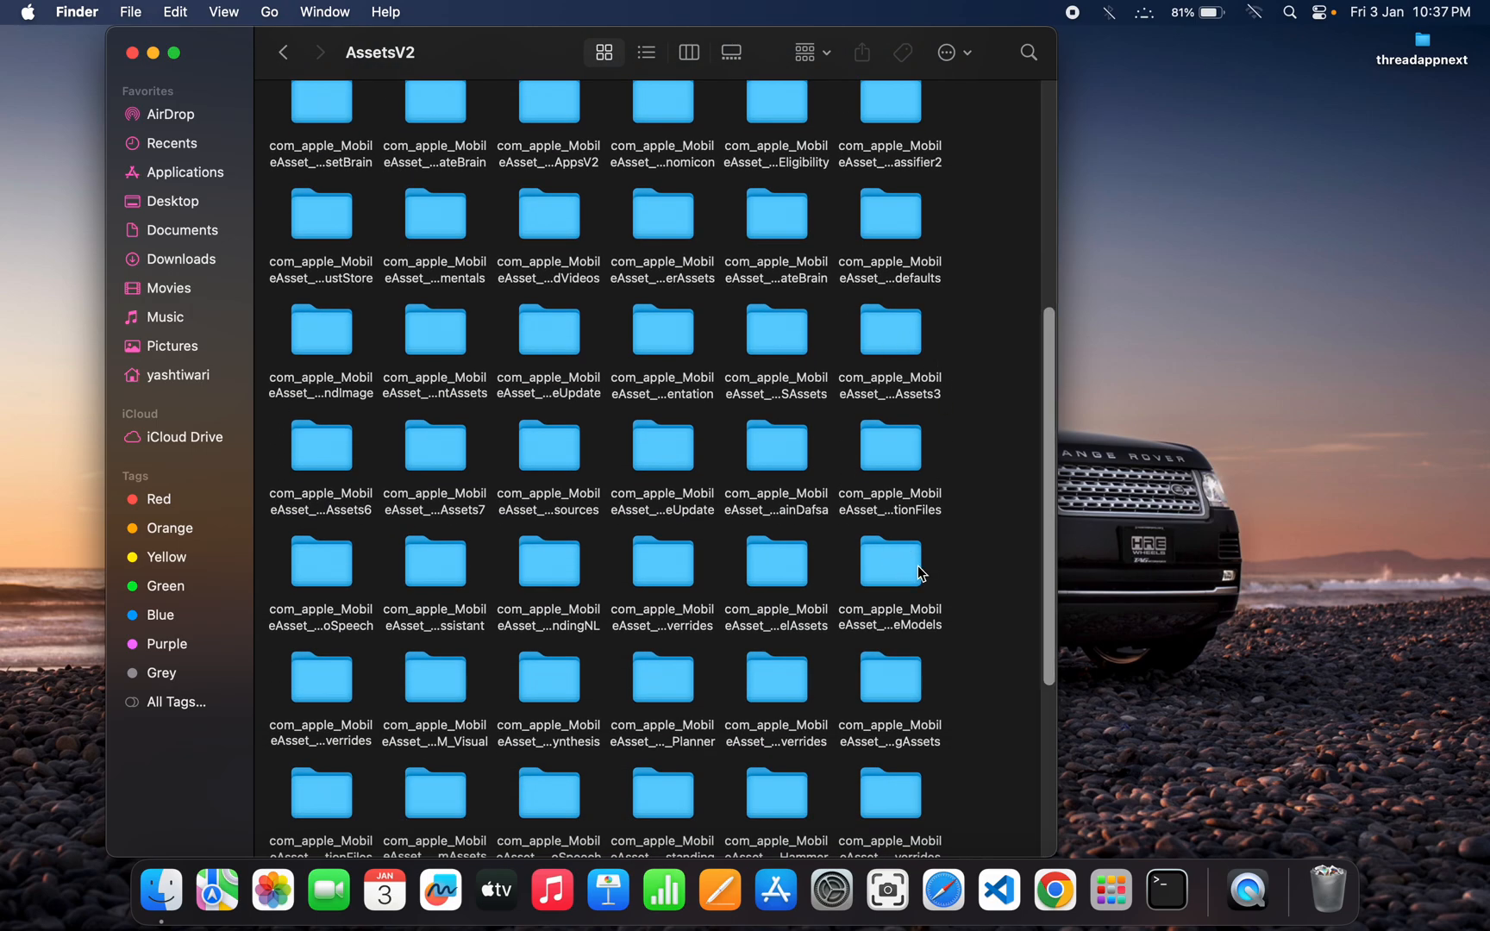
{"action": "scroll", "scroll_direction": "down", "scroll_amount": 3}
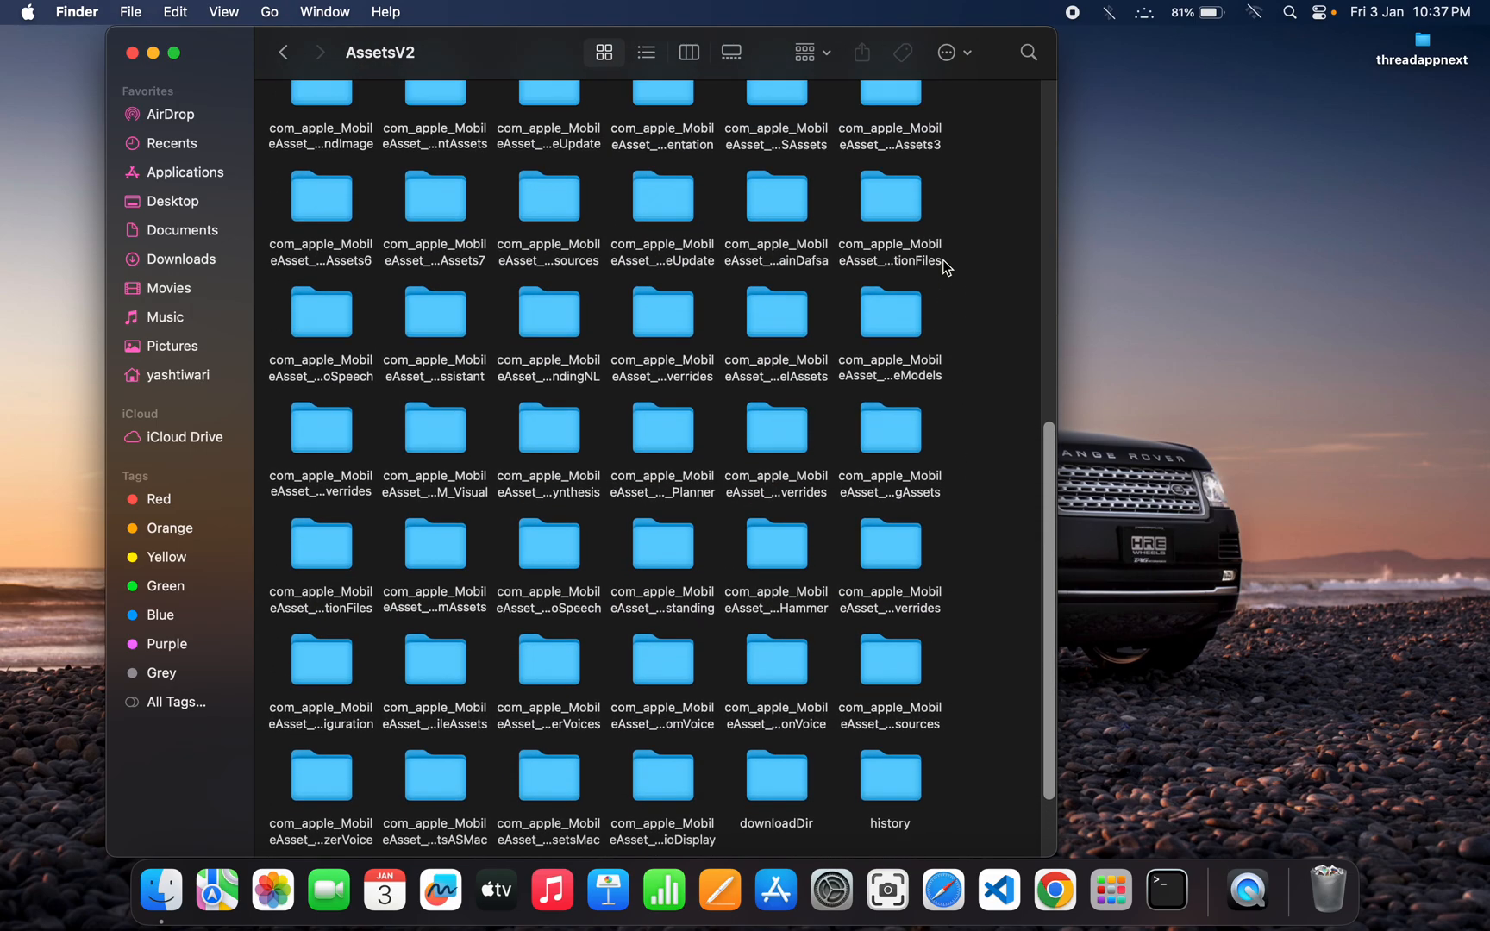
{"action": "scroll", "scroll_direction": "up", "scroll_amount": 3}
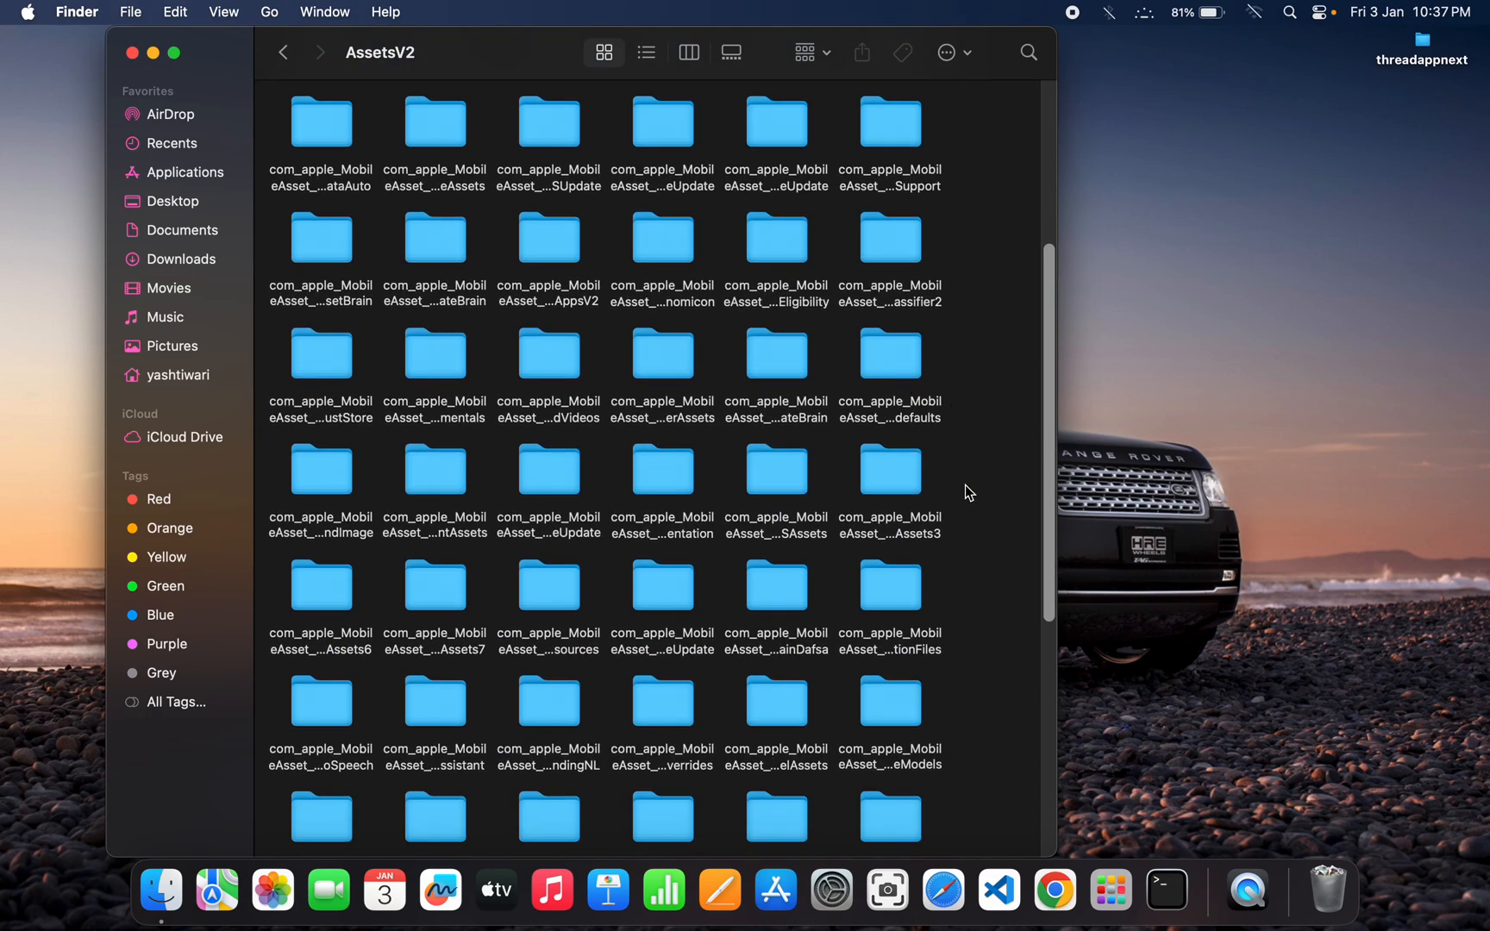
{"action": "scroll", "scroll_direction": "down", "scroll_amount": 3}
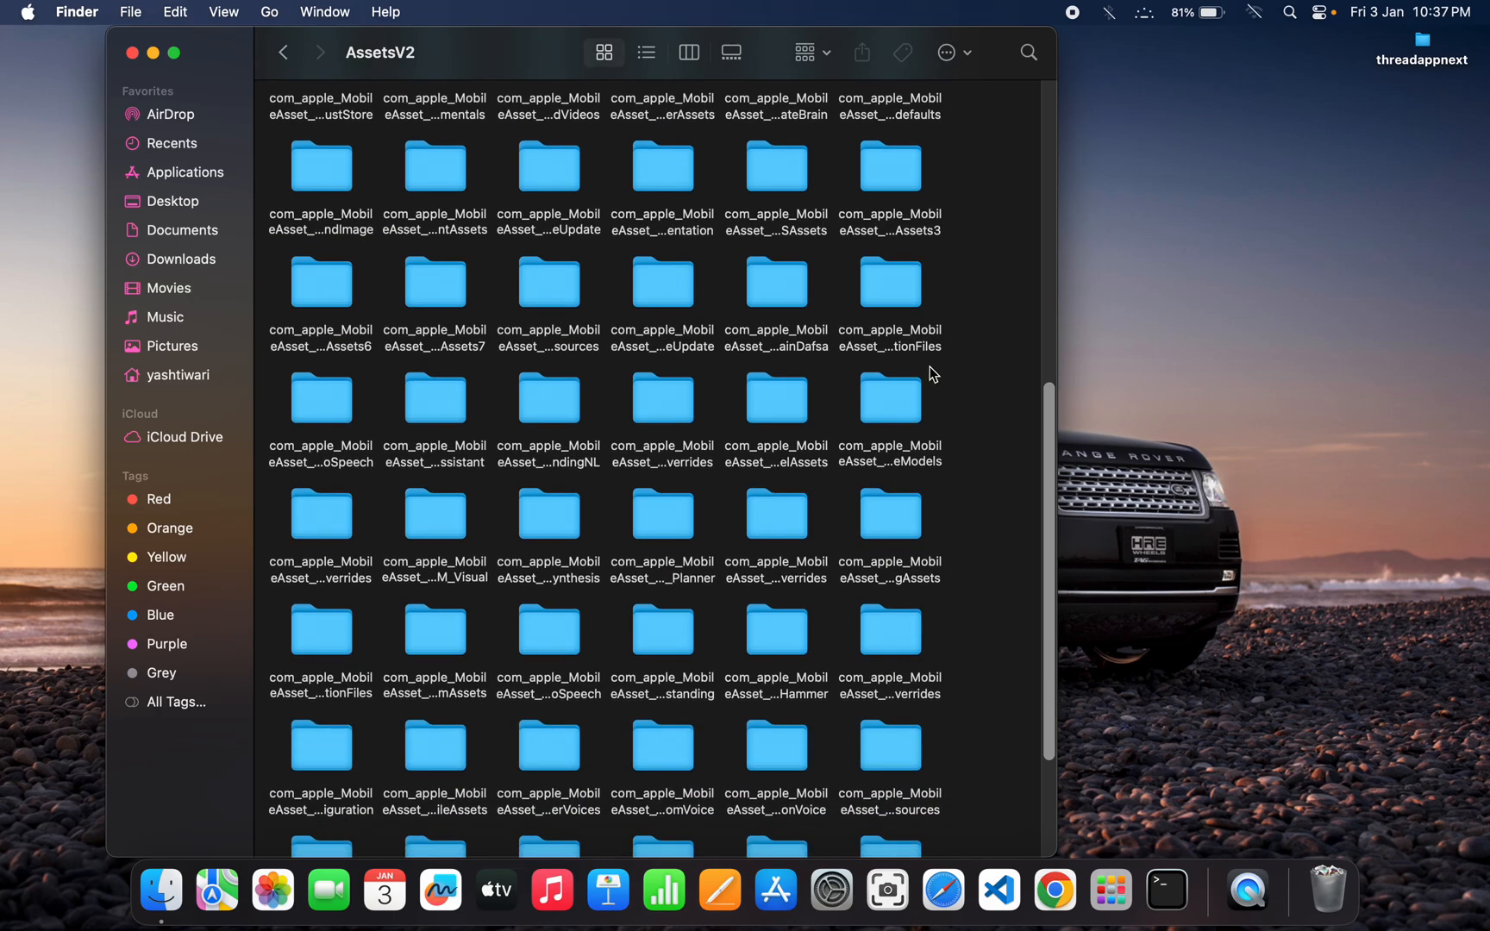
{"action": "mouse_move", "coordinate": [893, 418]}
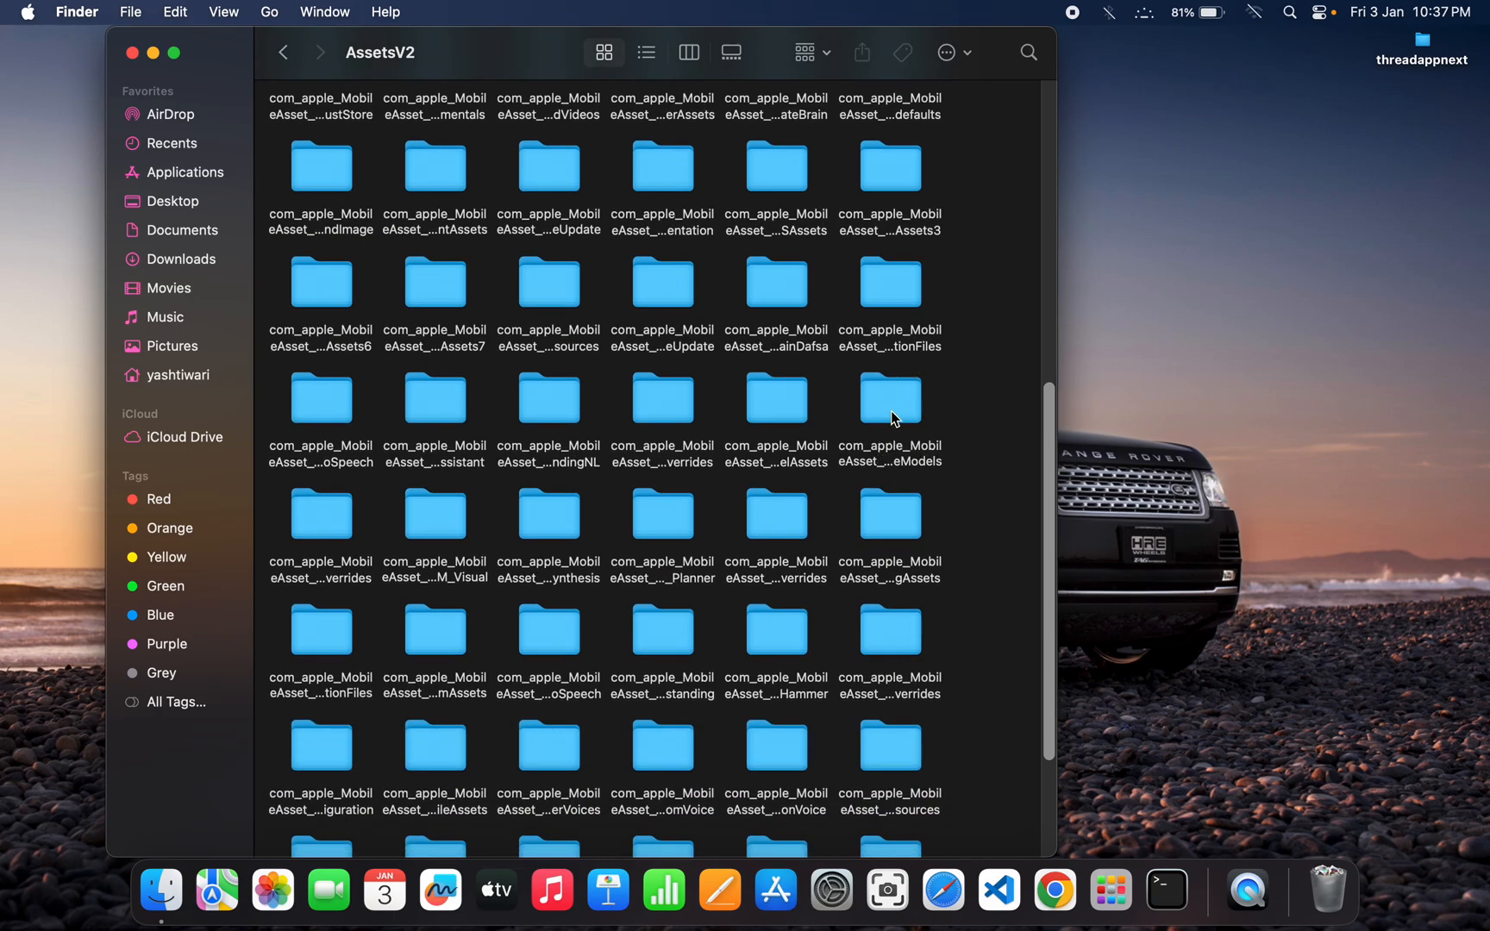
{"action": "right_click", "coordinate": [888, 398]}
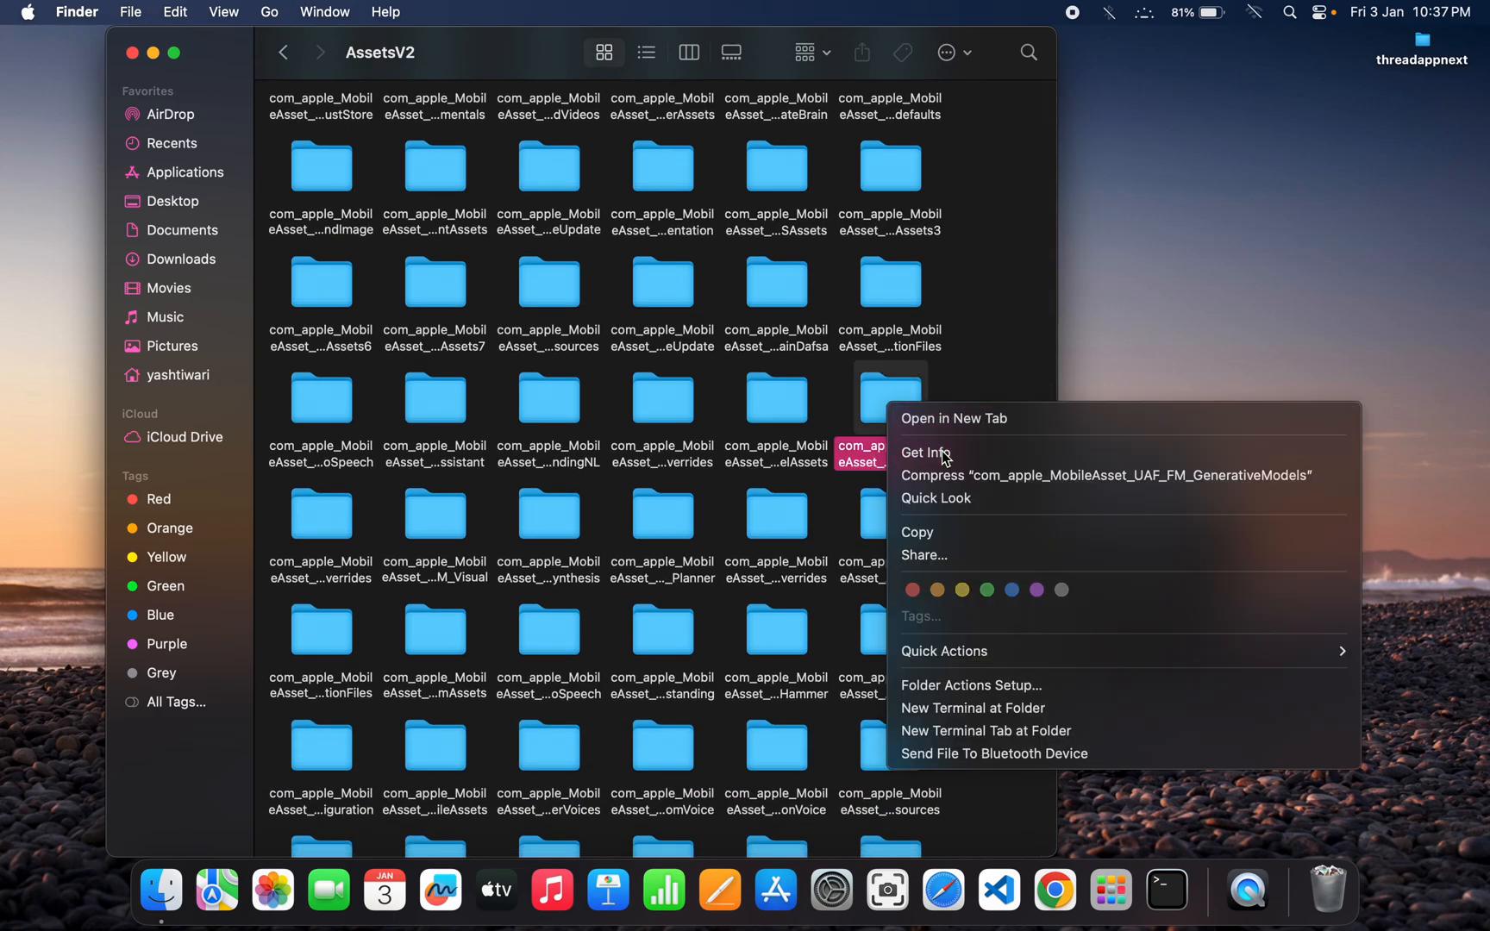
{"action": "left_click", "coordinate": [924, 453]}
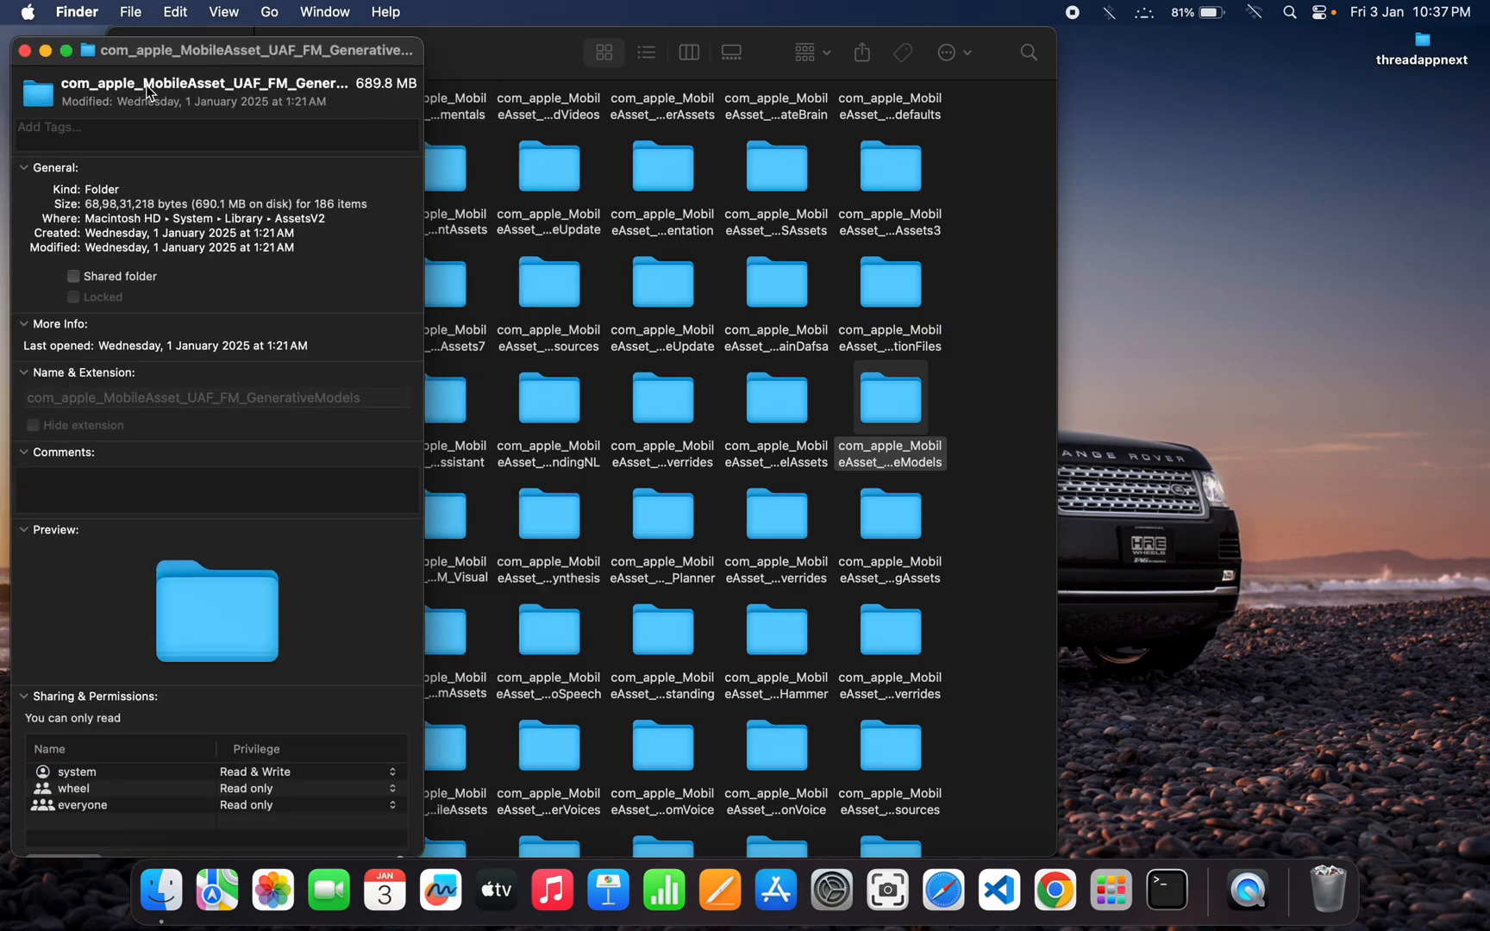
Check the GenerativeModels folder's 689.8 MB size and bring System Settings Storage back up.
{"action": "left_click", "coordinate": [235, 83]}
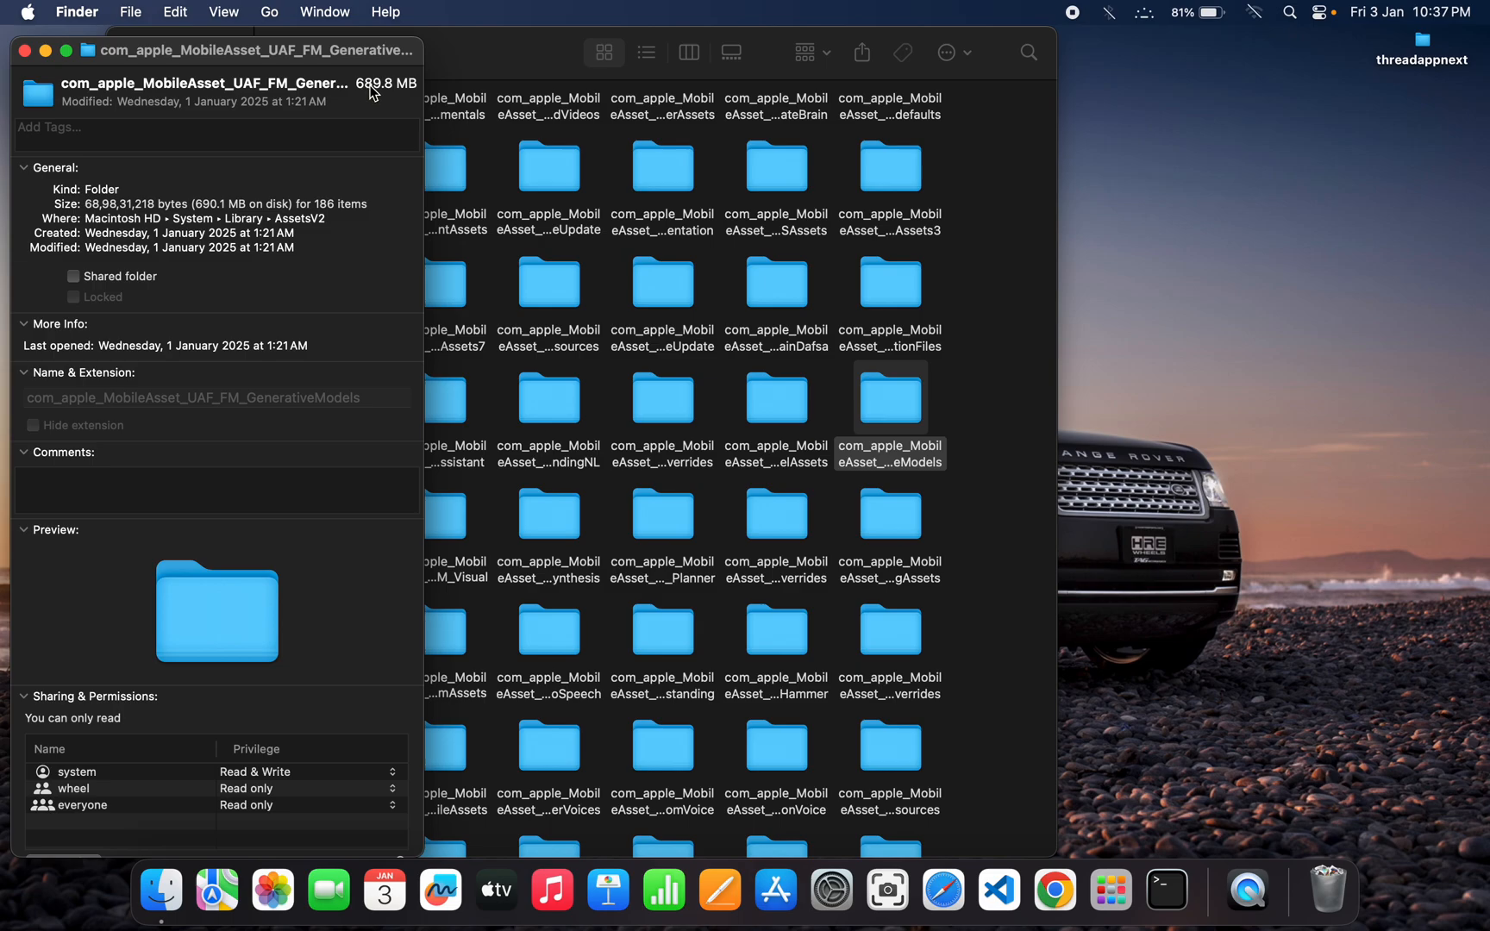
{"action": "mouse_move", "coordinate": [407, 100]}
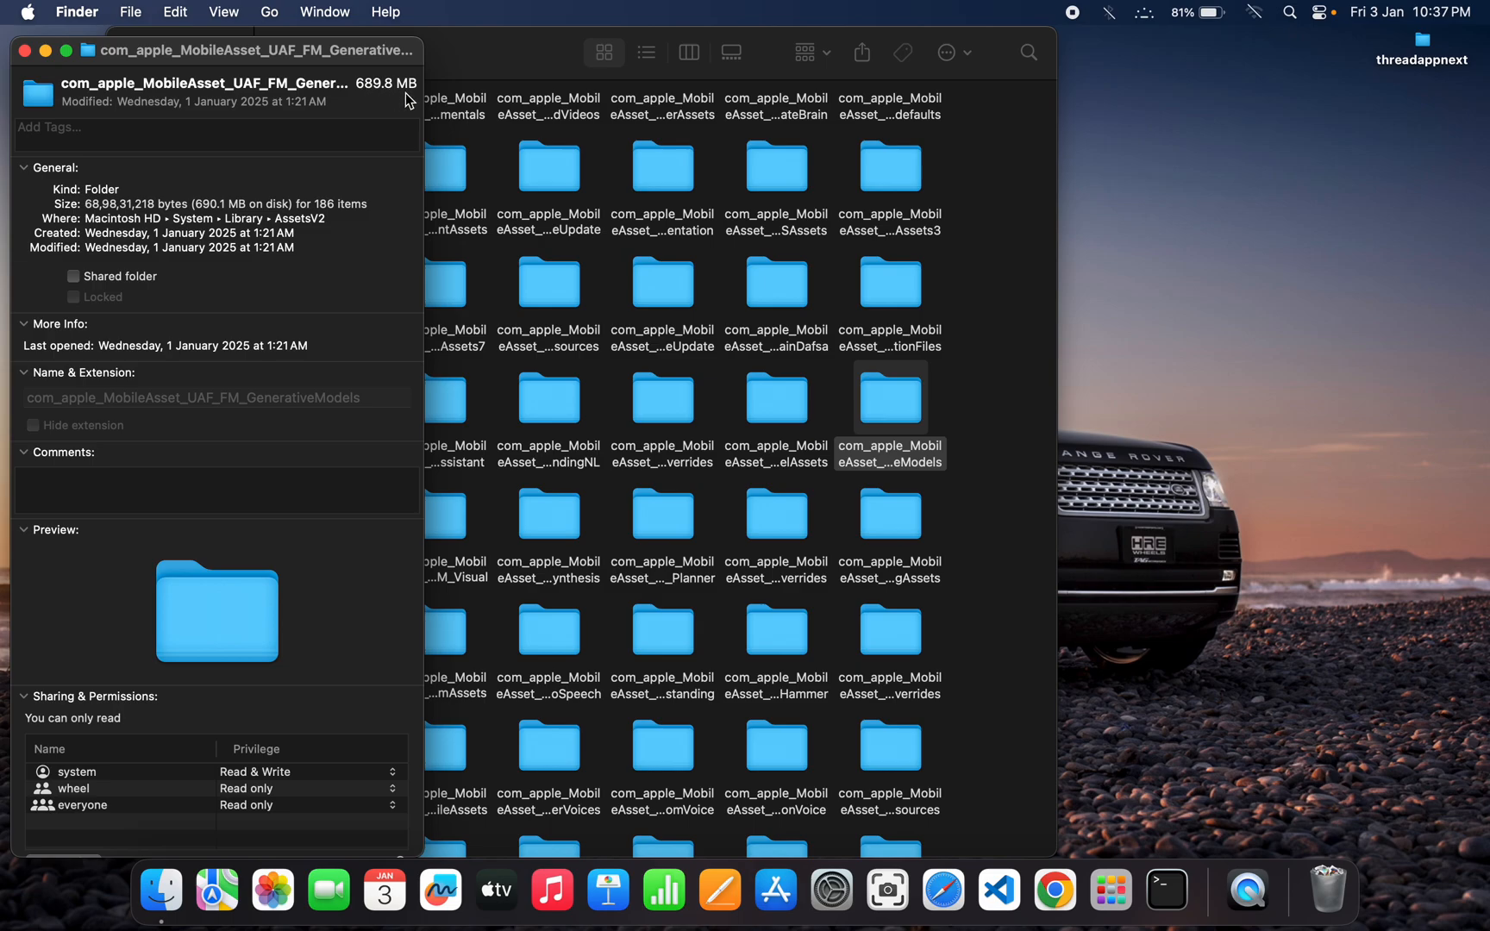
{"action": "mouse_move", "coordinate": [801, 504]}
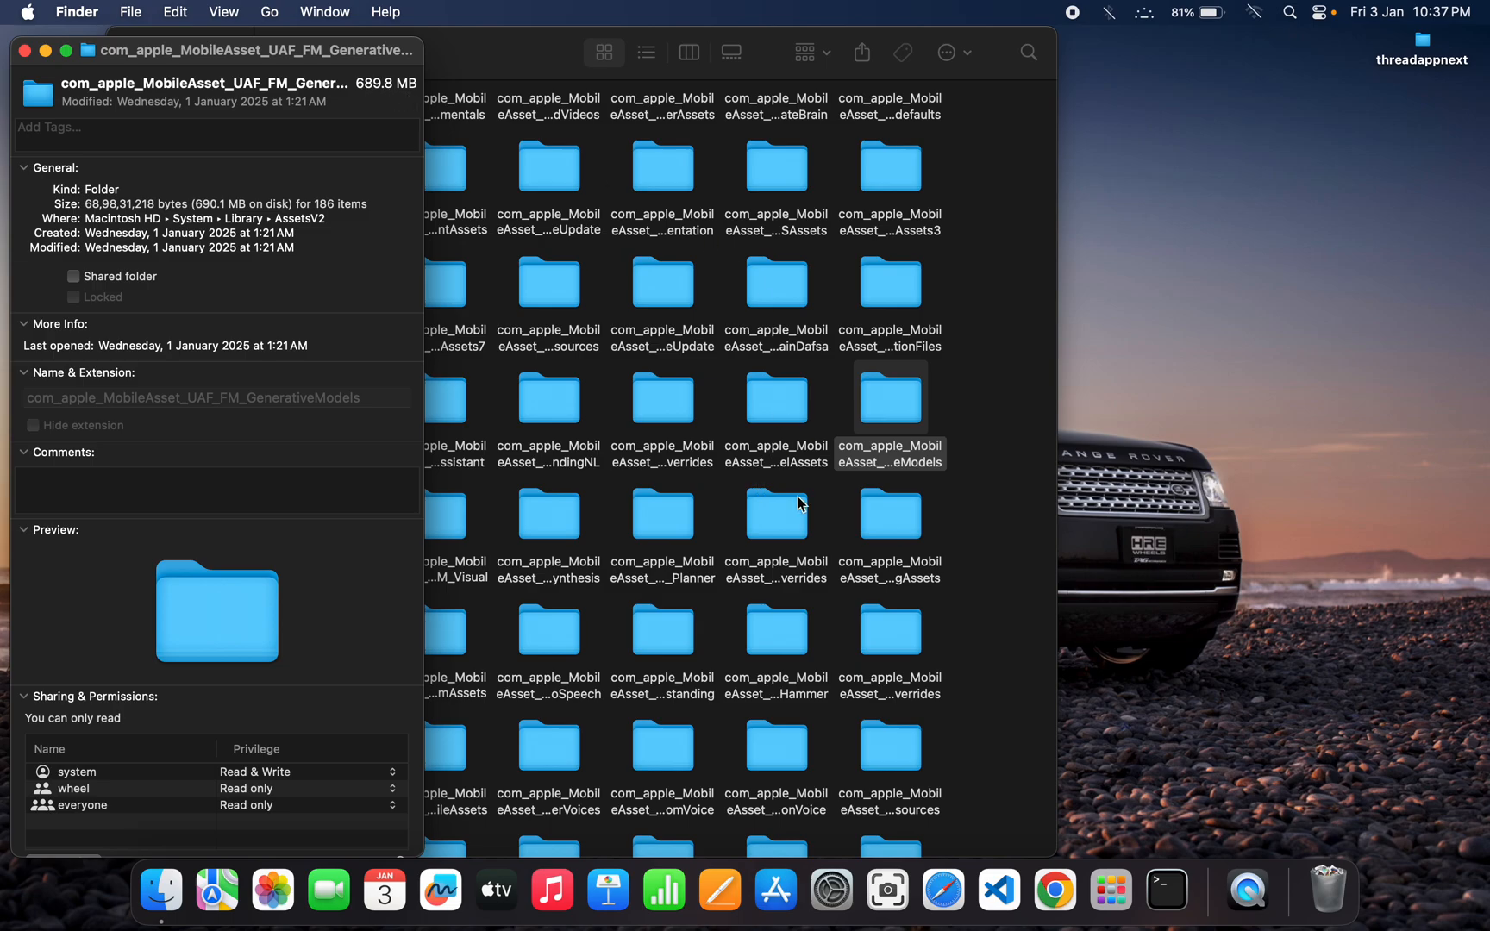
{"action": "left_click", "coordinate": [831, 890]}
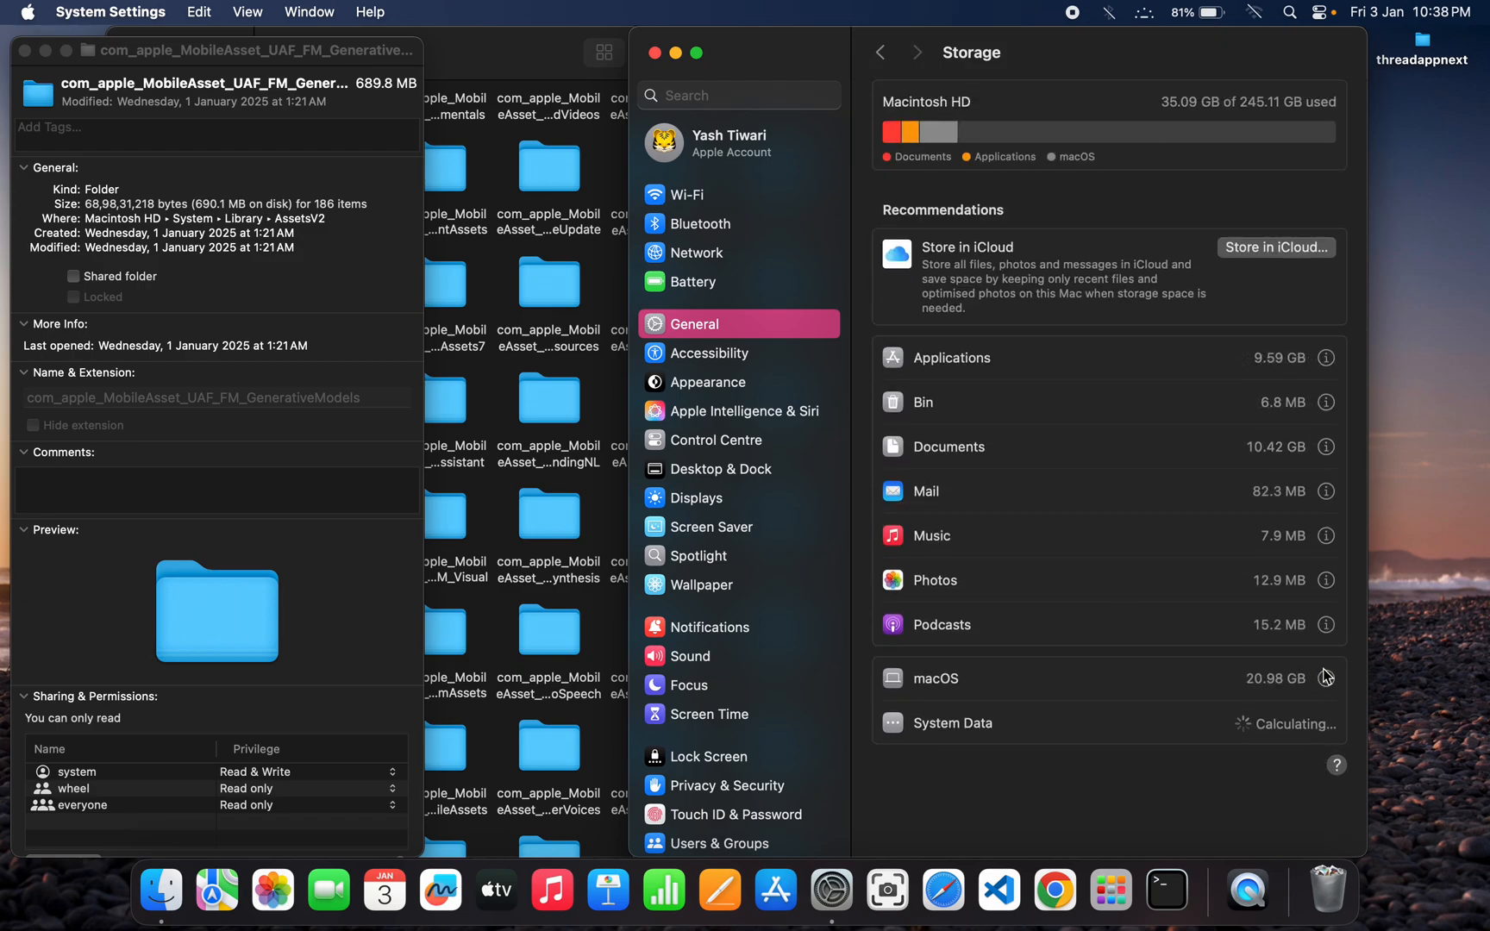
View the macOS storage details listing Apple Intelligence at 690.1 MB, then return to Finder.
{"action": "left_click", "coordinate": [1326, 678]}
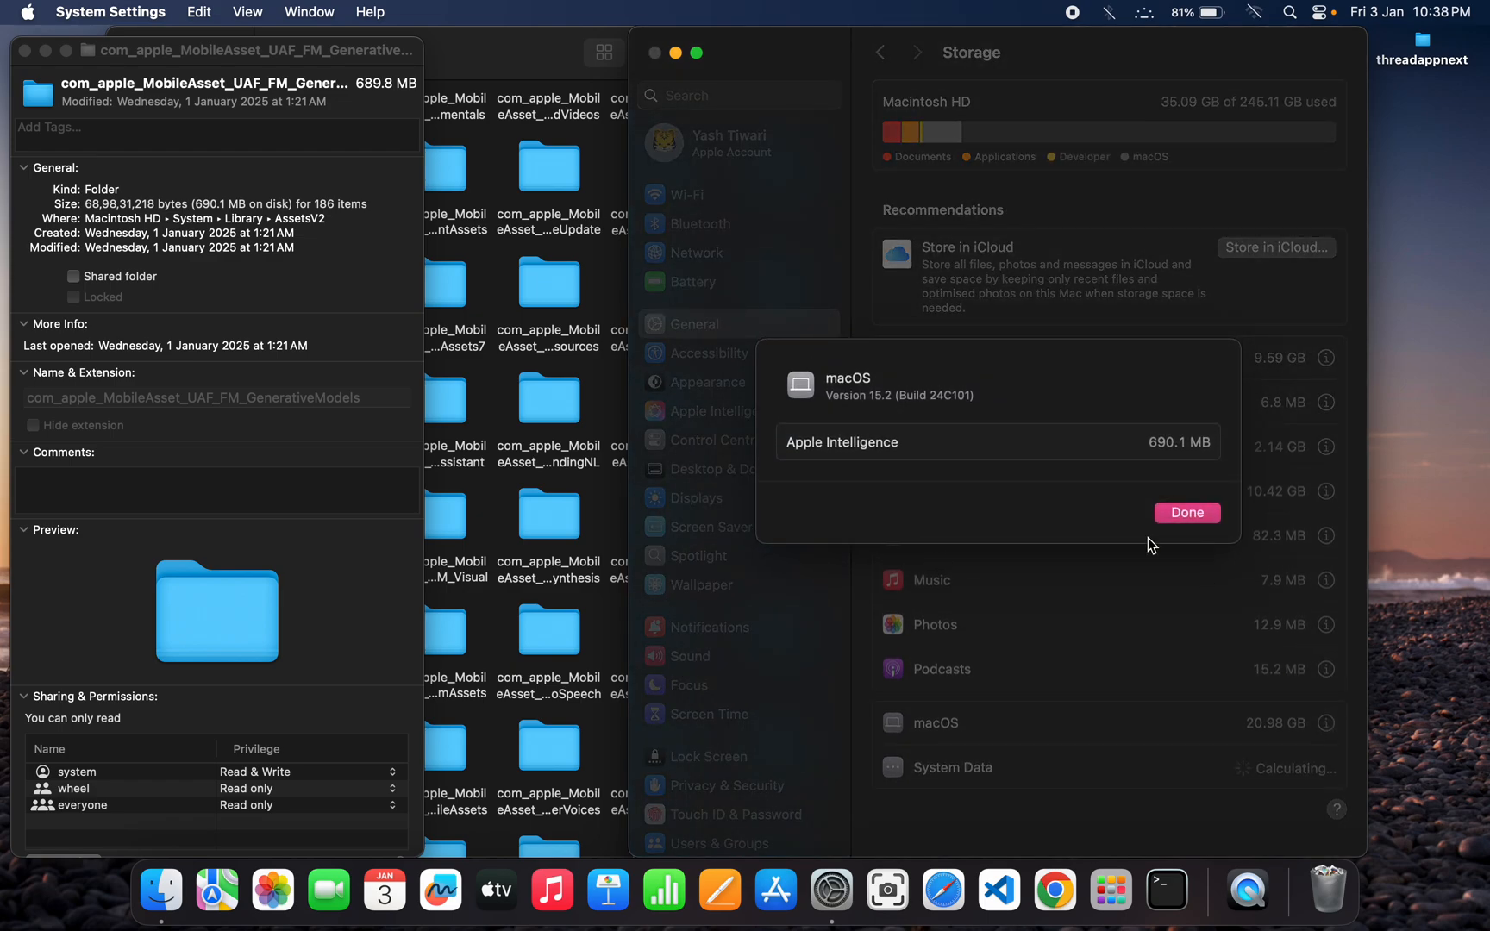
{"action": "mouse_move", "coordinate": [1167, 473]}
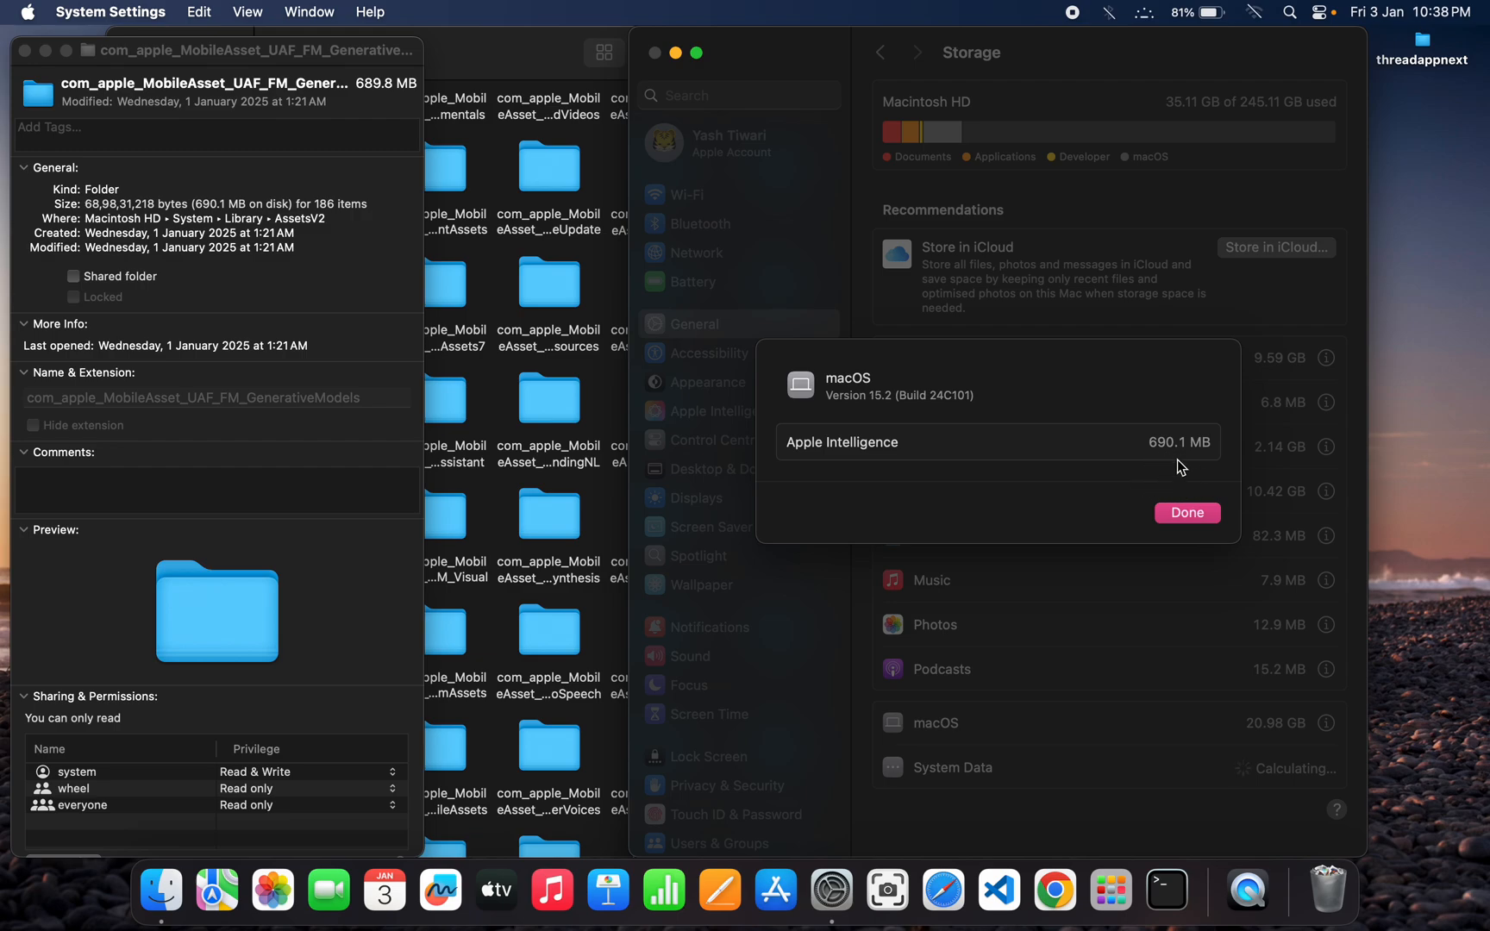
{"action": "mouse_move", "coordinate": [1147, 480]}
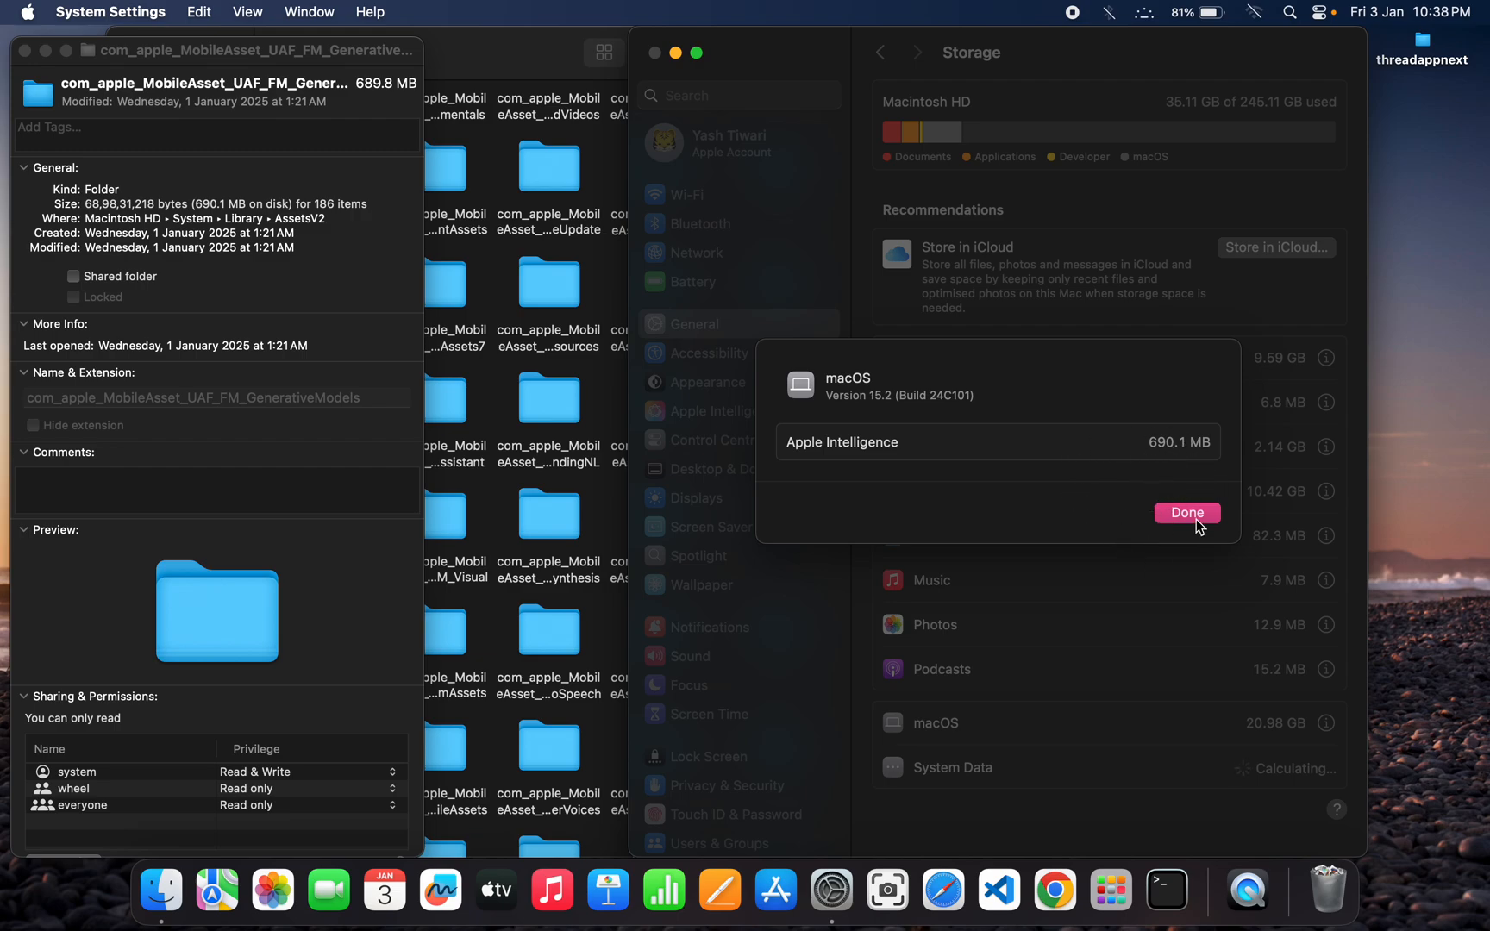
{"action": "mouse_move", "coordinate": [504, 383]}
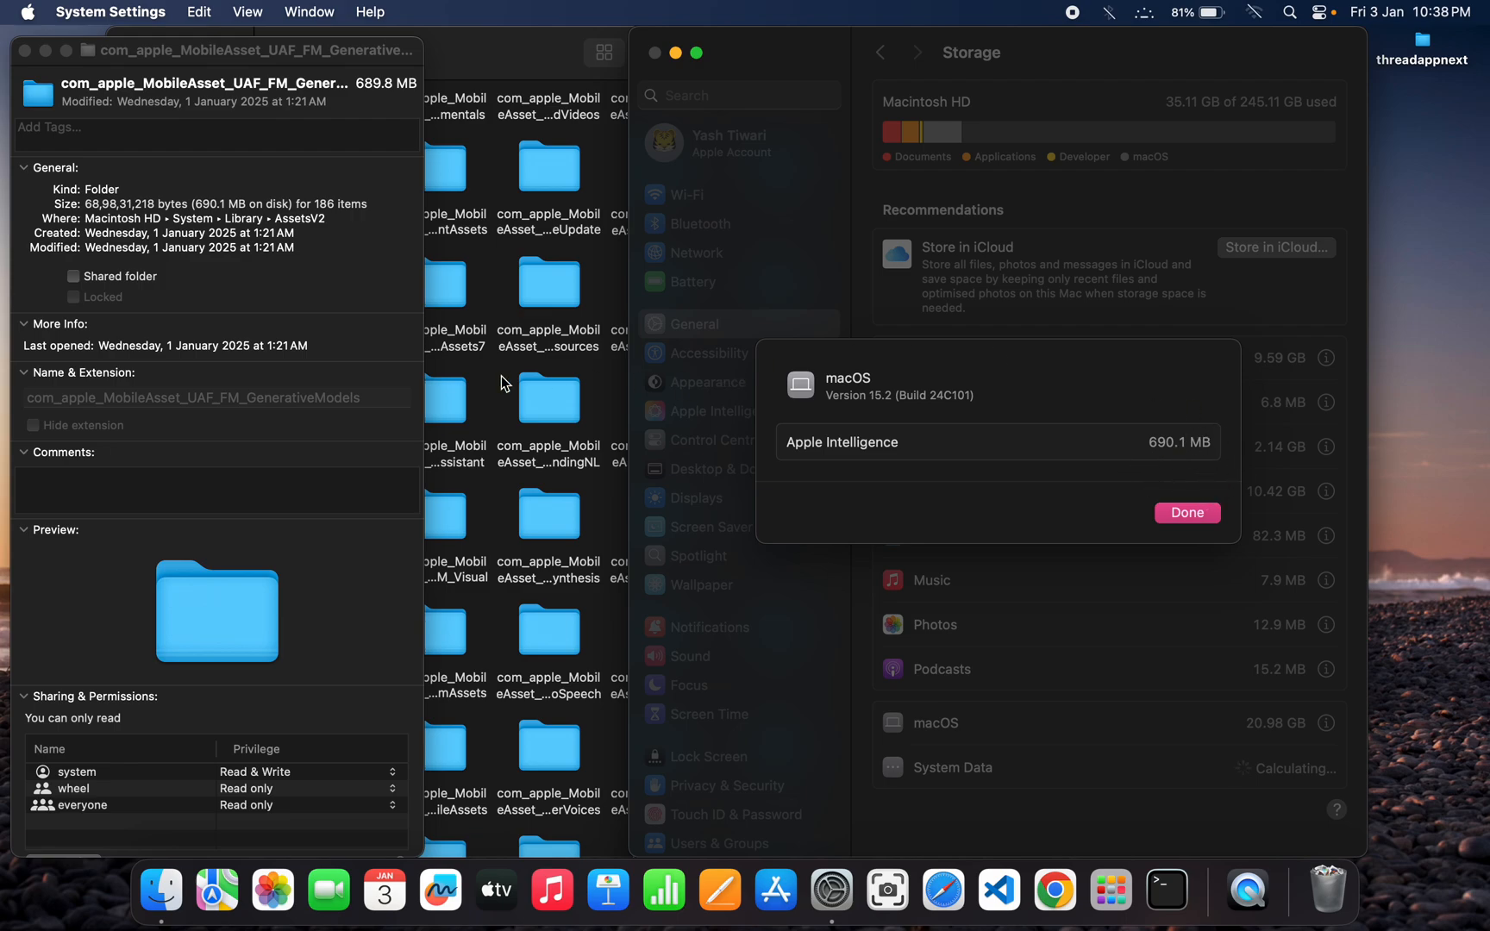
{"action": "left_click", "coordinate": [1186, 512]}
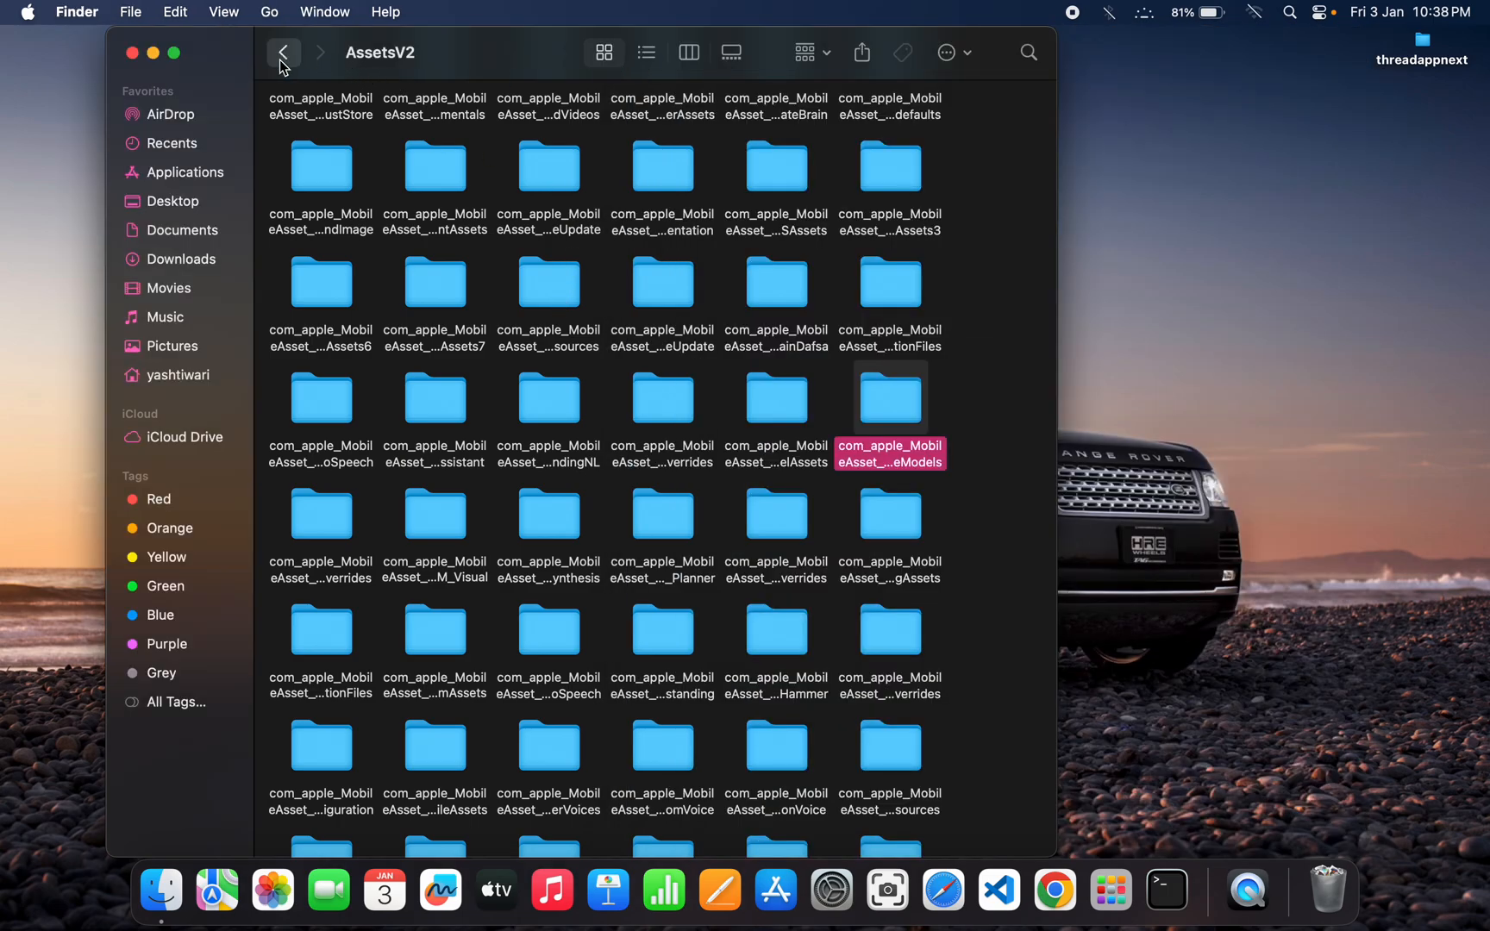
Go back to the Library folder and open the AssetsV2 folder's context menu.
{"action": "left_click", "coordinate": [283, 53]}
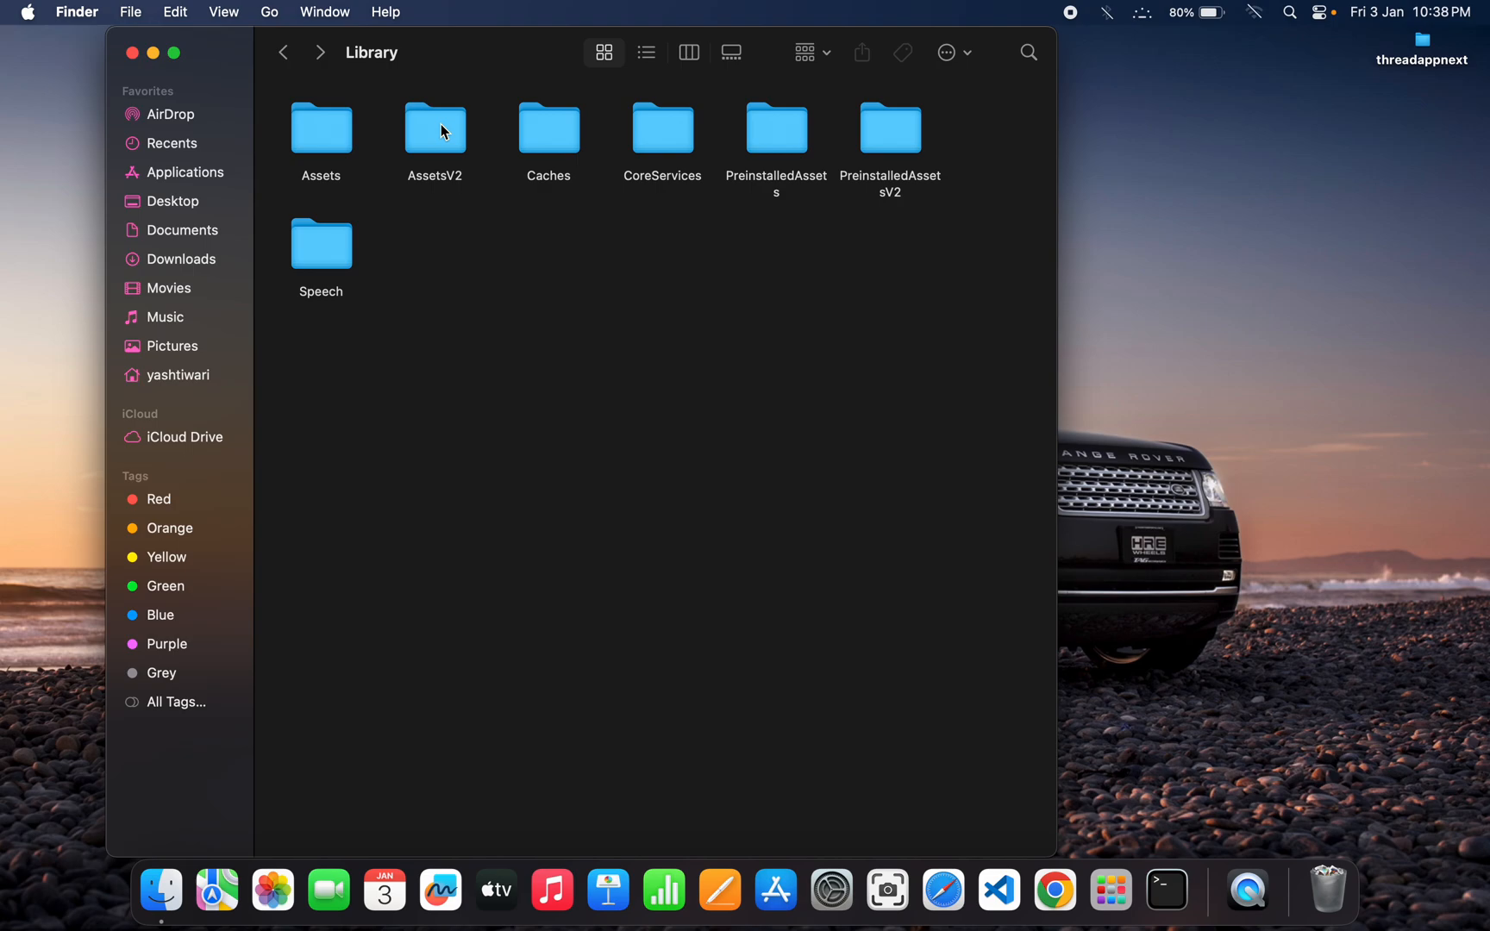
{"action": "right_click", "coordinate": [434, 130]}
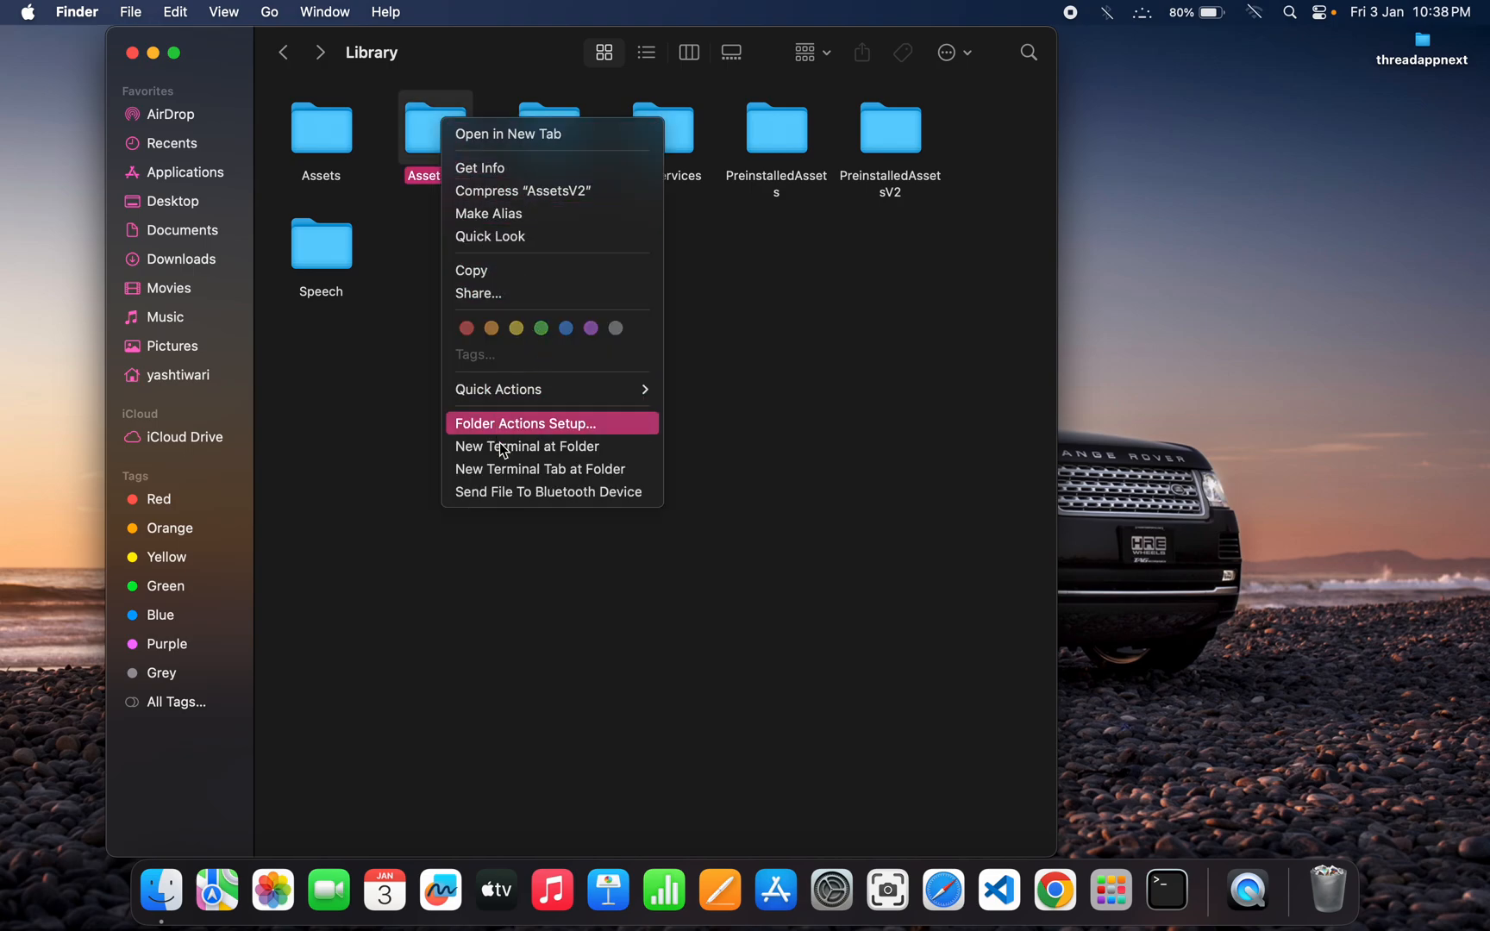
{"action": "mouse_move", "coordinate": [551, 447]}
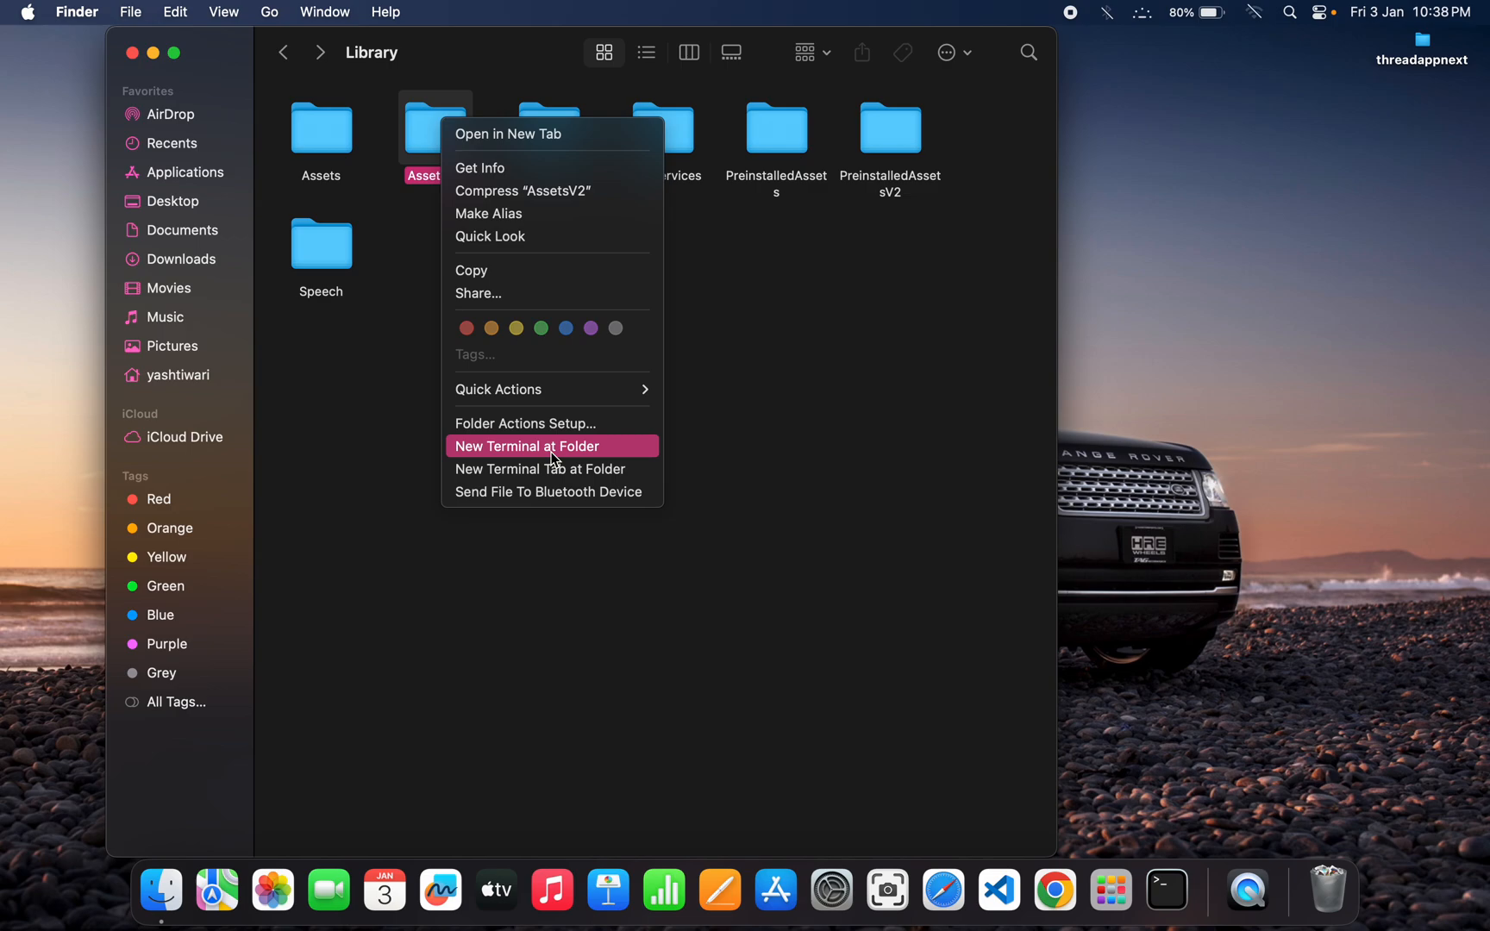
{"action": "mouse_move", "coordinate": [572, 459]}
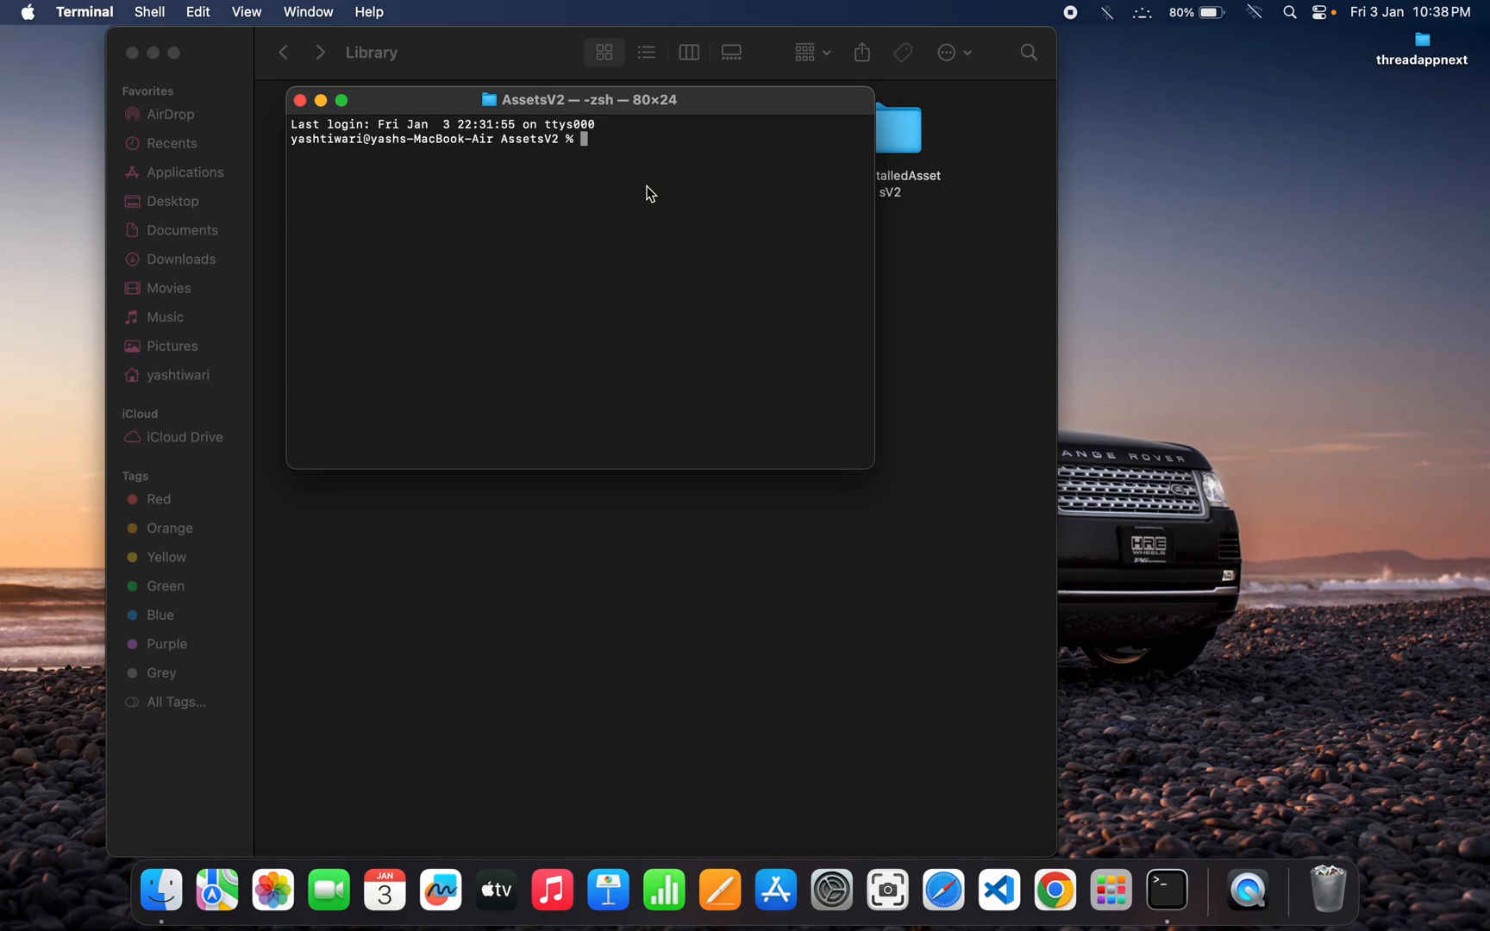
{"action": "mouse_move", "coordinate": [660, 243]}
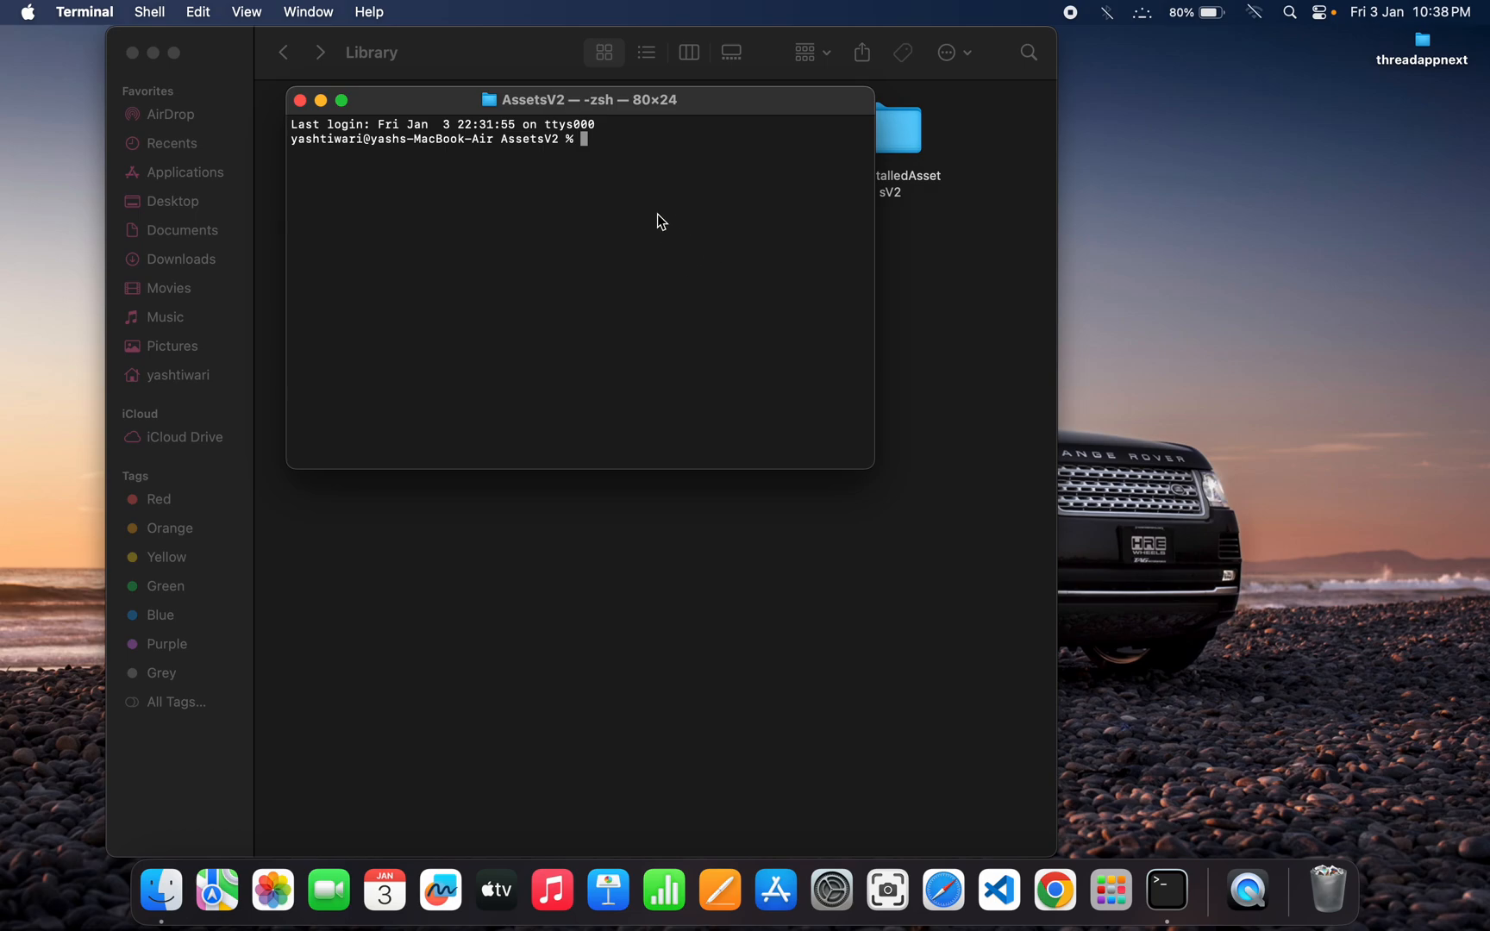
Run 'sudo rm -rf com_apple_MobileAsset_UAF_FM_GenerativeModels/' in Terminal, correcting a typo.
{"action": "type", "text": "sudo"}
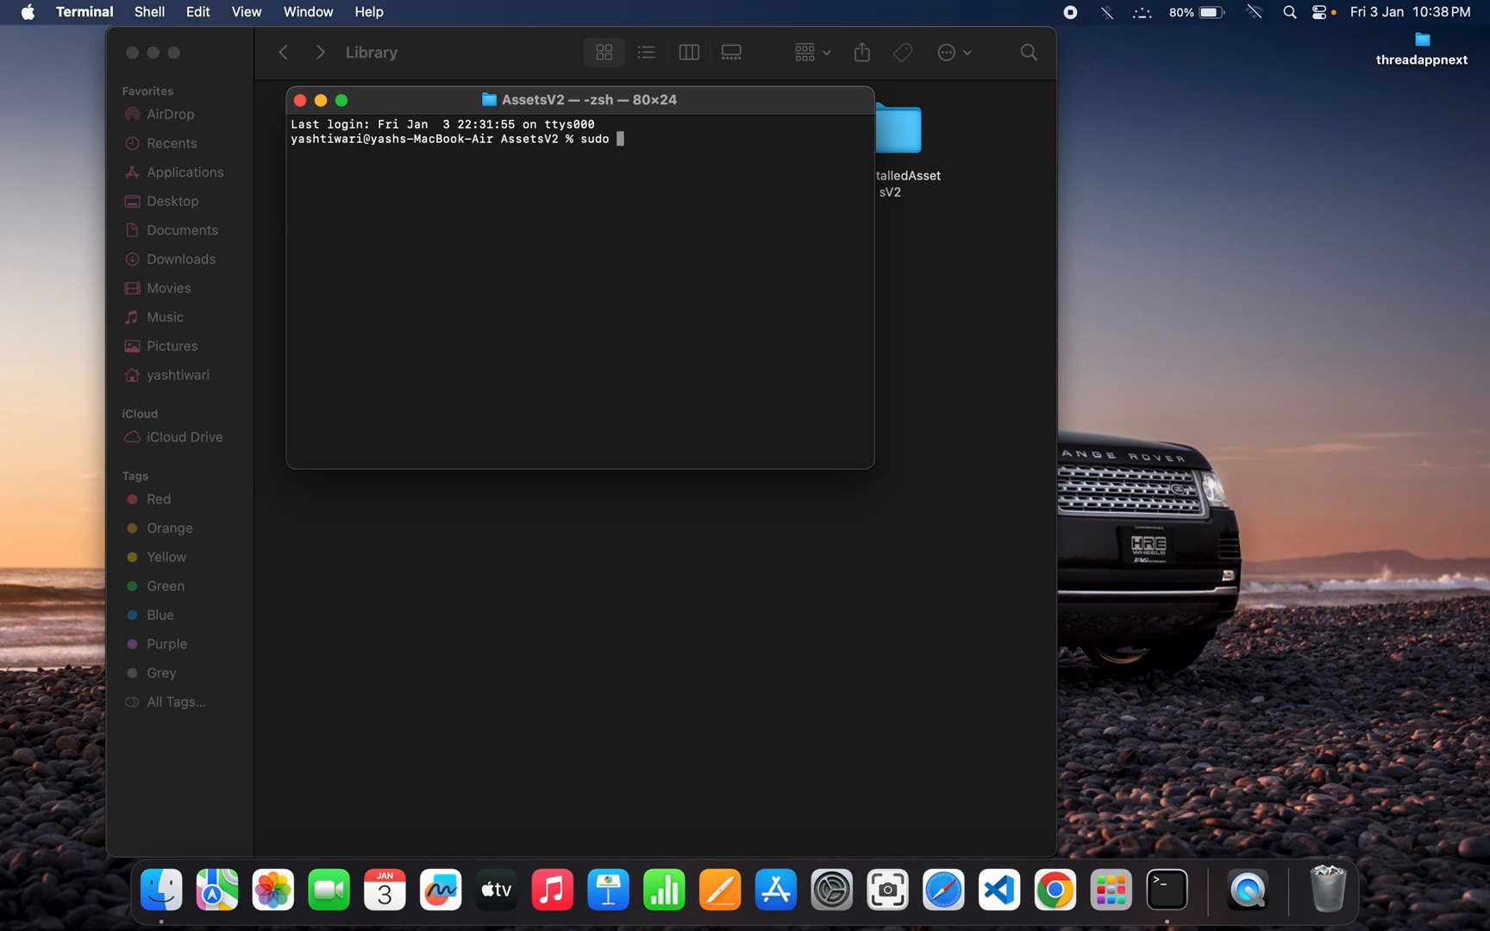
{"action": "type", "text": "rm"}
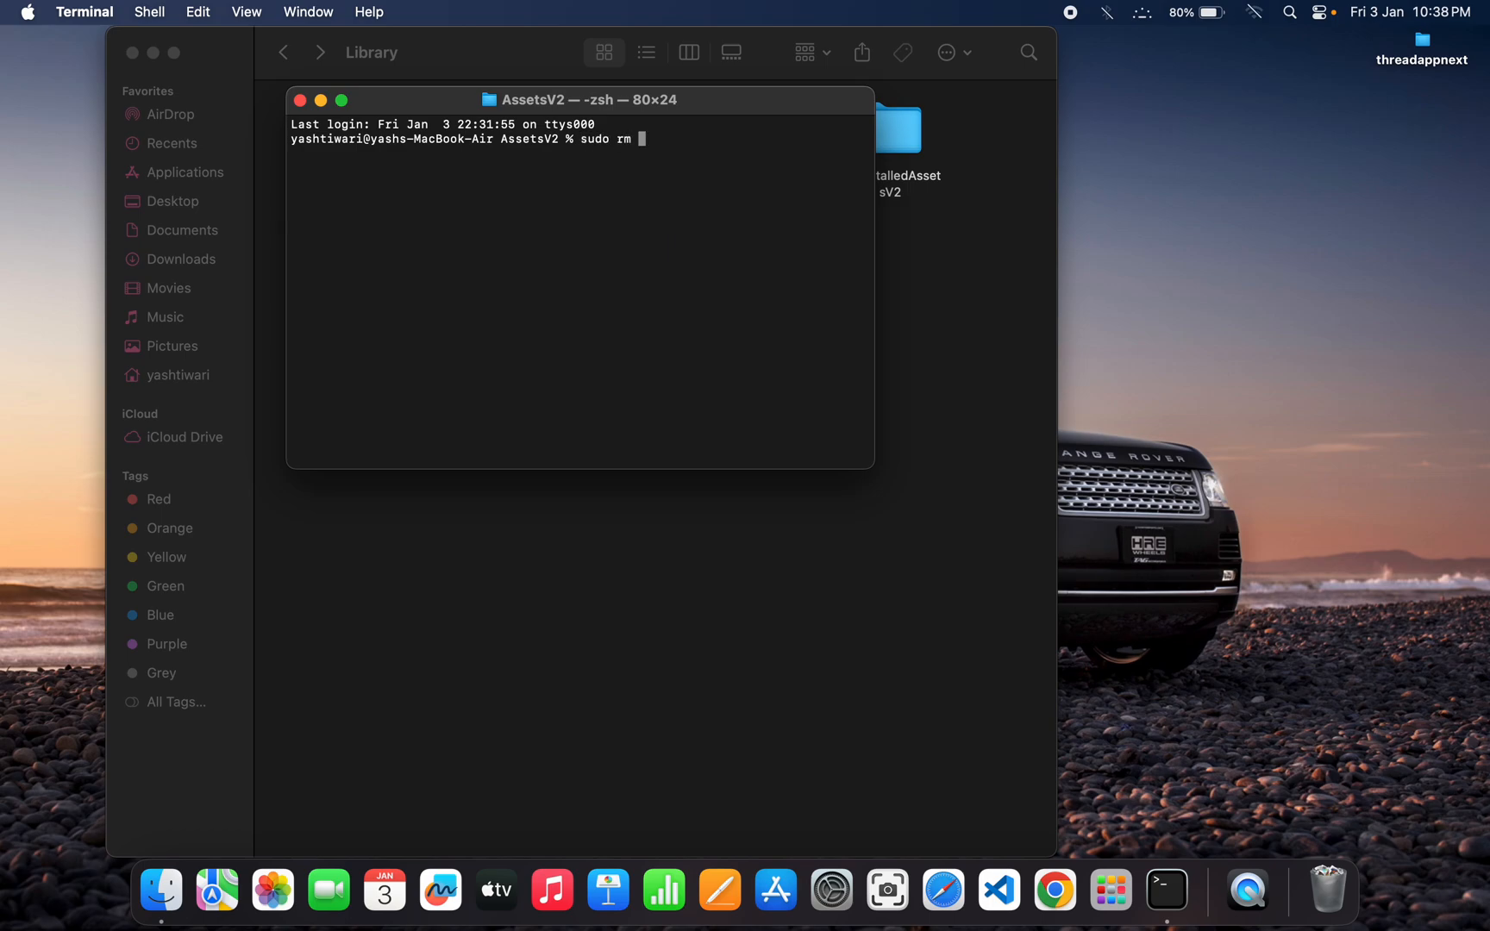
{"action": "type", "text": "-"}
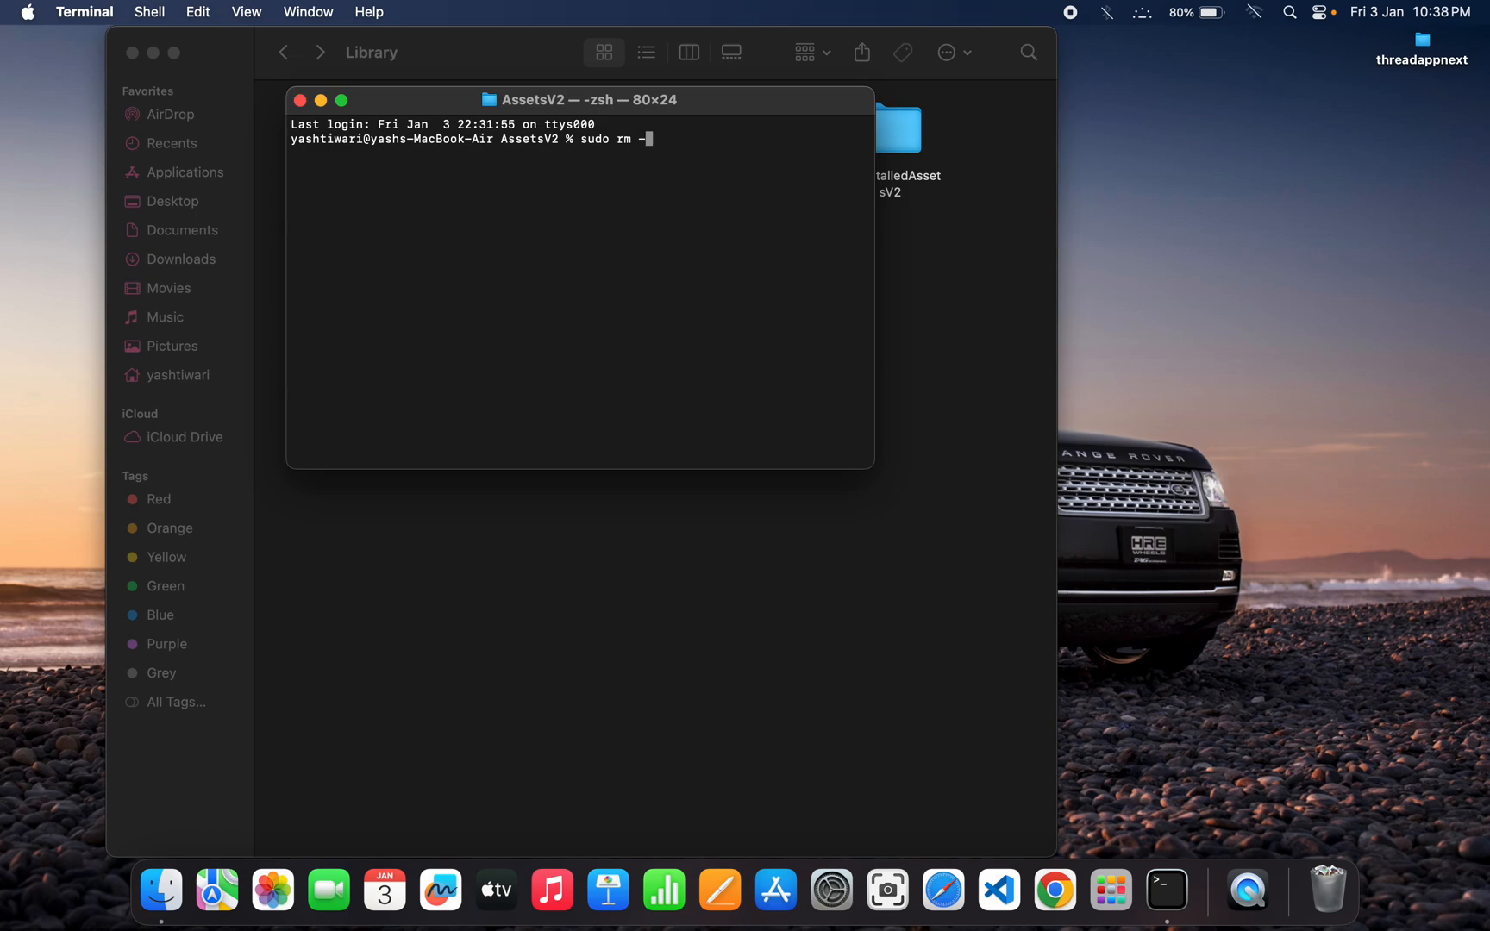
{"action": "type", "text": "rf"}
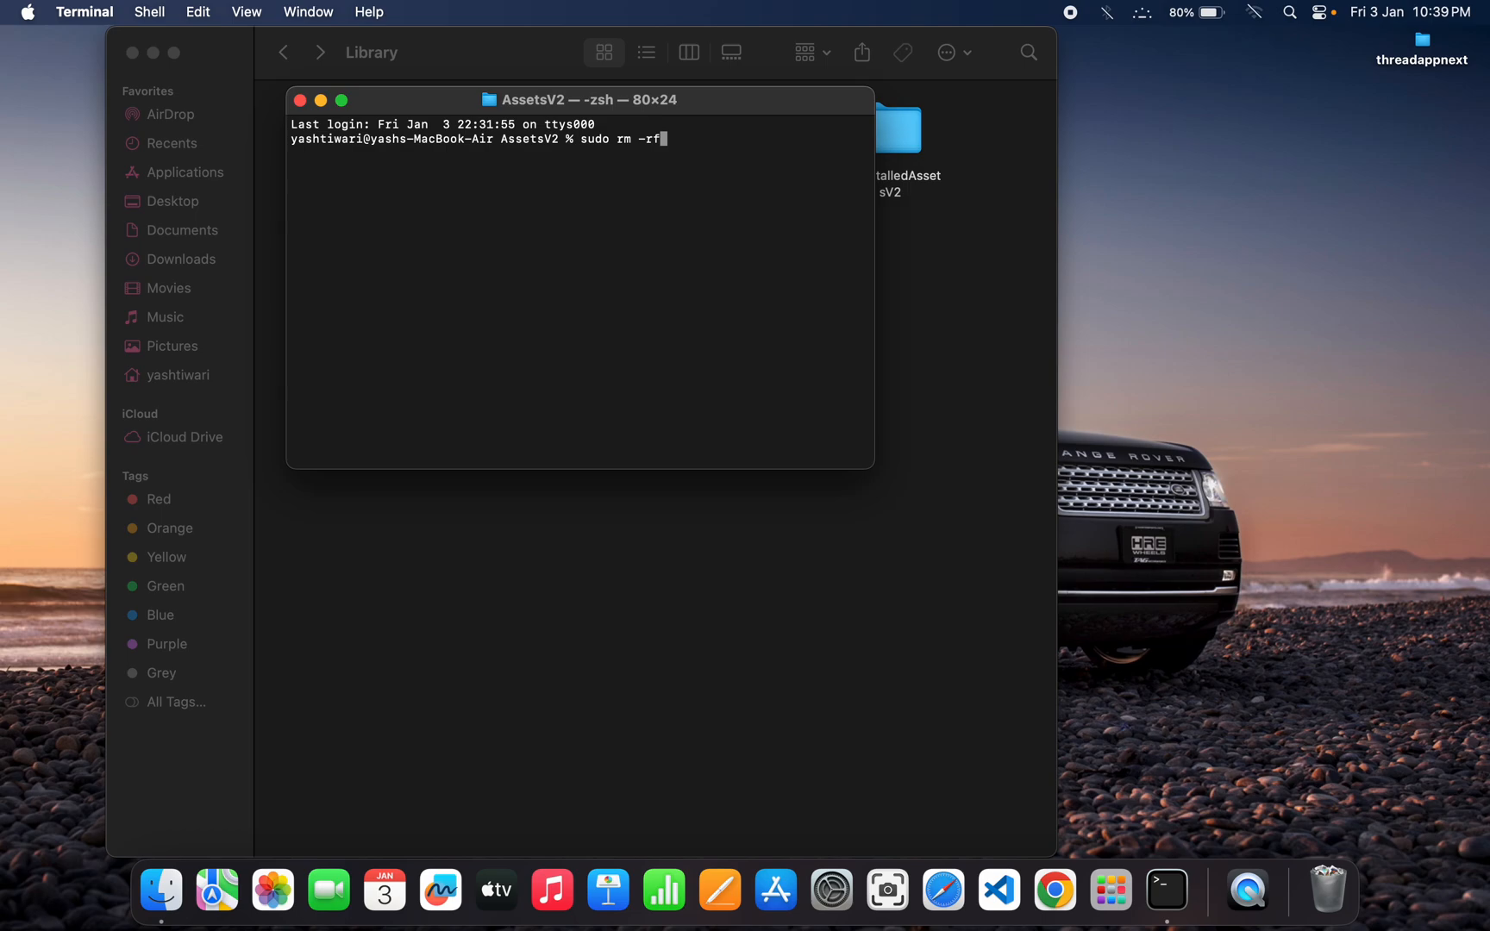
{"action": "type", "text": "c"}
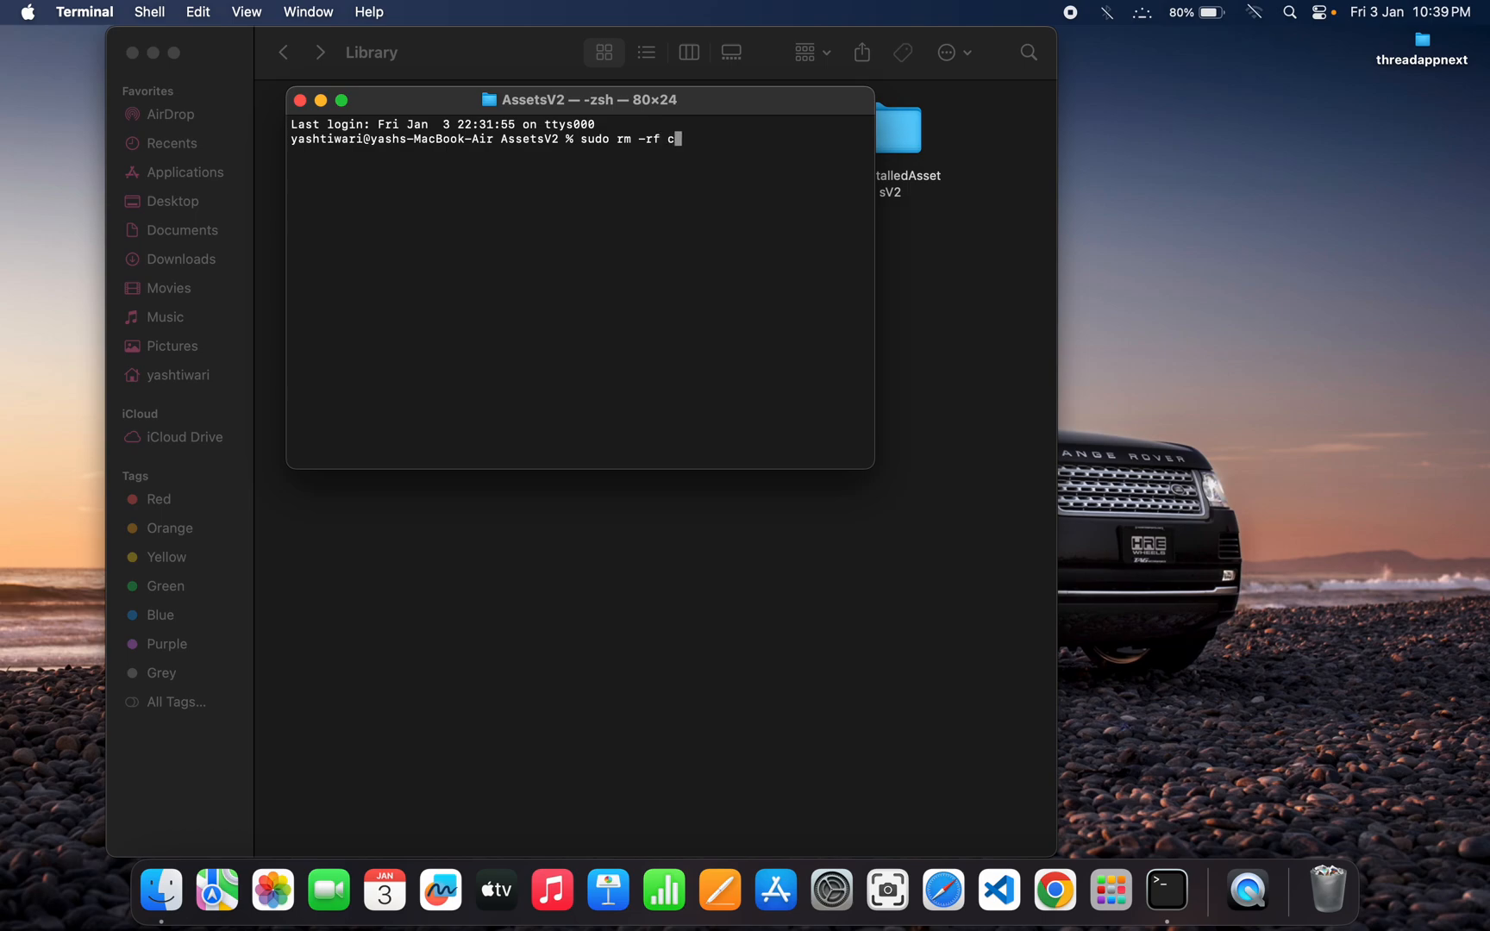
{"action": "type", "text": "om_ap"}
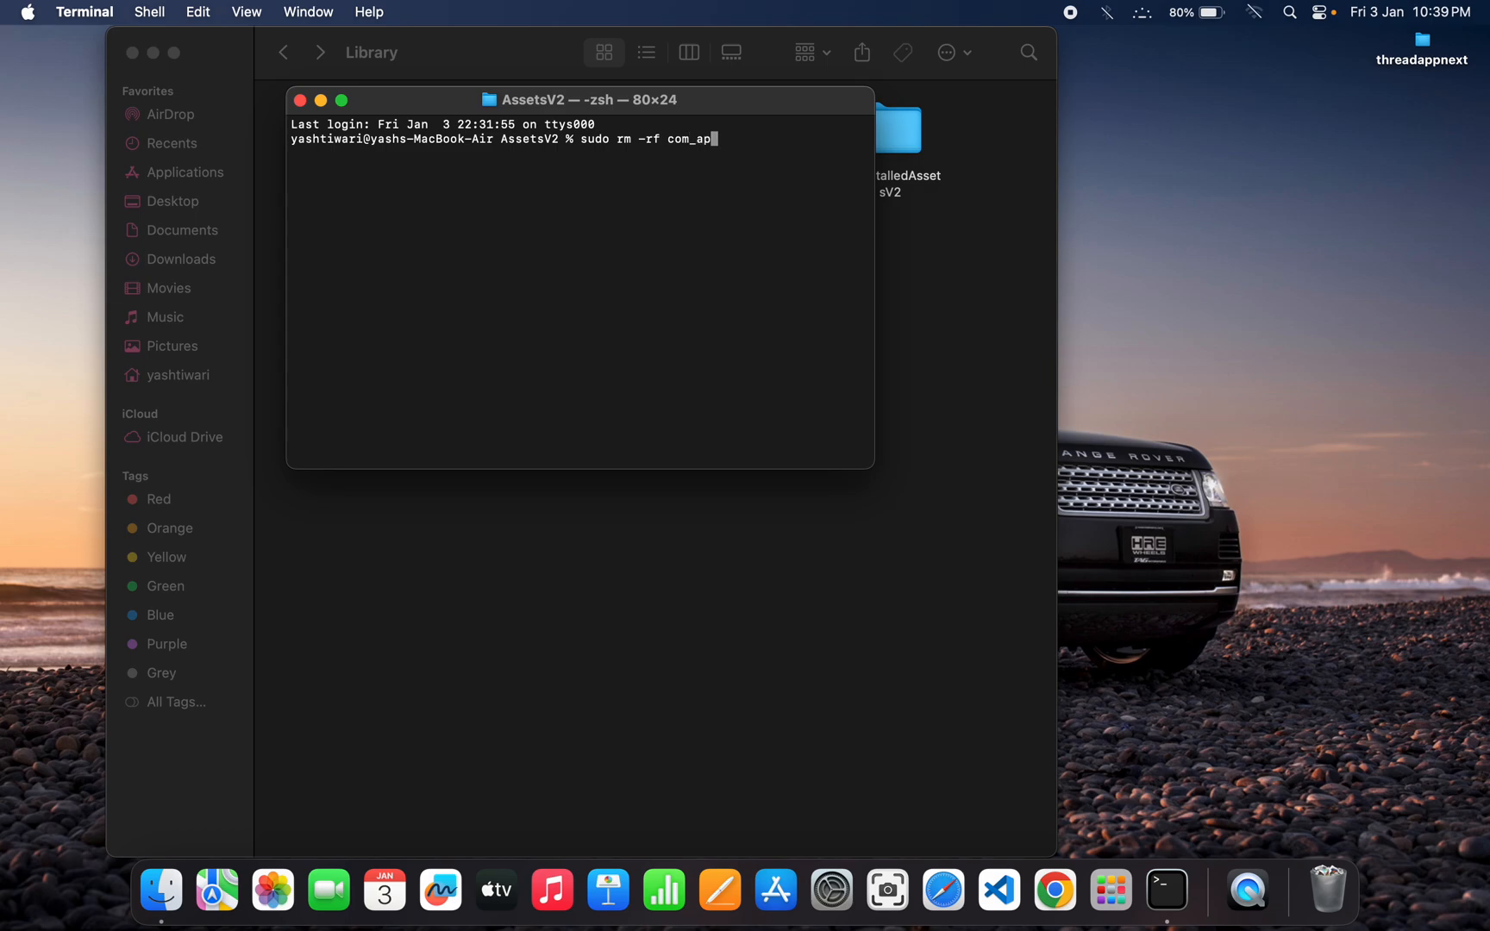
{"action": "type", "text": "pl"}
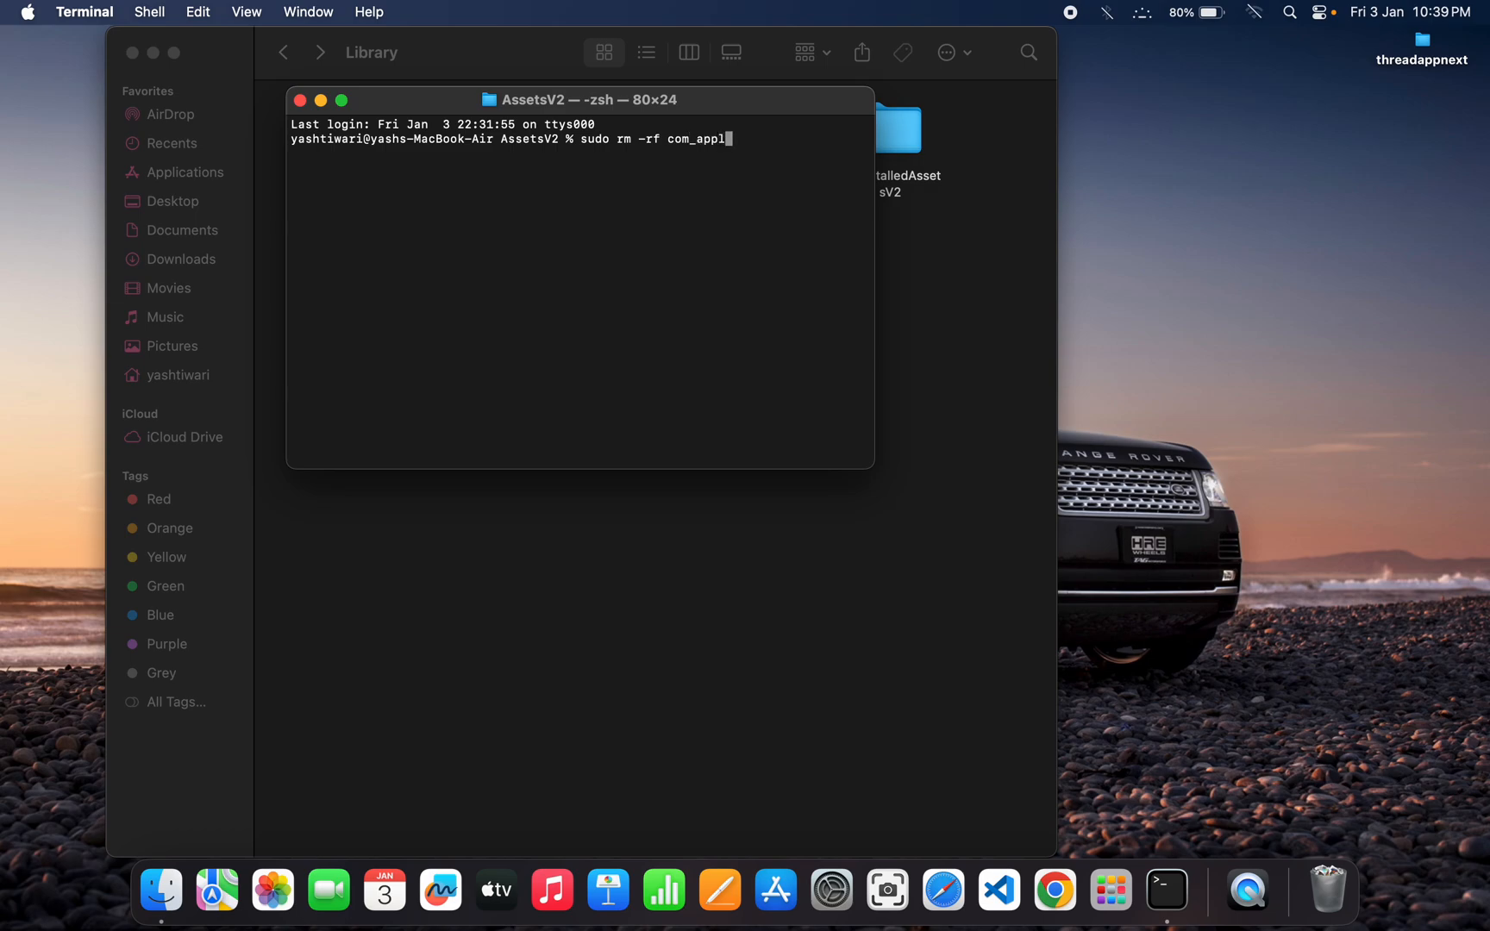
{"action": "type", "text": "e"}
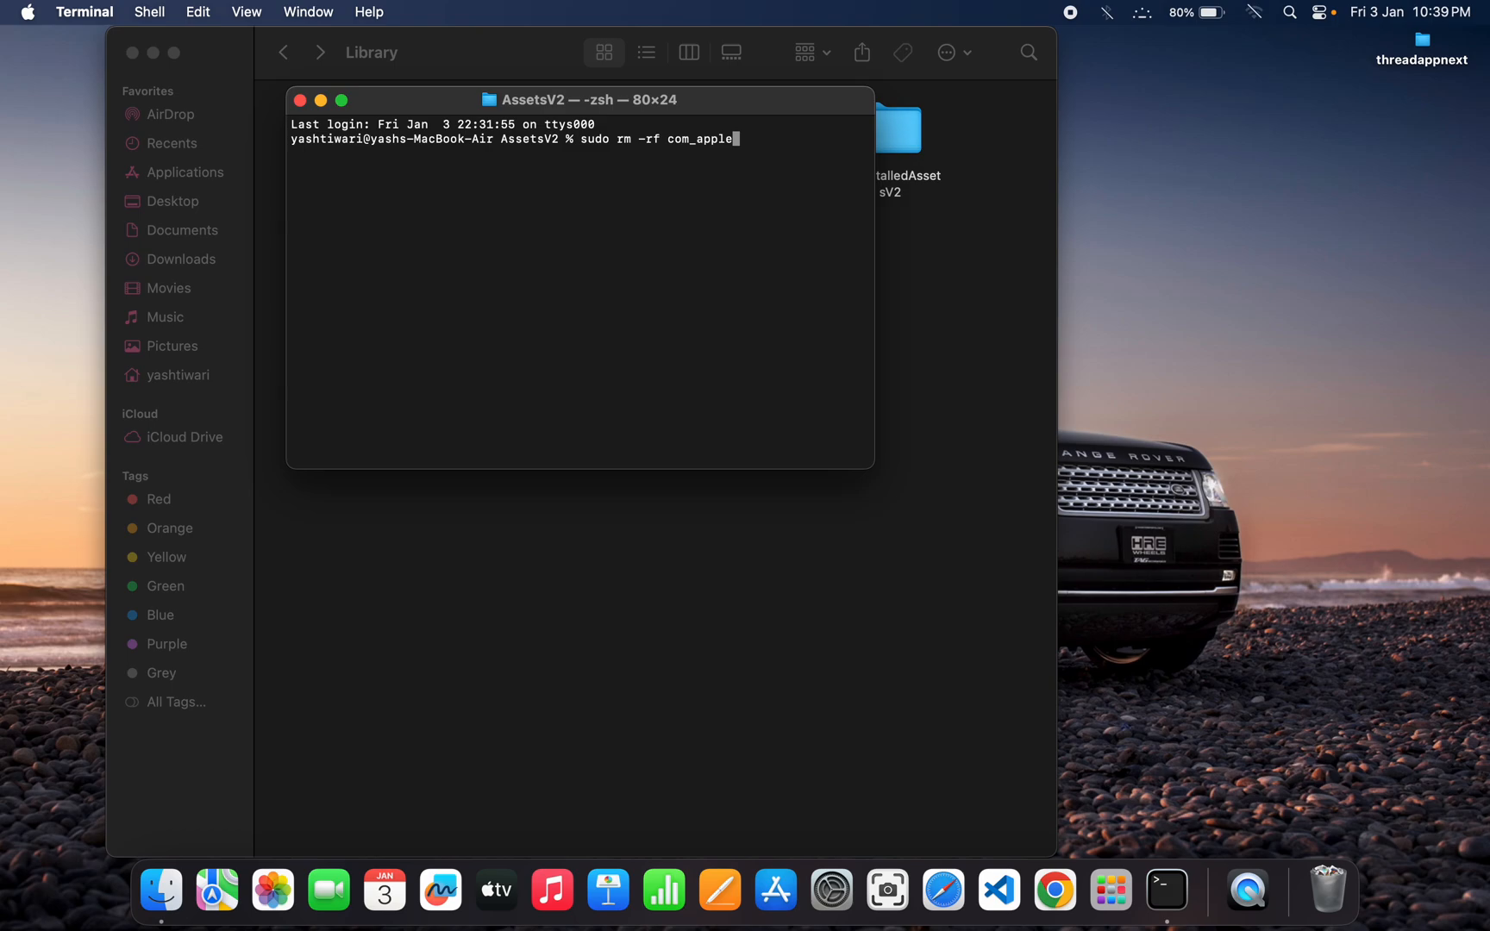
{"action": "type", "text": "_MobileAsset_"}
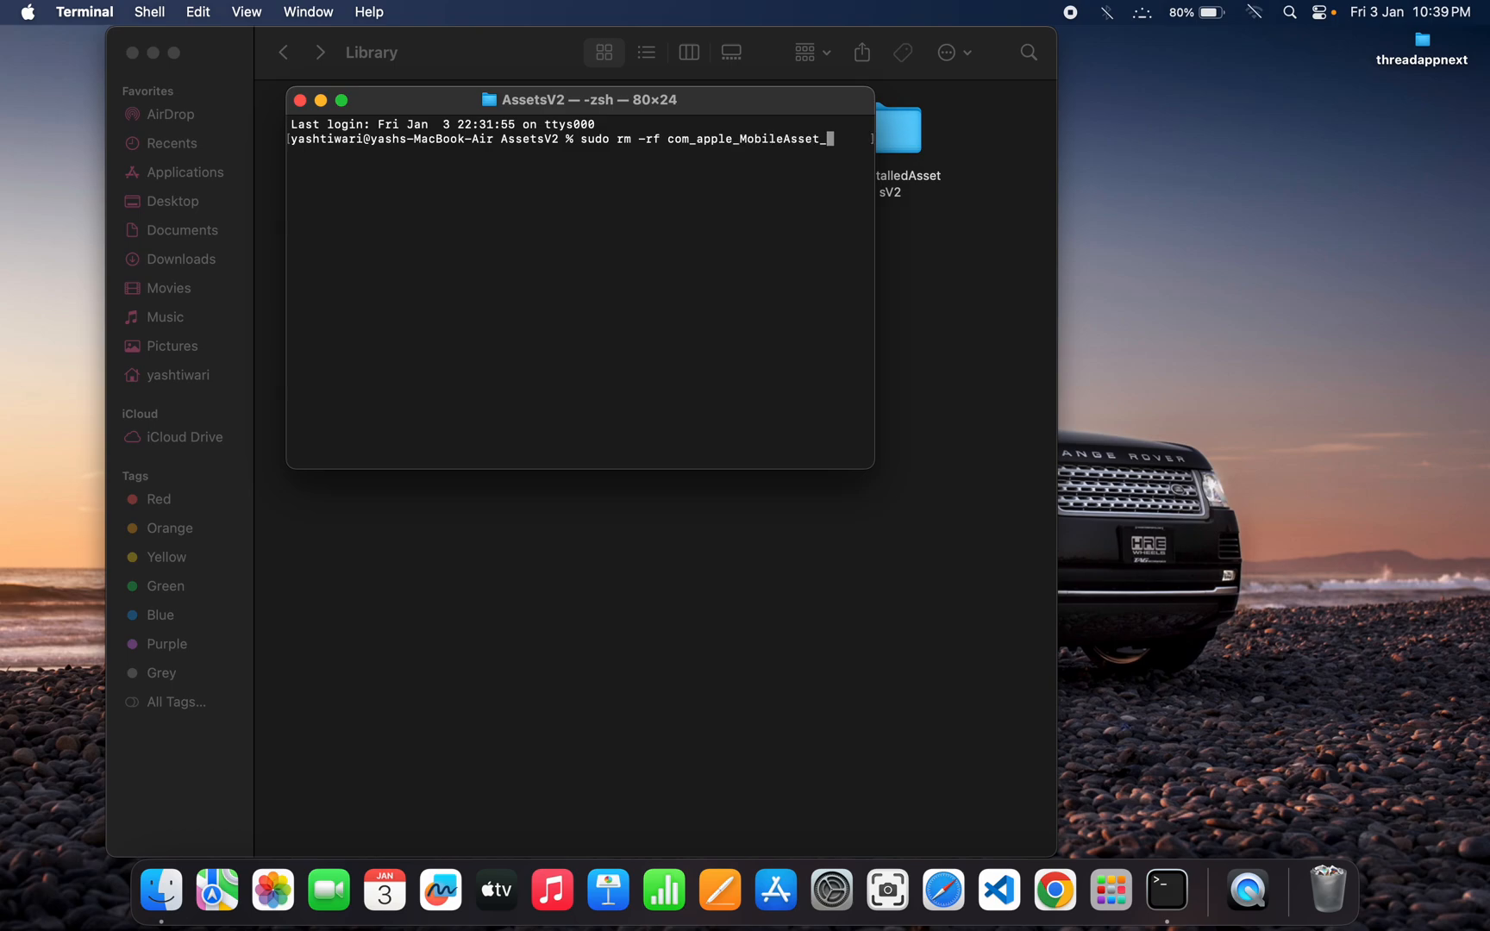
{"action": "type", "text": "G"}
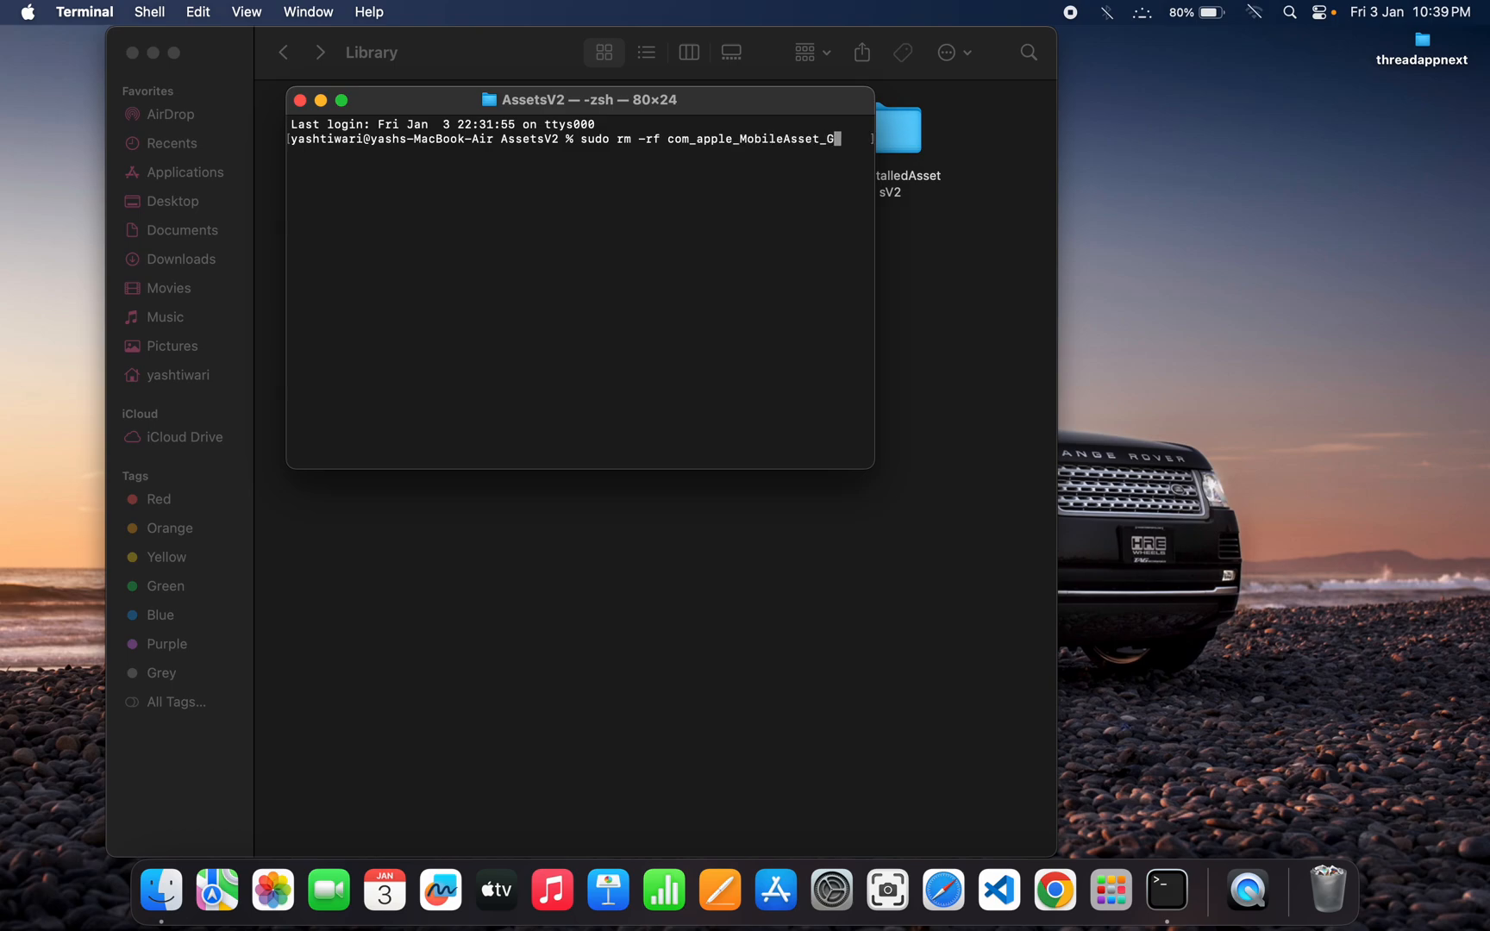
{"action": "type", "text": "ene"}
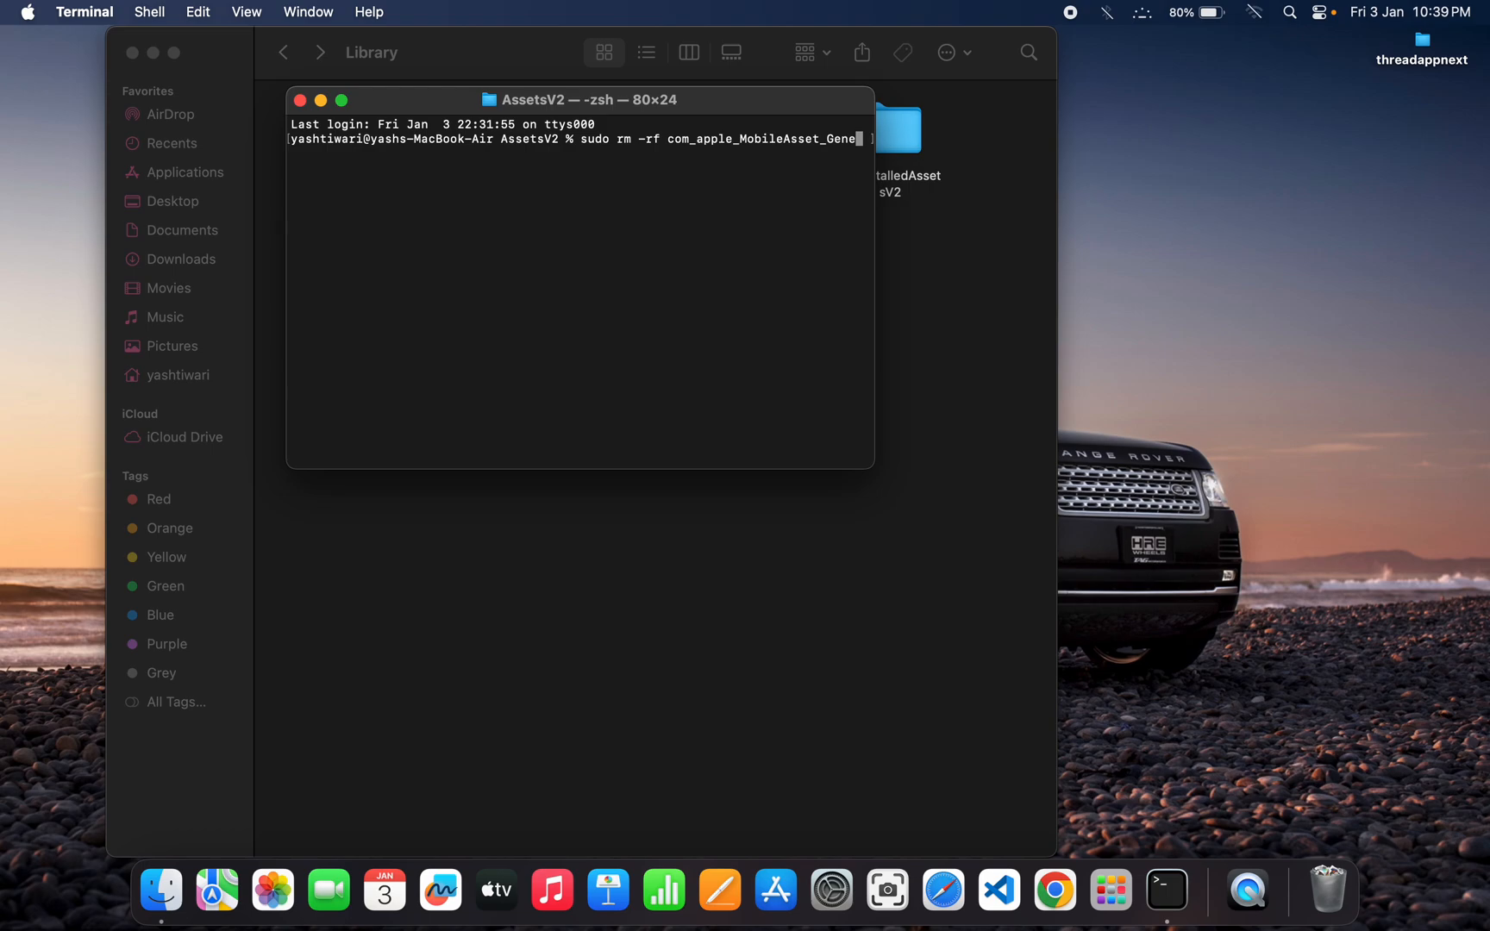
{"action": "key", "text": "backspace"}
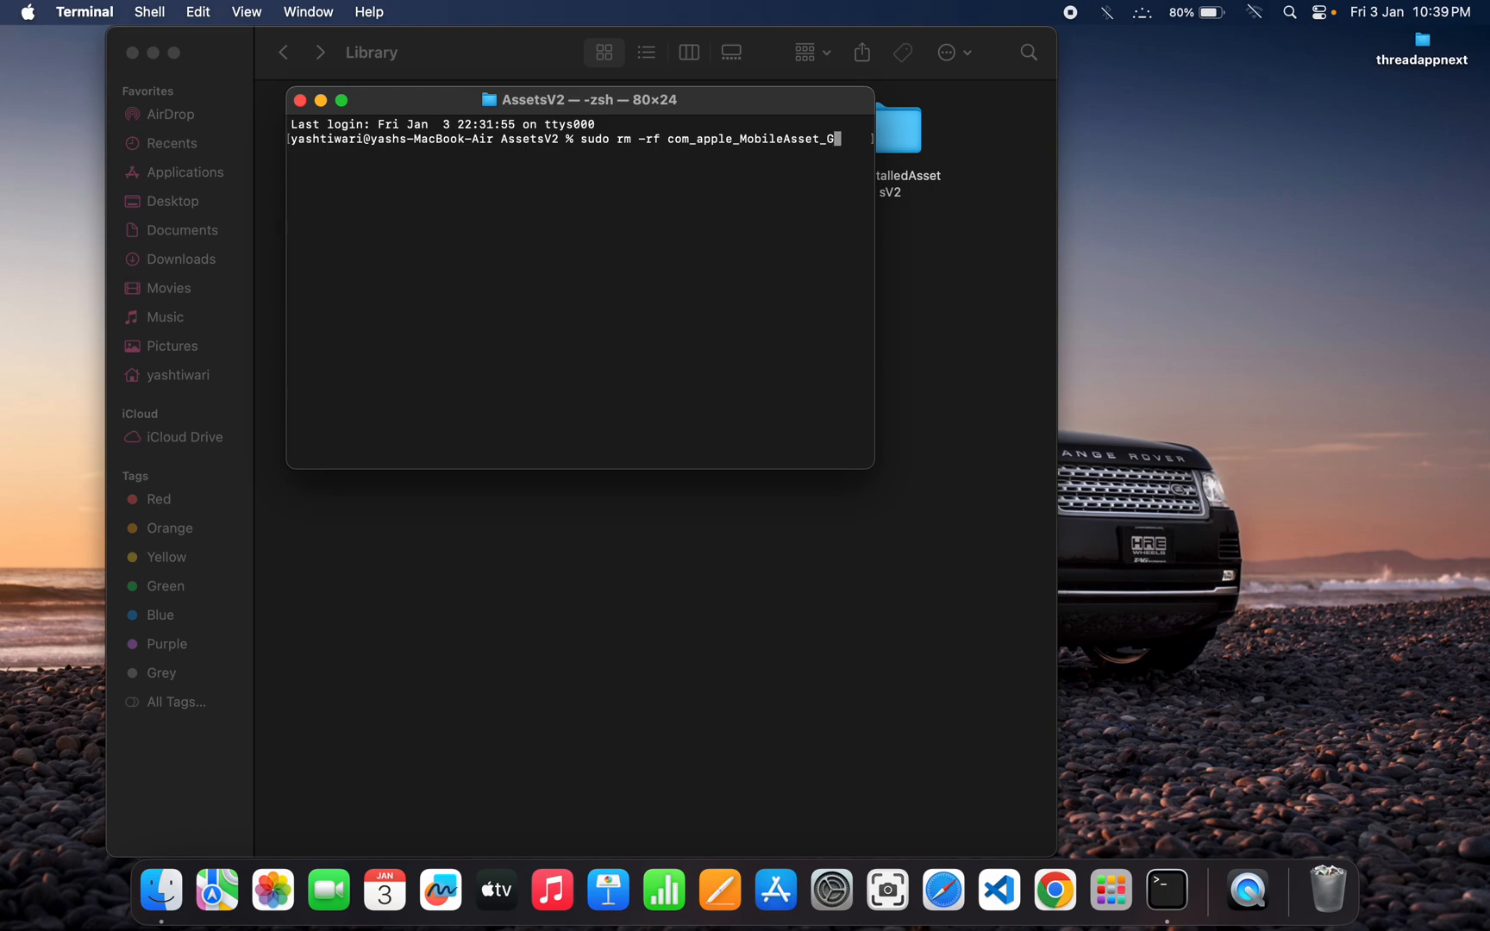
{"action": "type", "text": "UAF_"}
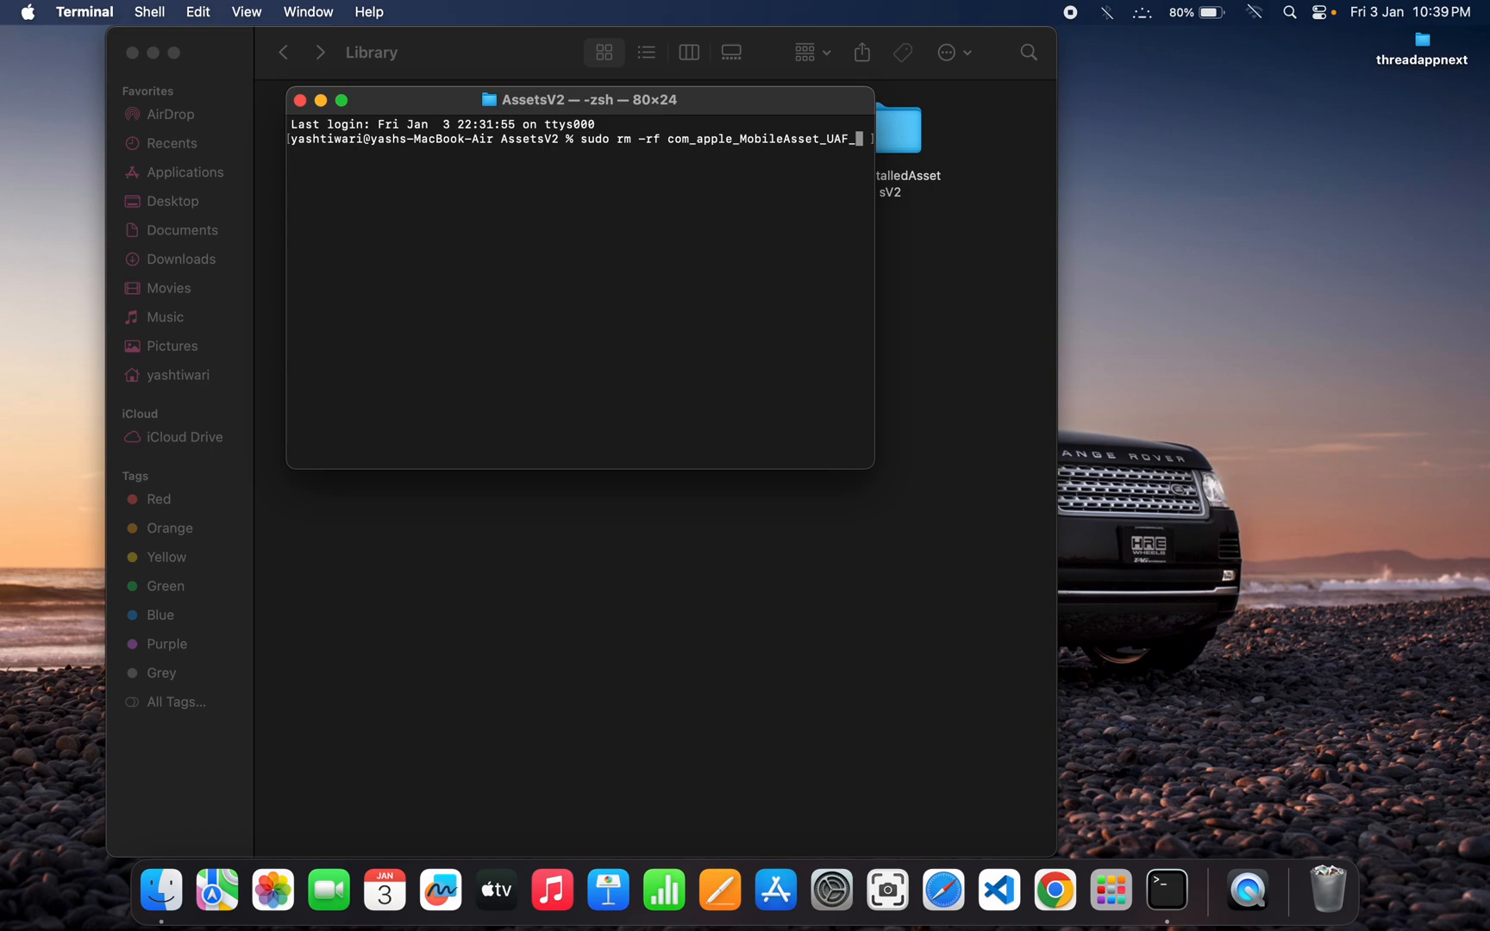
{"action": "type", "text": "FM"}
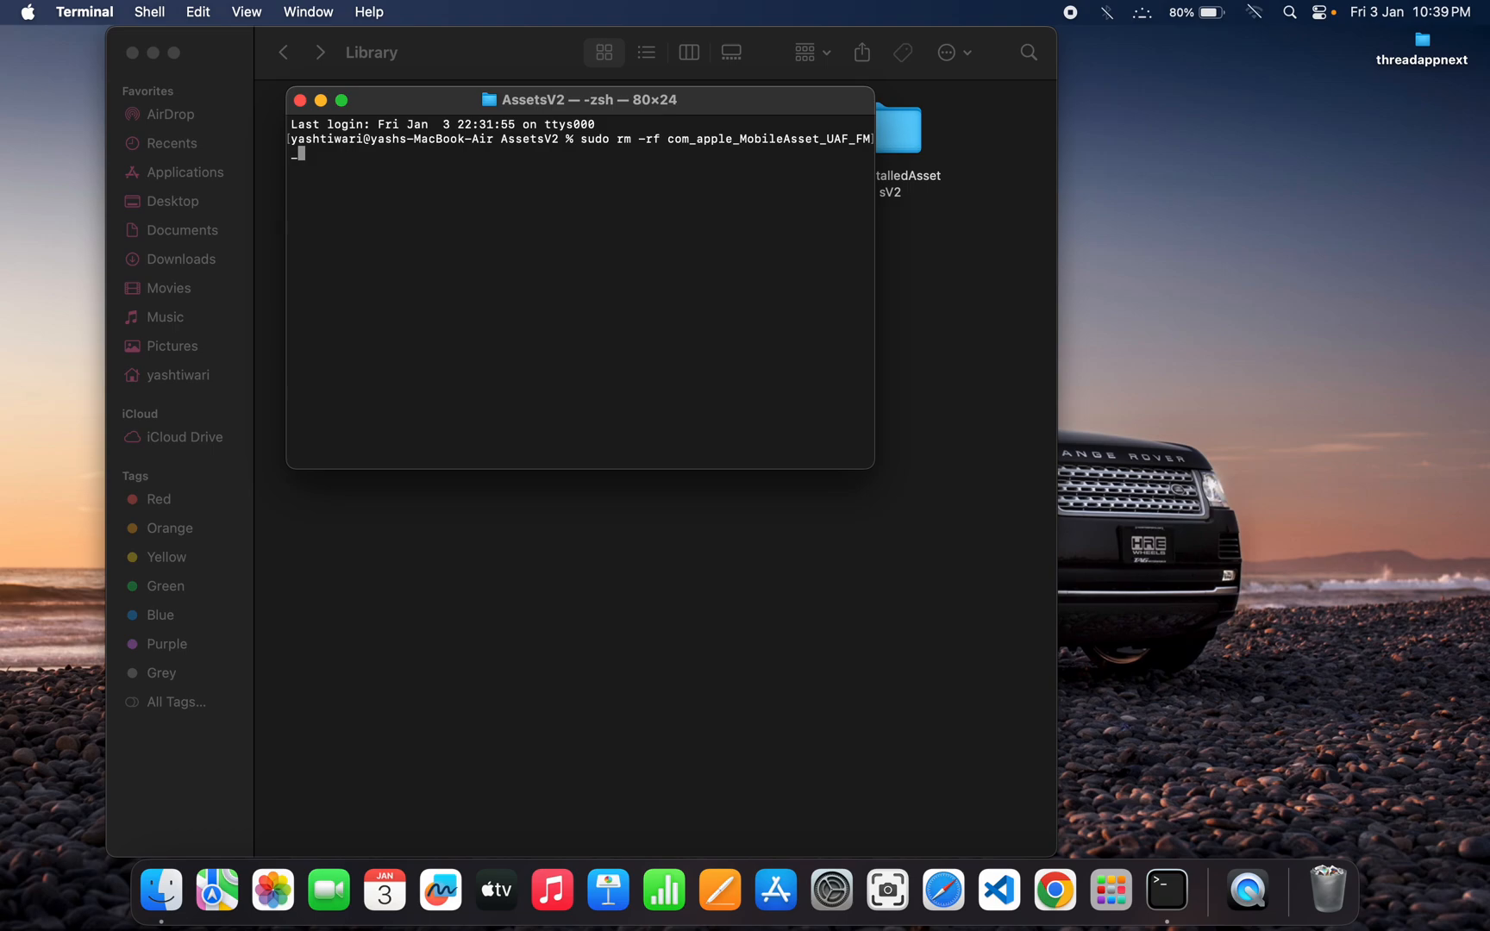
{"action": "type", "text": "_GenerativeModels/"}
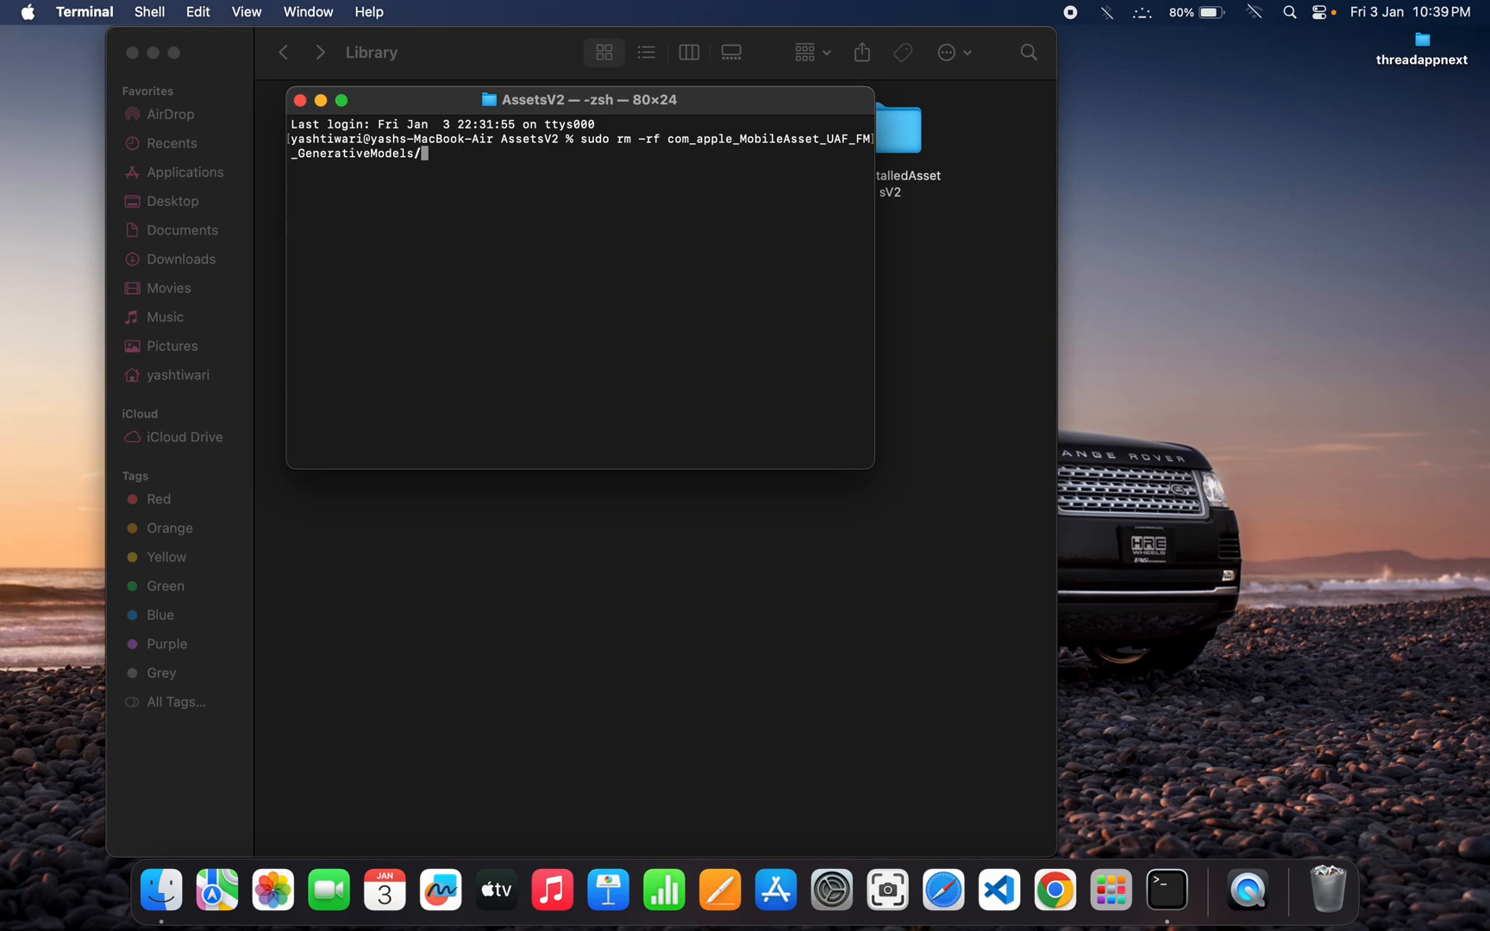
{"action": "key", "text": "enter"}
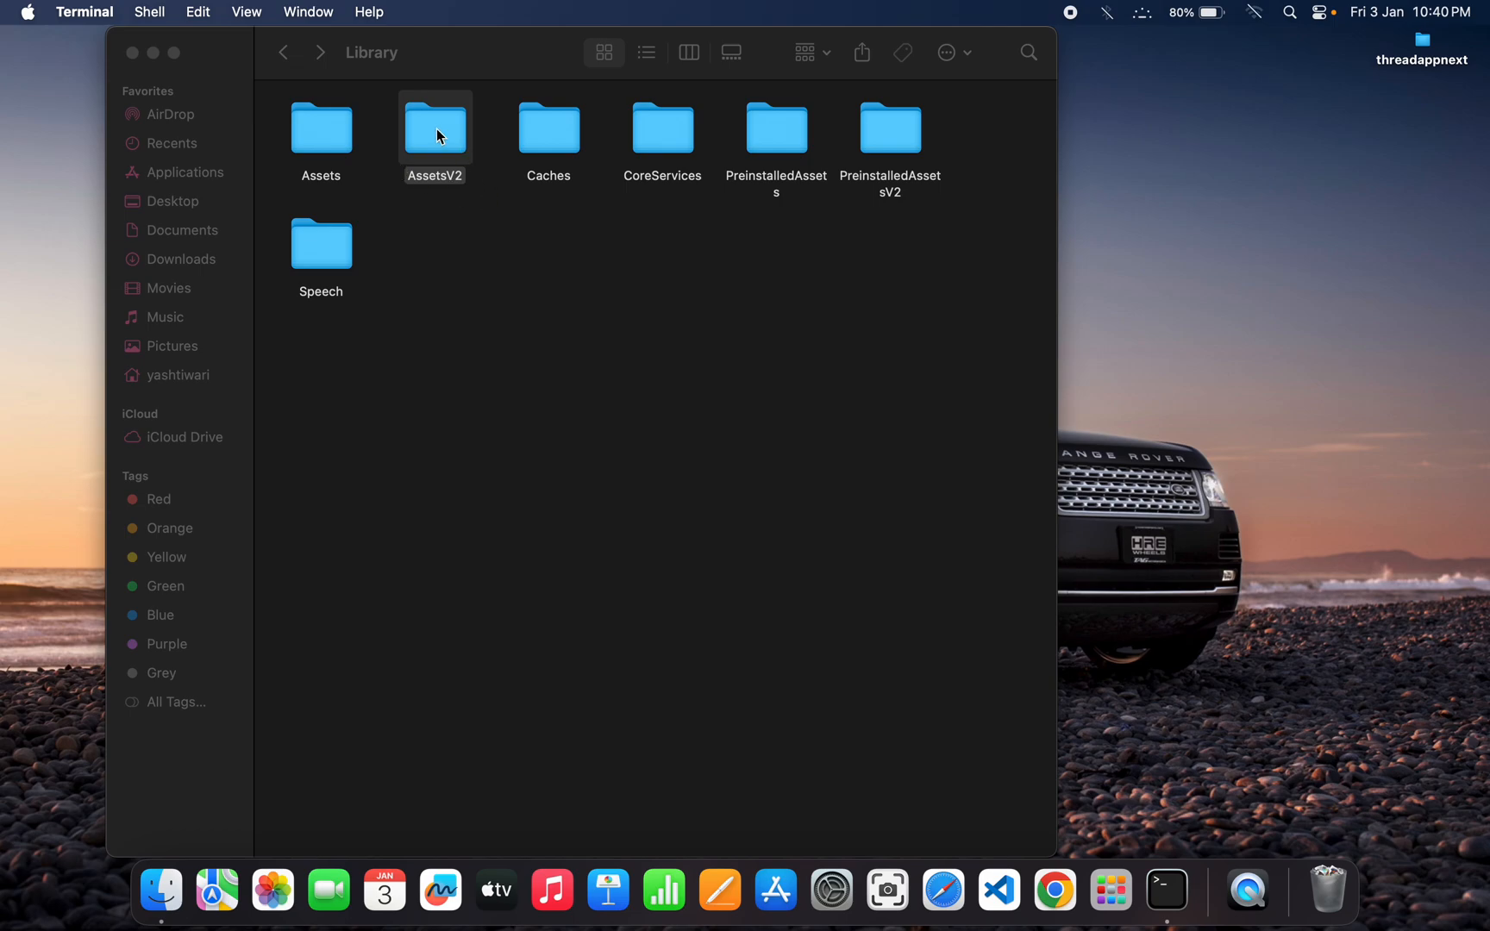
Check the AssetsV2 contents, close the Finder window, and launch System Settings from the Dock.
{"action": "double_click", "coordinate": [434, 128]}
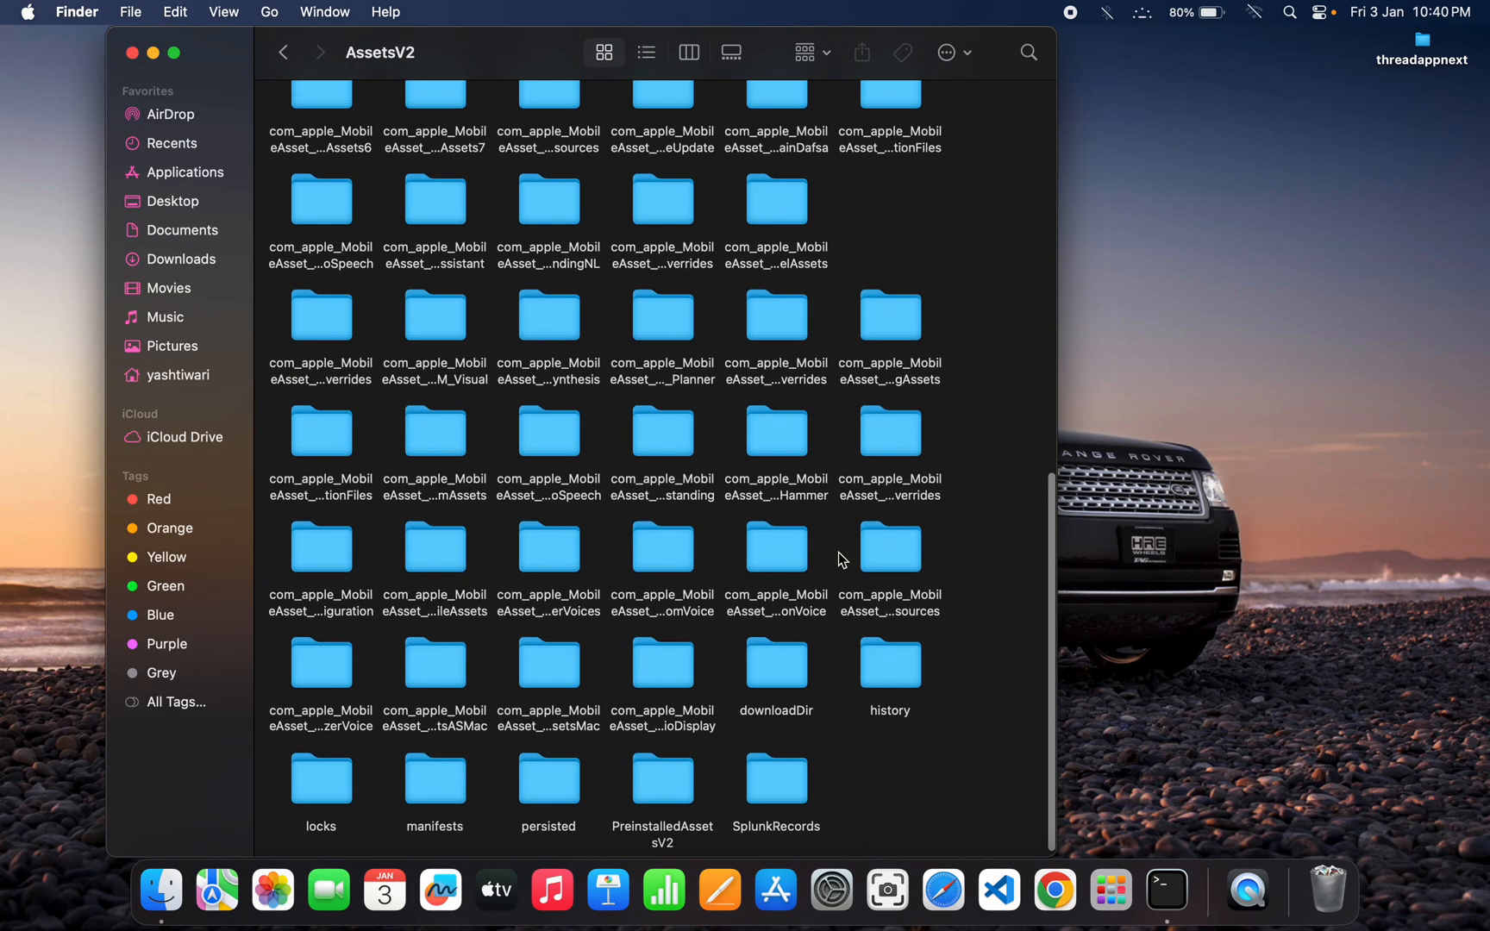
{"action": "mouse_move", "coordinate": [363, 166]}
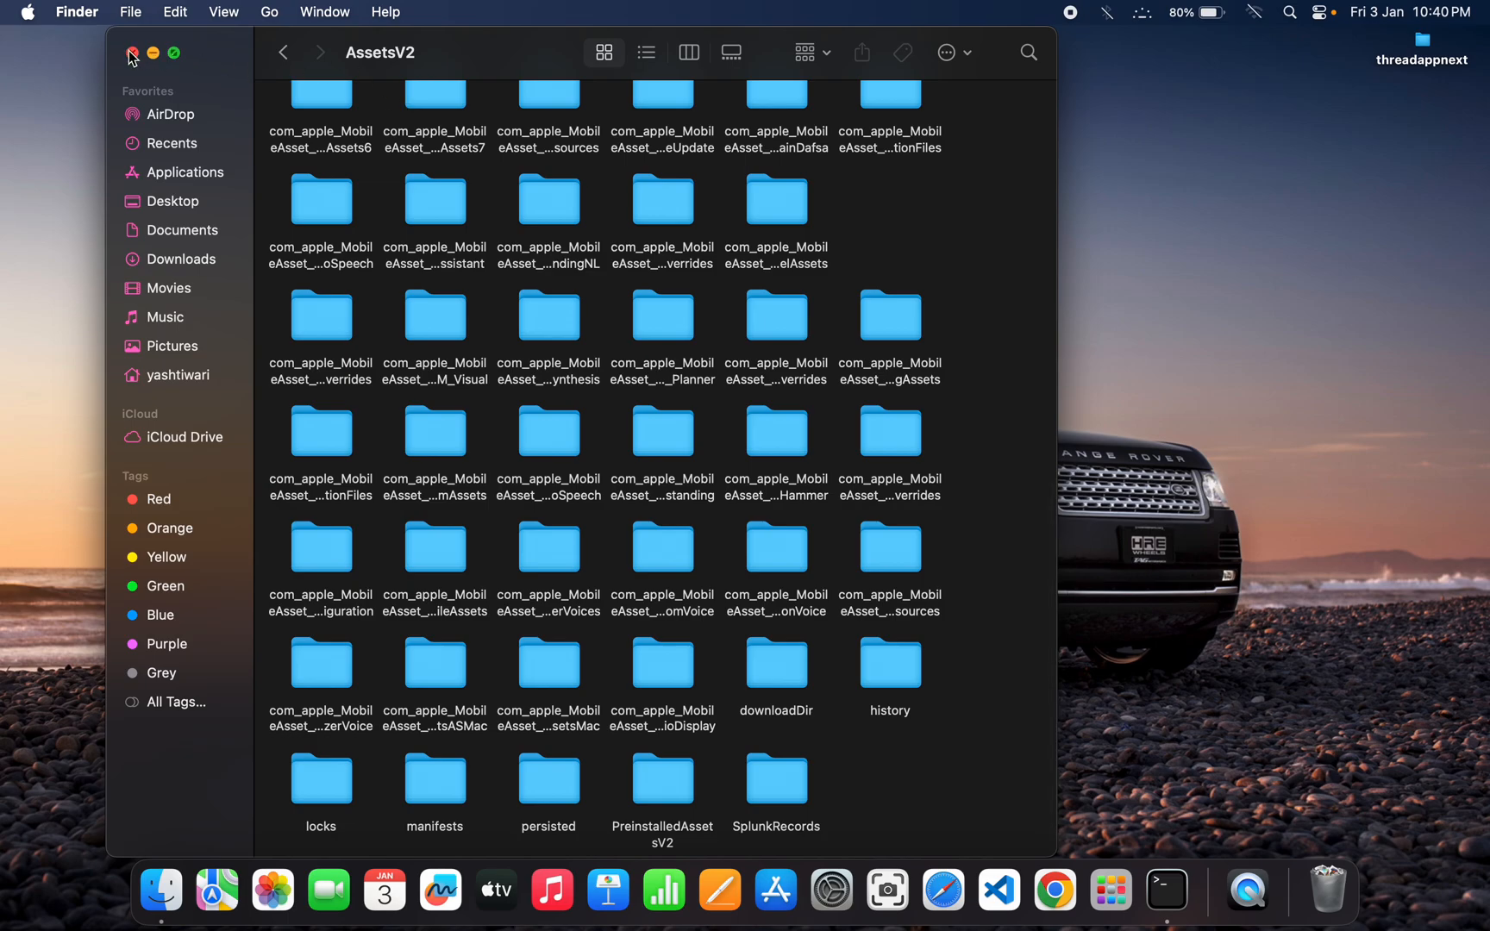
{"action": "left_click", "coordinate": [131, 52]}
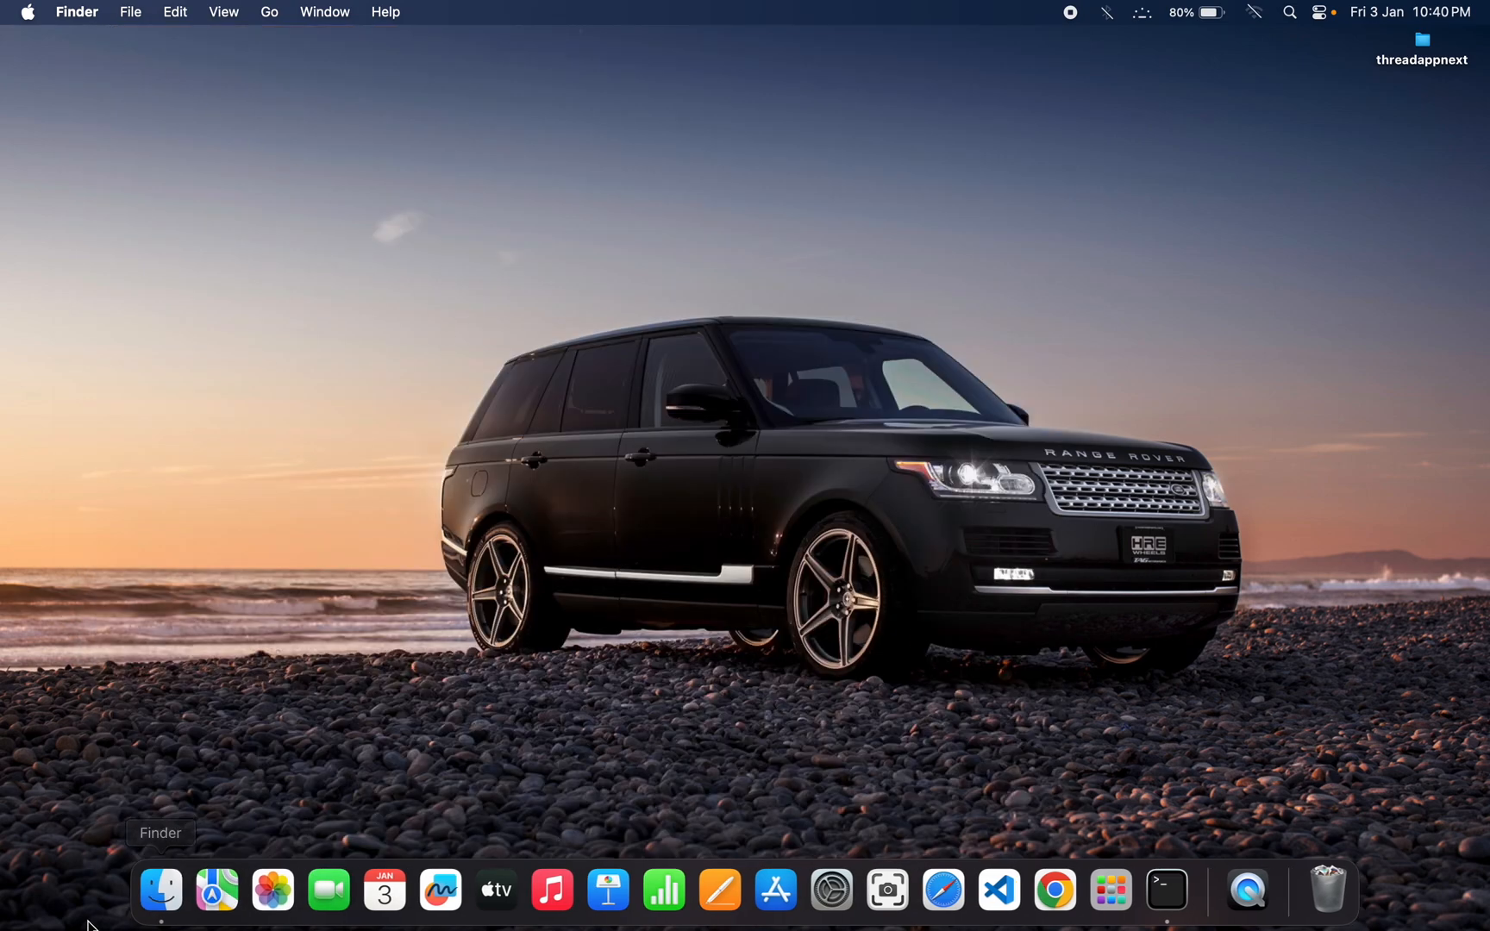
{"action": "left_click", "coordinate": [160, 890]}
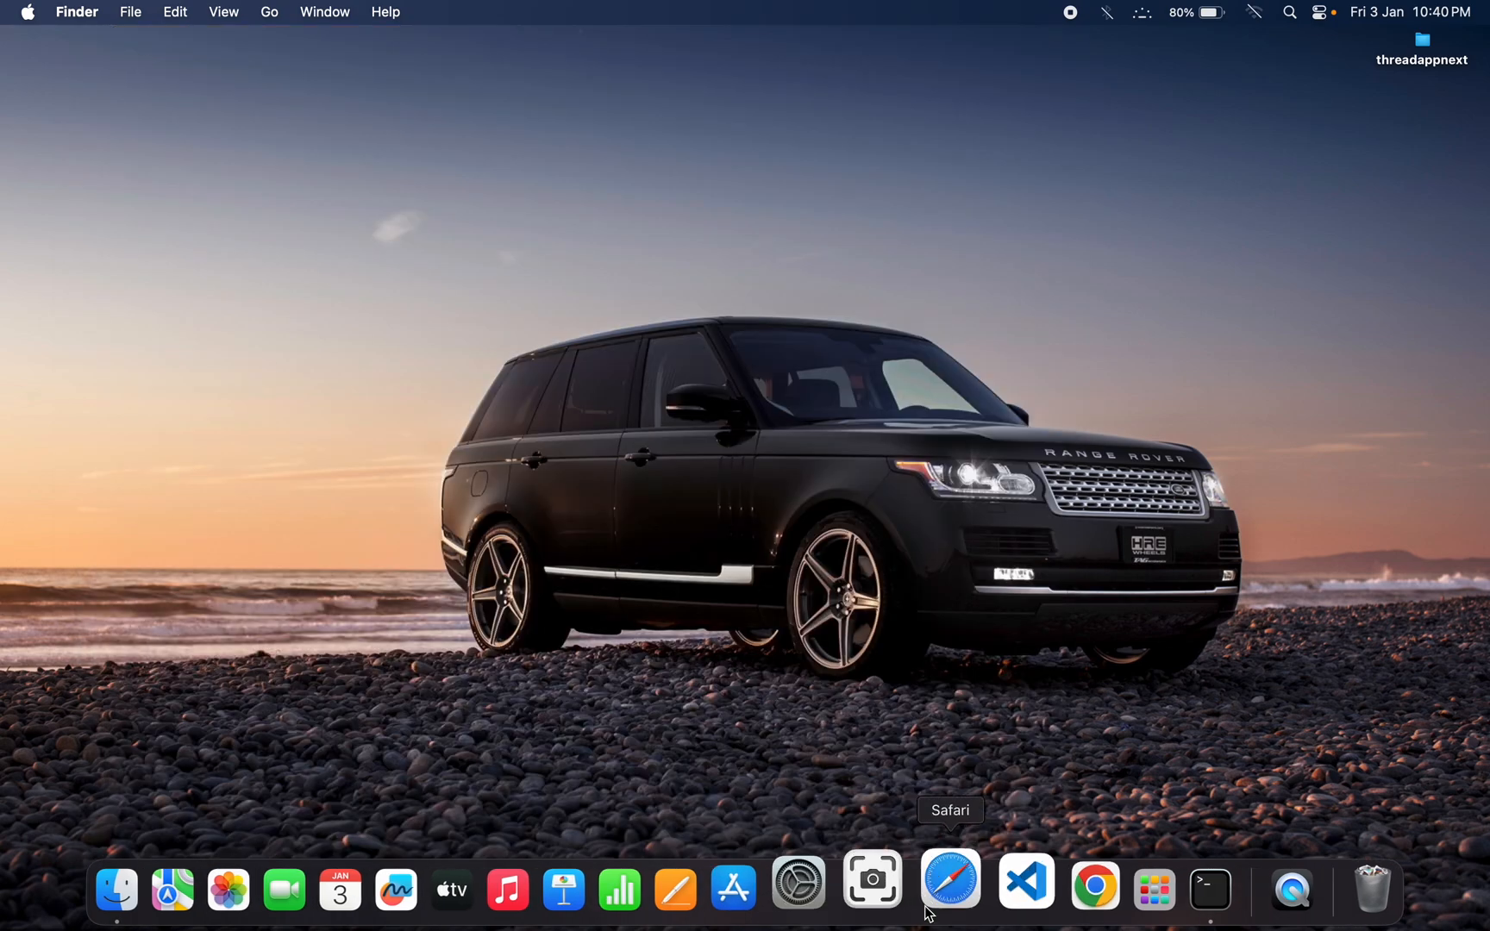
{"action": "mouse_move", "coordinate": [763, 882]}
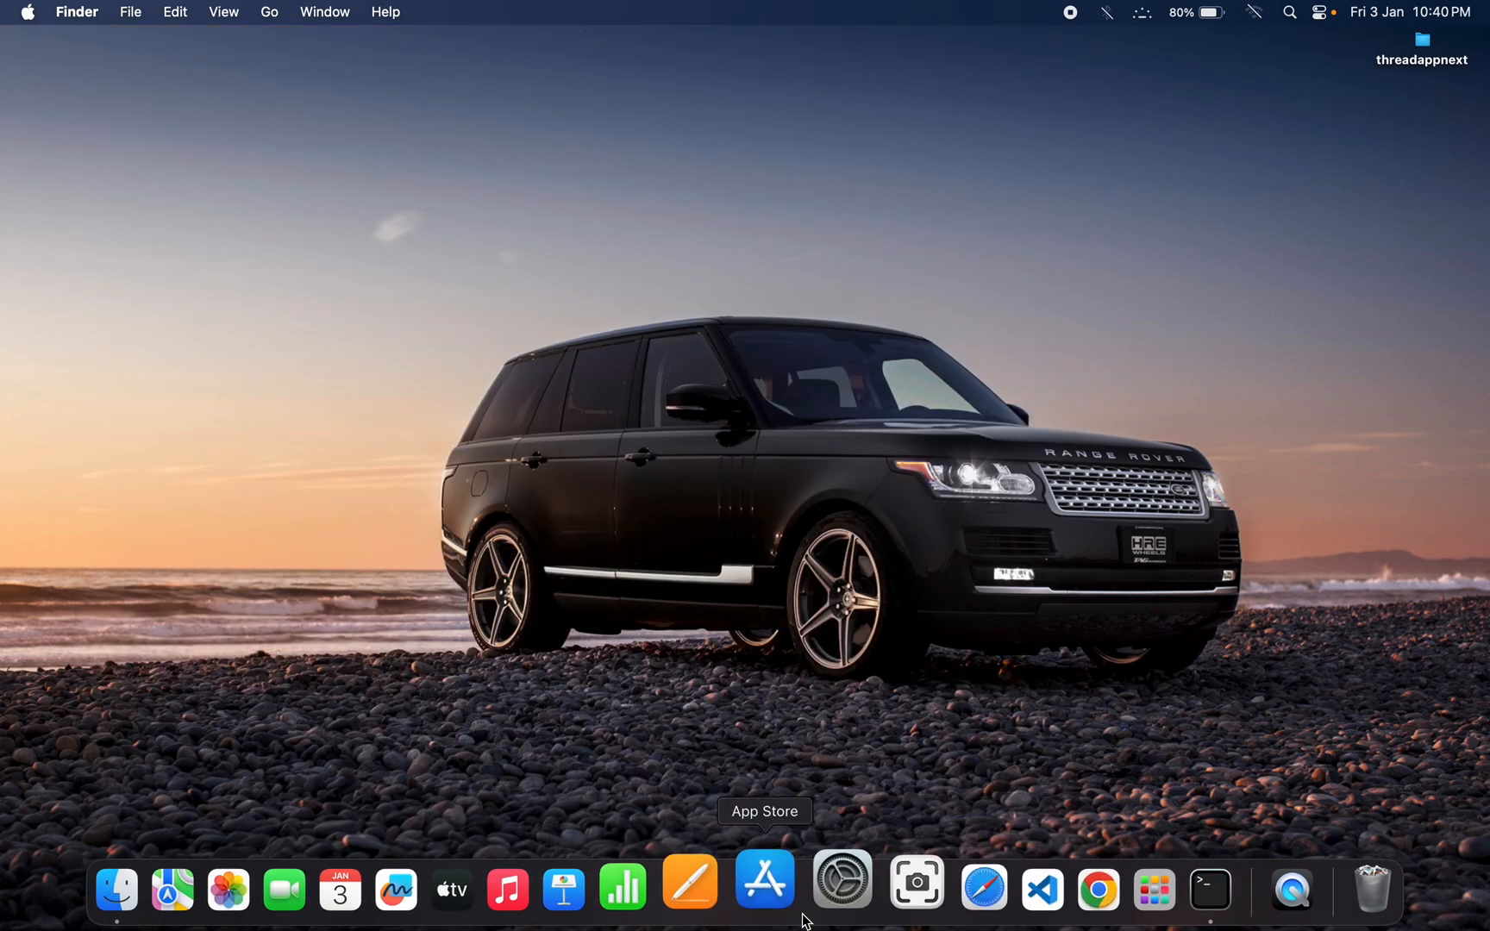
{"action": "left_click", "coordinate": [840, 890]}
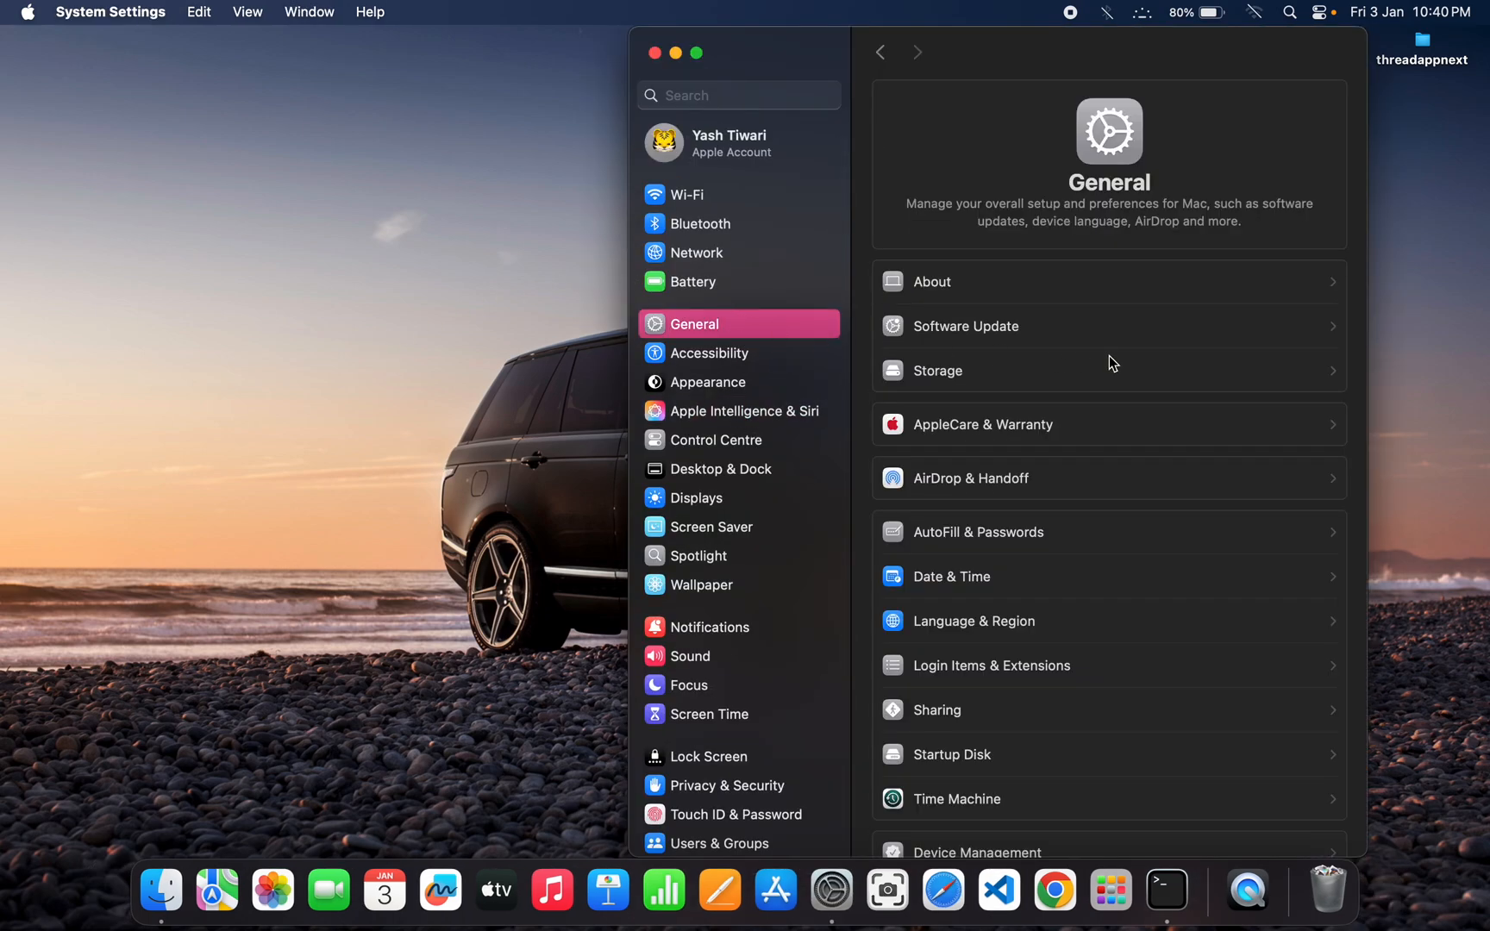
Open Storage from General to confirm macOS lists no Apple Intelligence entry.
{"action": "scroll", "scroll_direction": "down", "scroll_amount": 3}
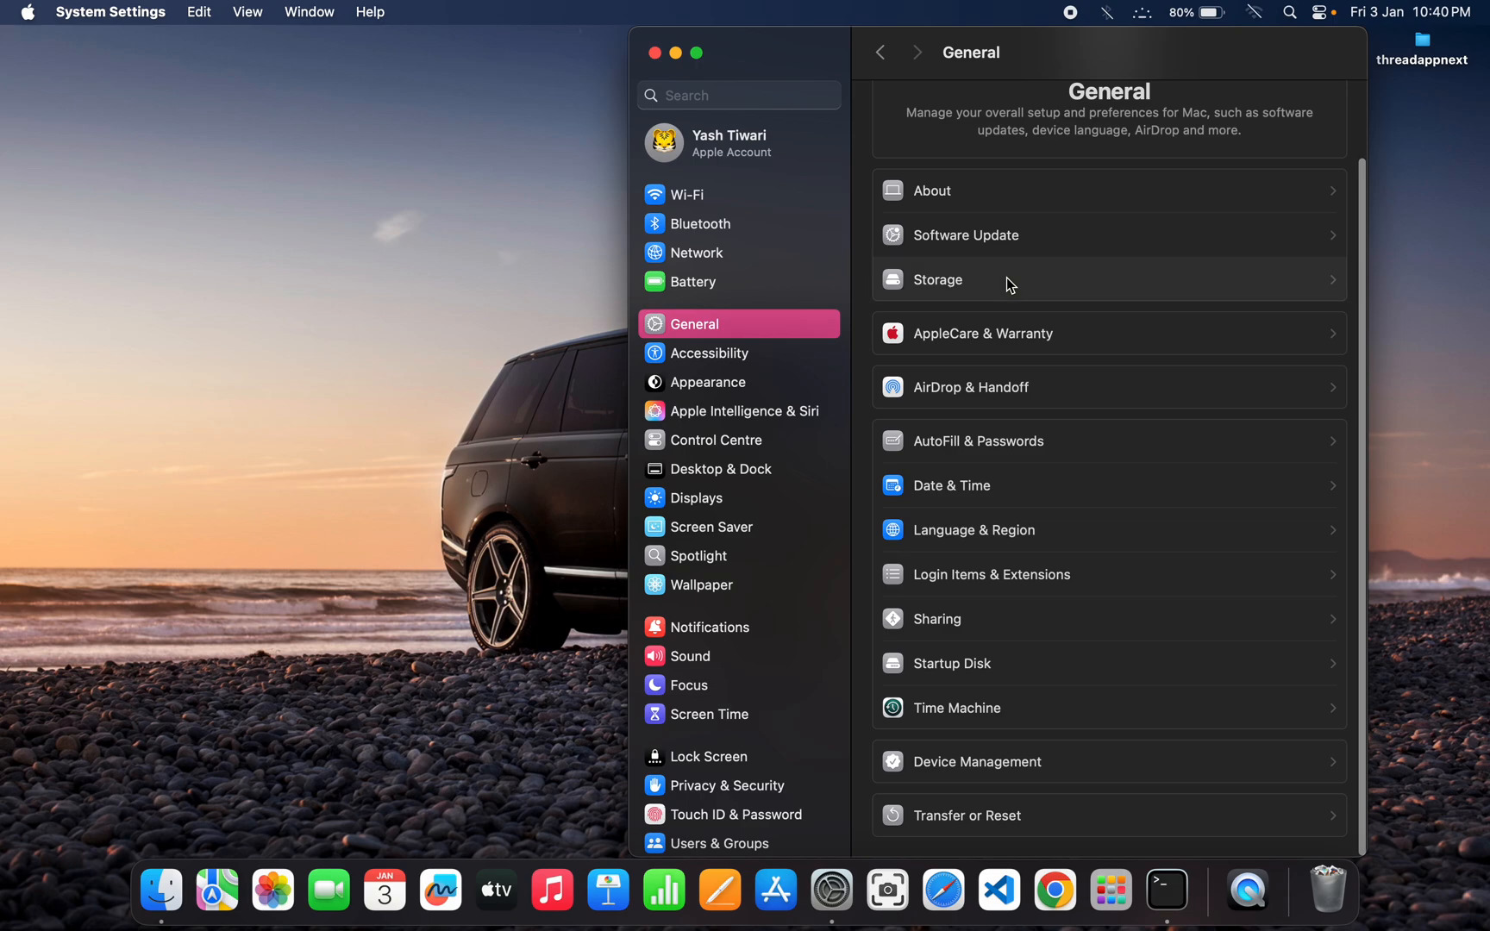
{"action": "left_click", "coordinate": [950, 280]}
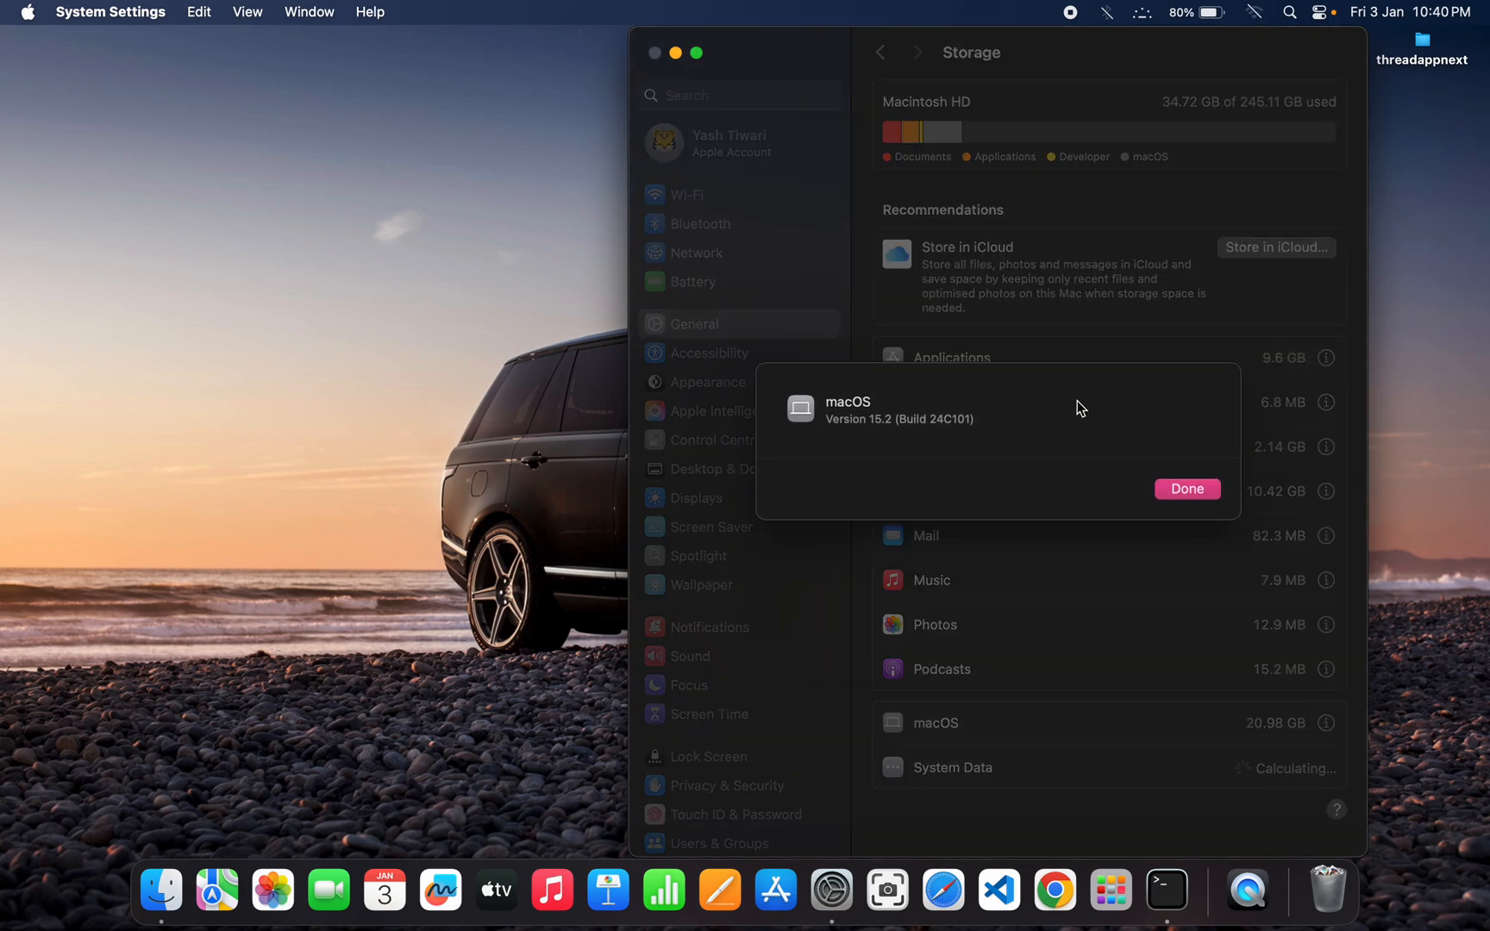
{"action": "mouse_move", "coordinate": [741, 394]}
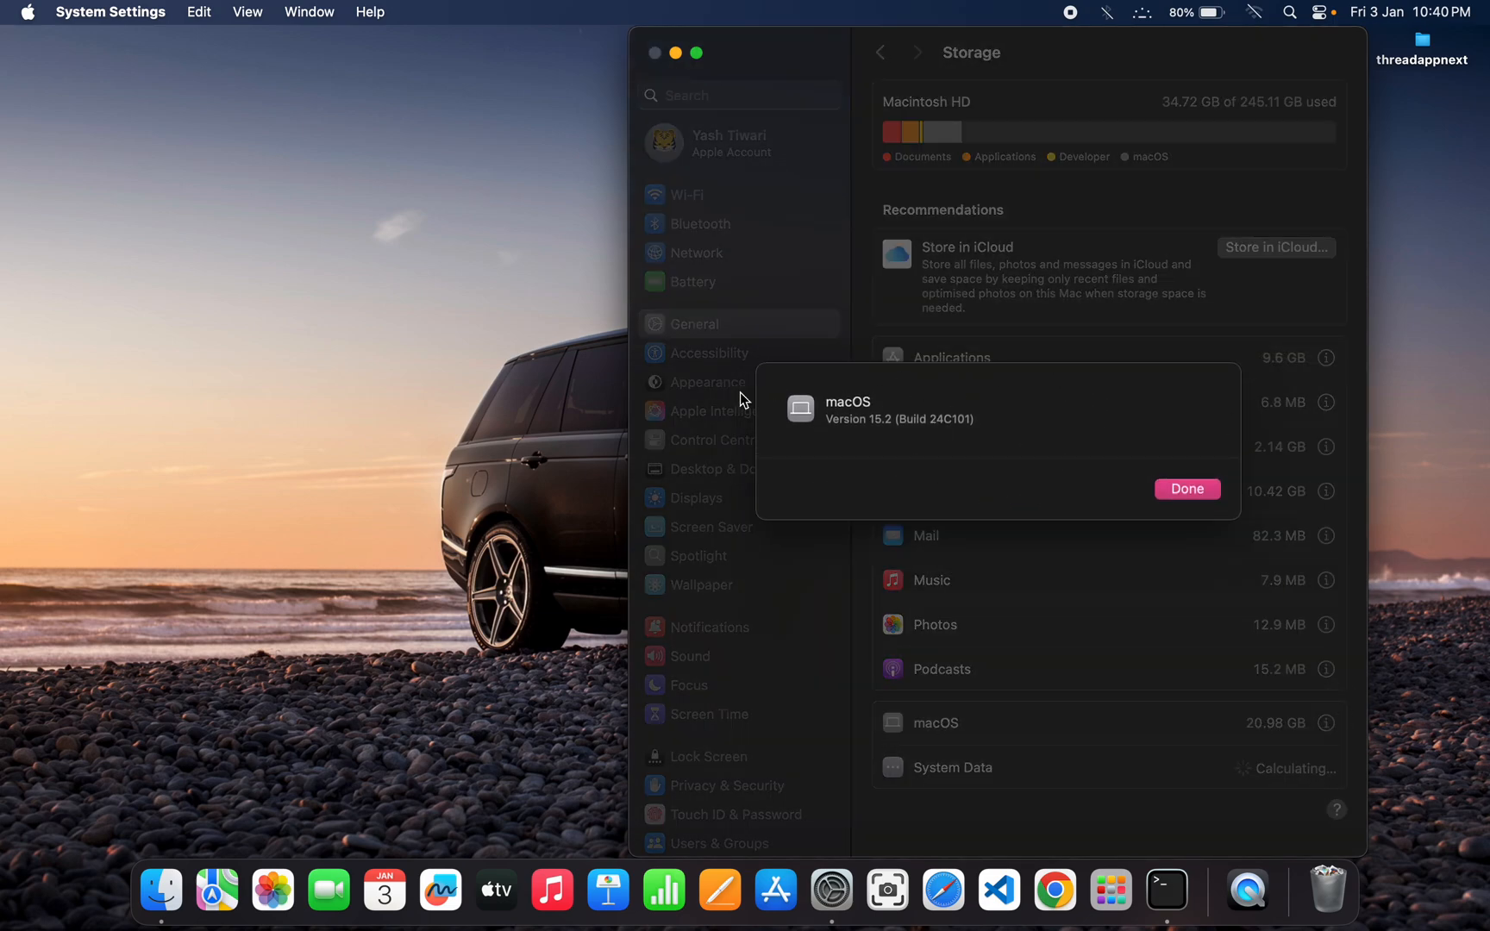
{"action": "mouse_move", "coordinate": [977, 438]}
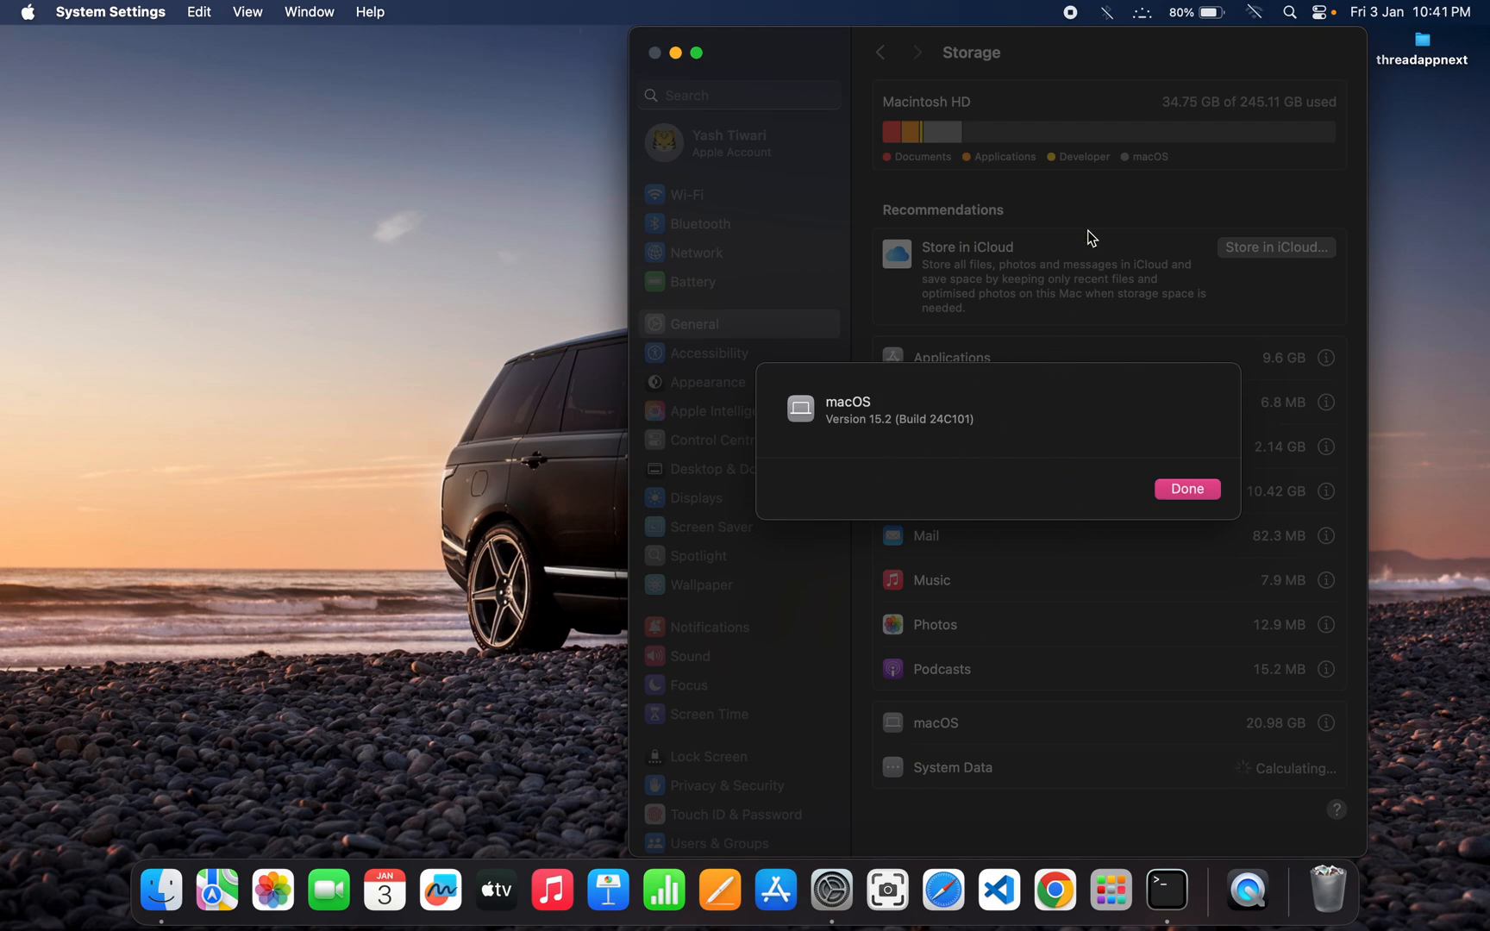
{"action": "mouse_move", "coordinate": [1217, 464]}
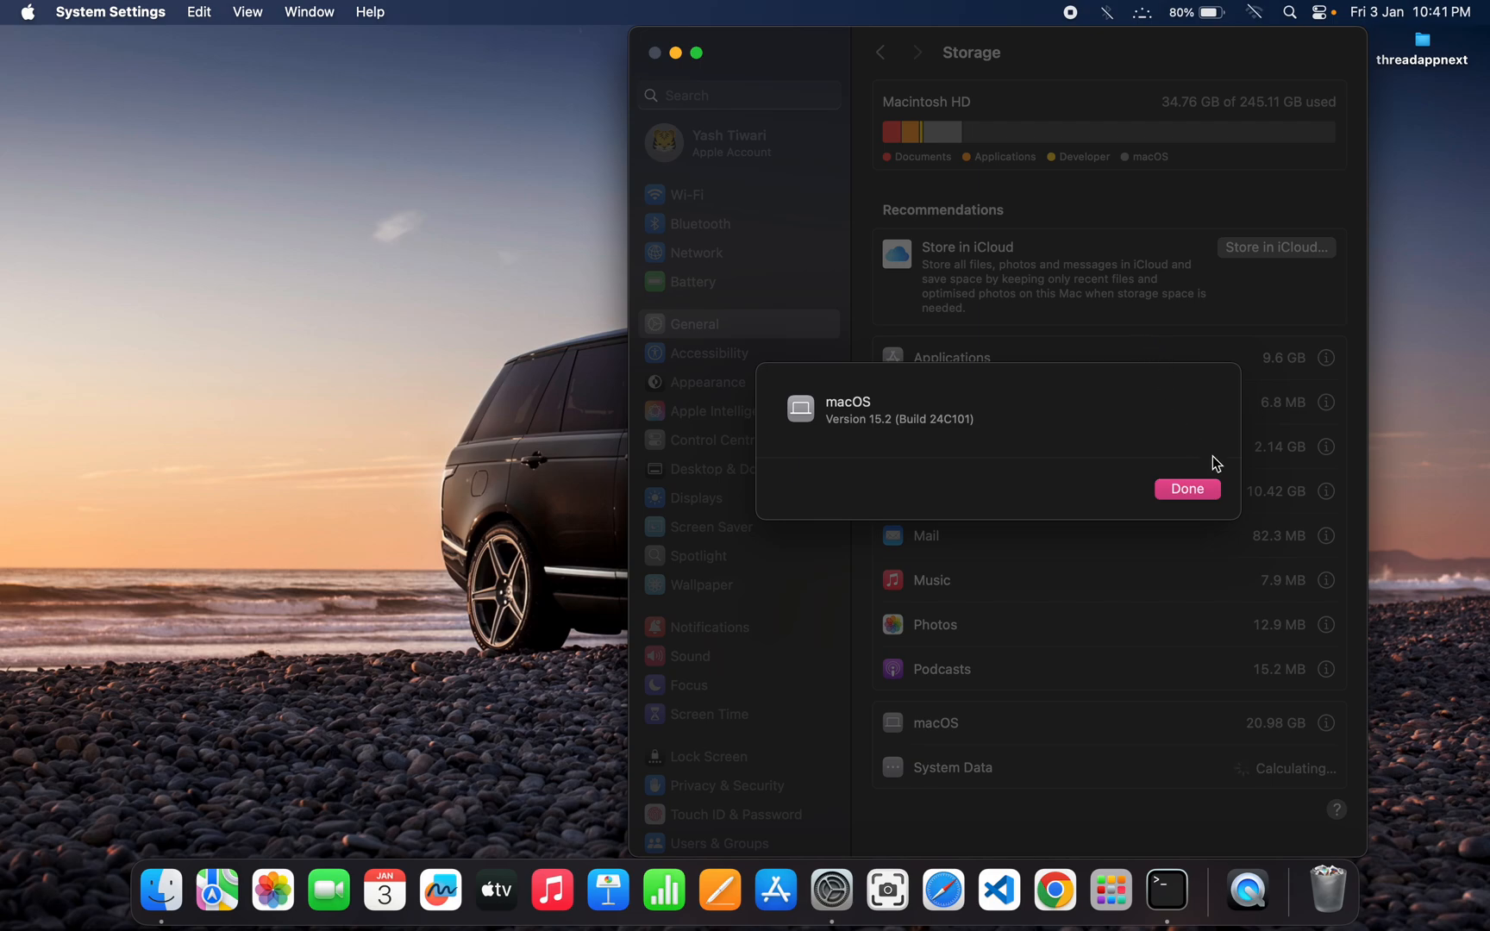